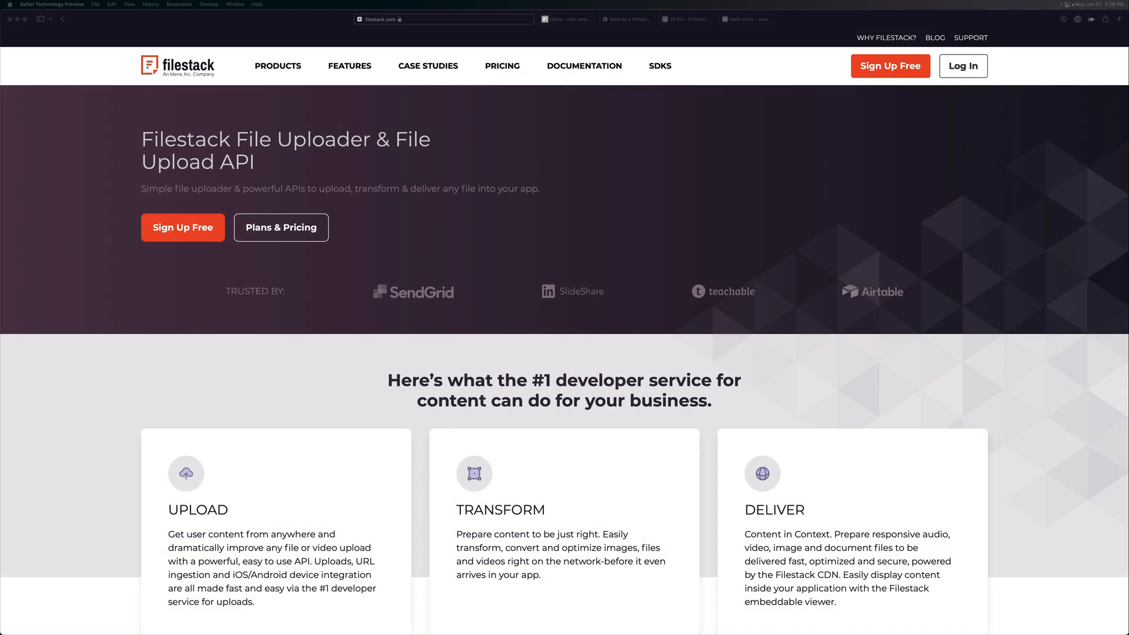
pyautogui.moveTo(428, 209)
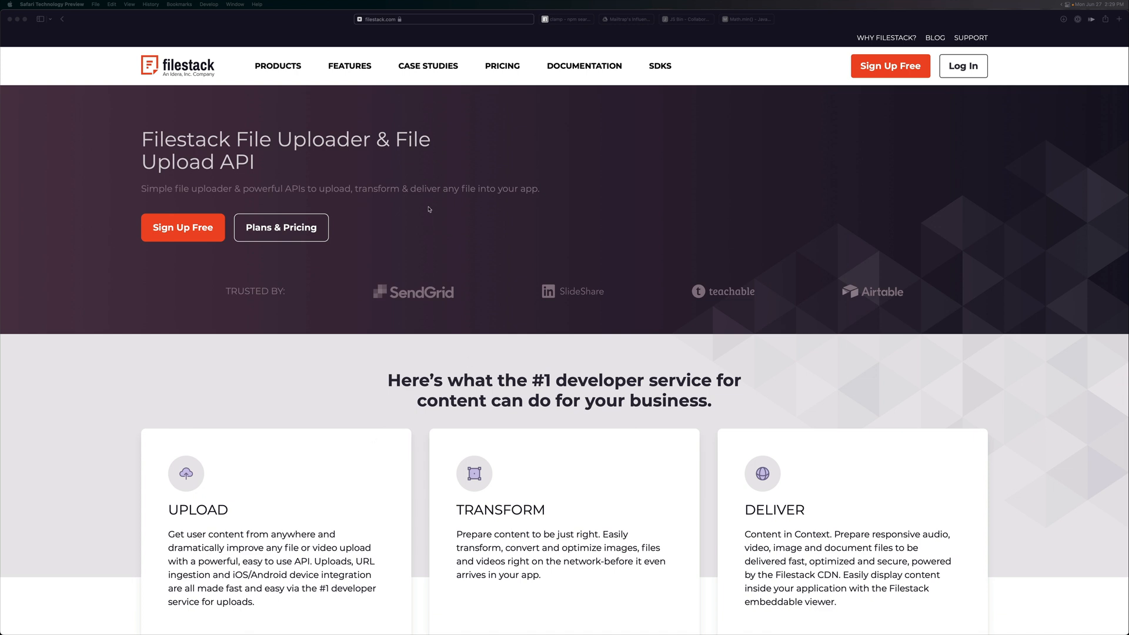
pyautogui.moveTo(404, 226)
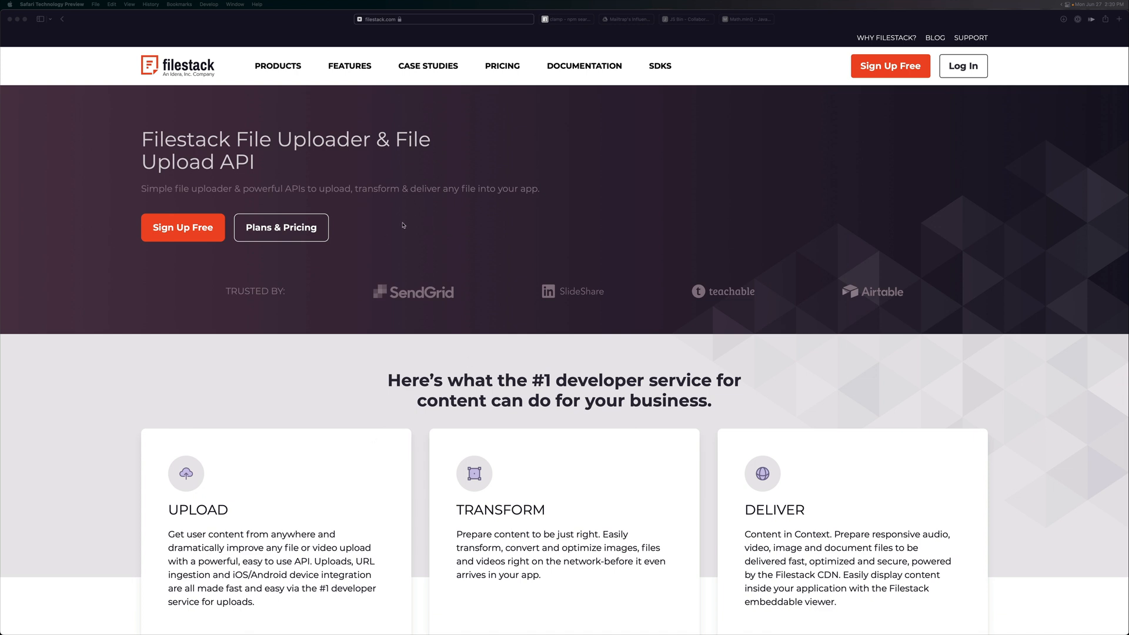
# Scroll past the mobile-uploads section to the Filestack Transform image-editor illustration.
pyautogui.scroll(-3)
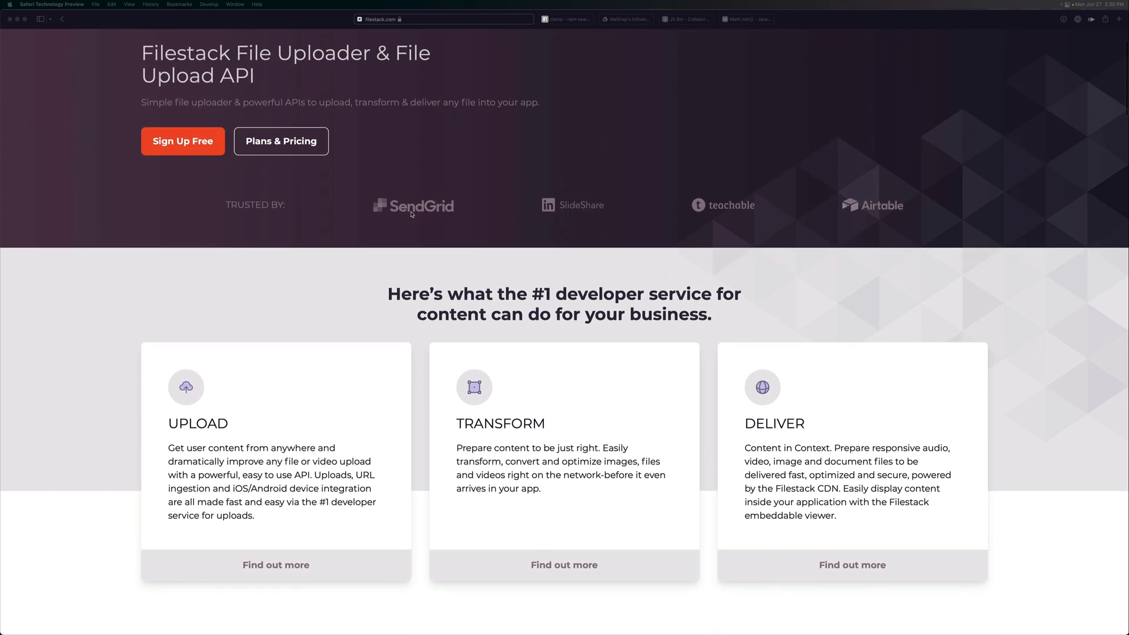
pyautogui.scroll(-3)
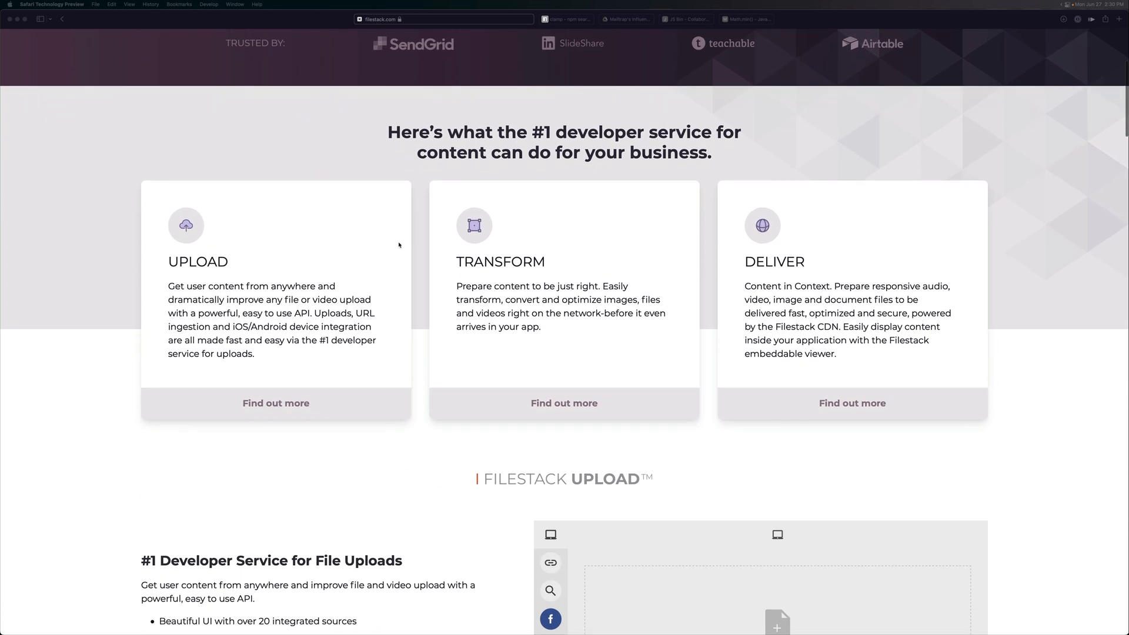
pyautogui.moveTo(757, 314)
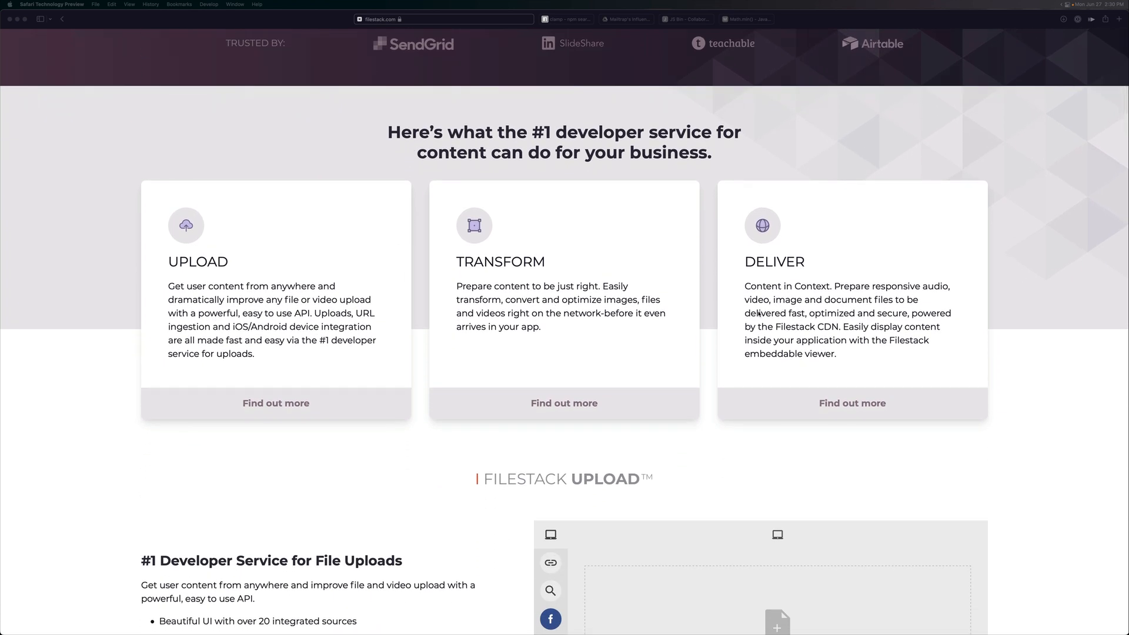
pyautogui.scroll(-3)
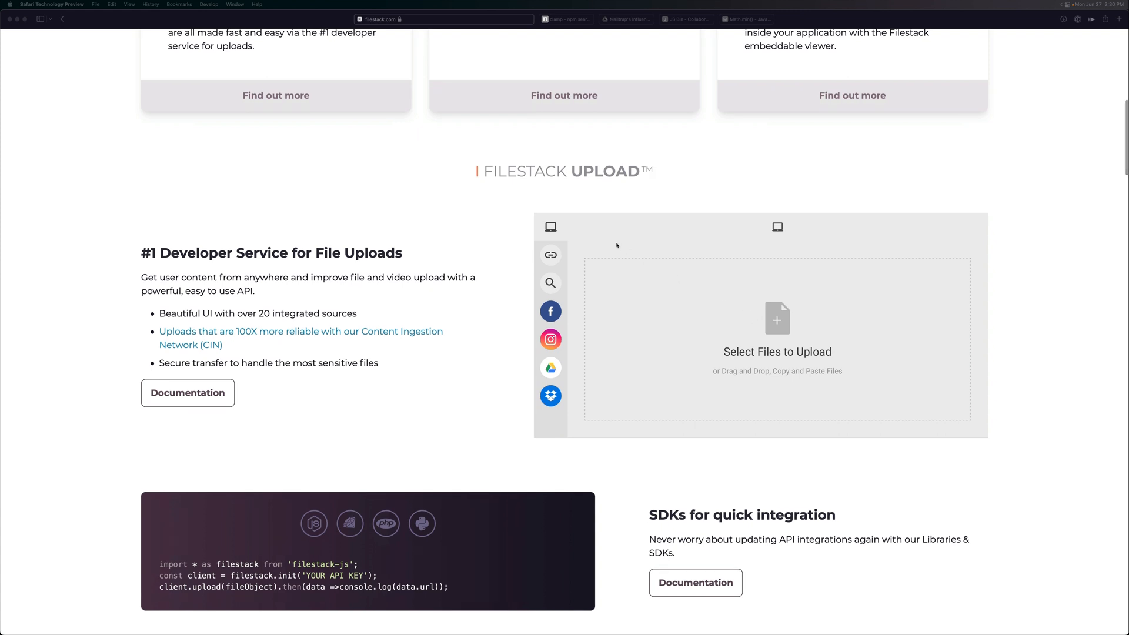
pyautogui.scroll(-3)
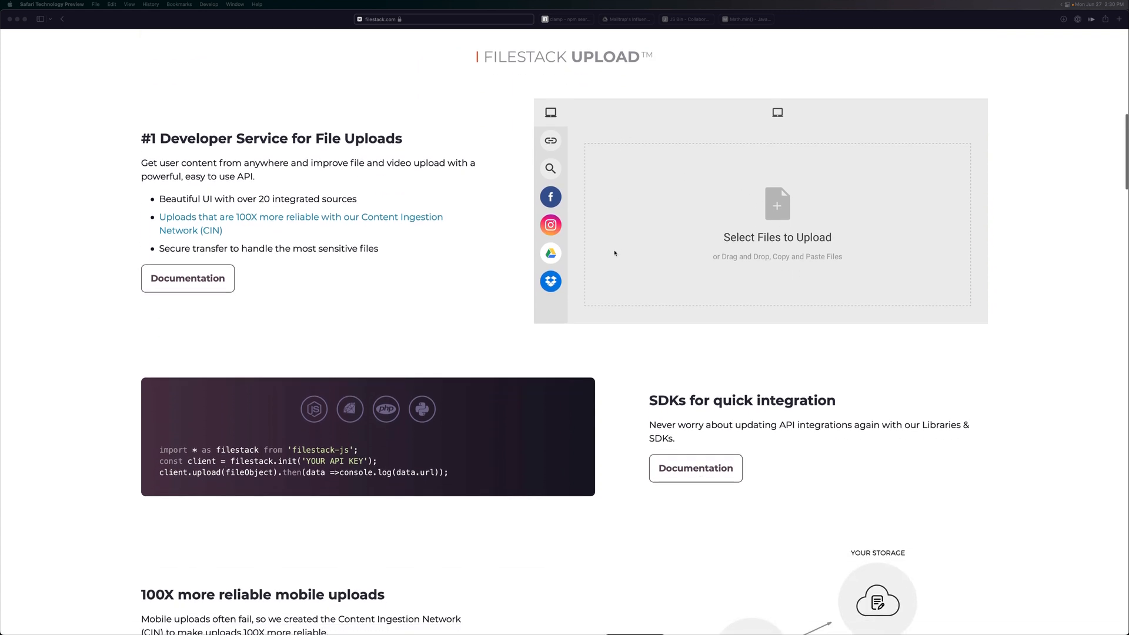
pyautogui.moveTo(350, 410)
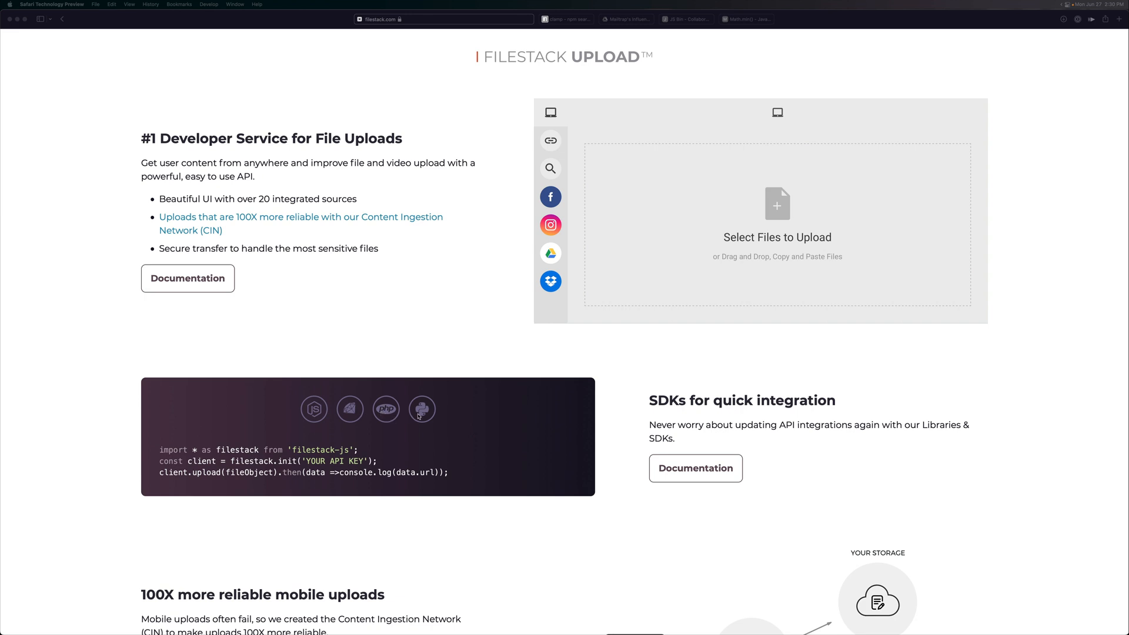
pyautogui.scroll(-3)
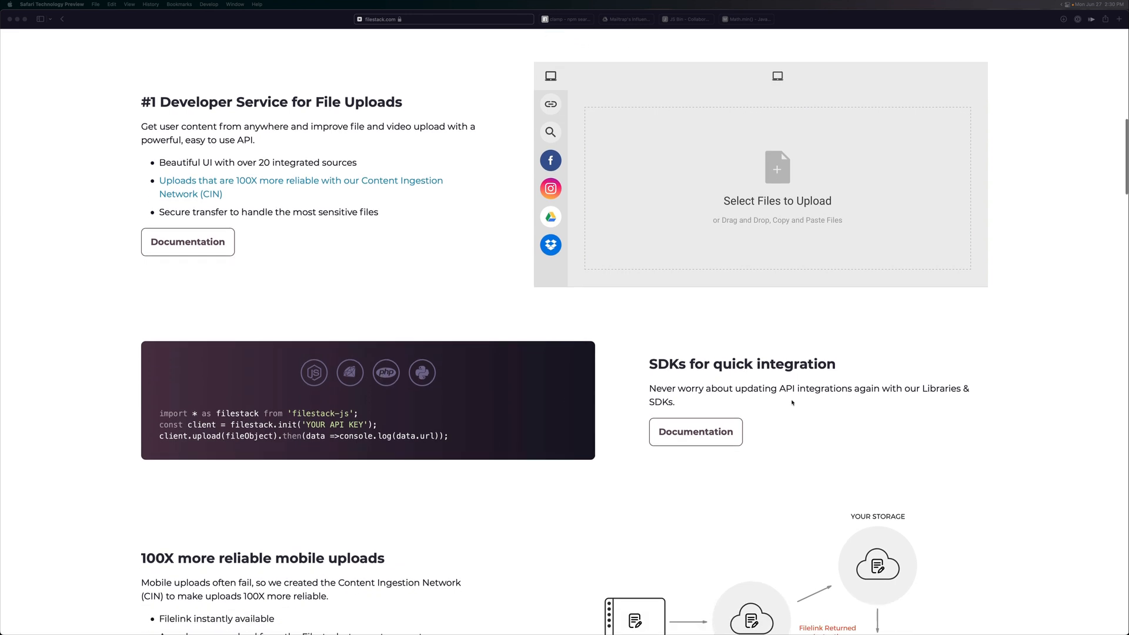
pyautogui.scroll(-3)
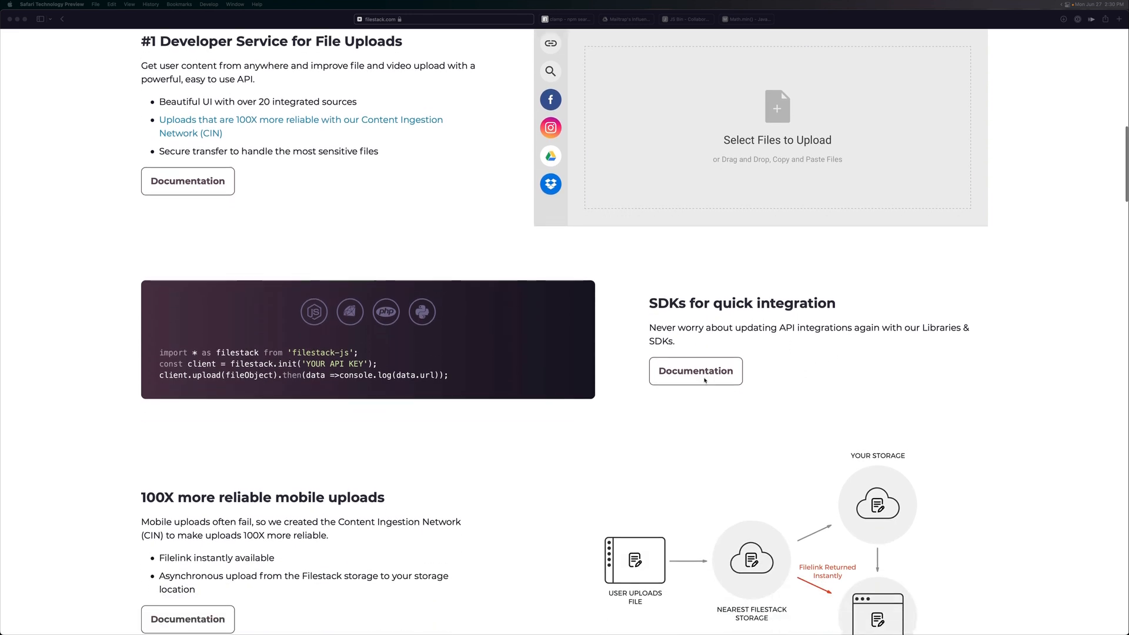
pyautogui.scroll(-3)
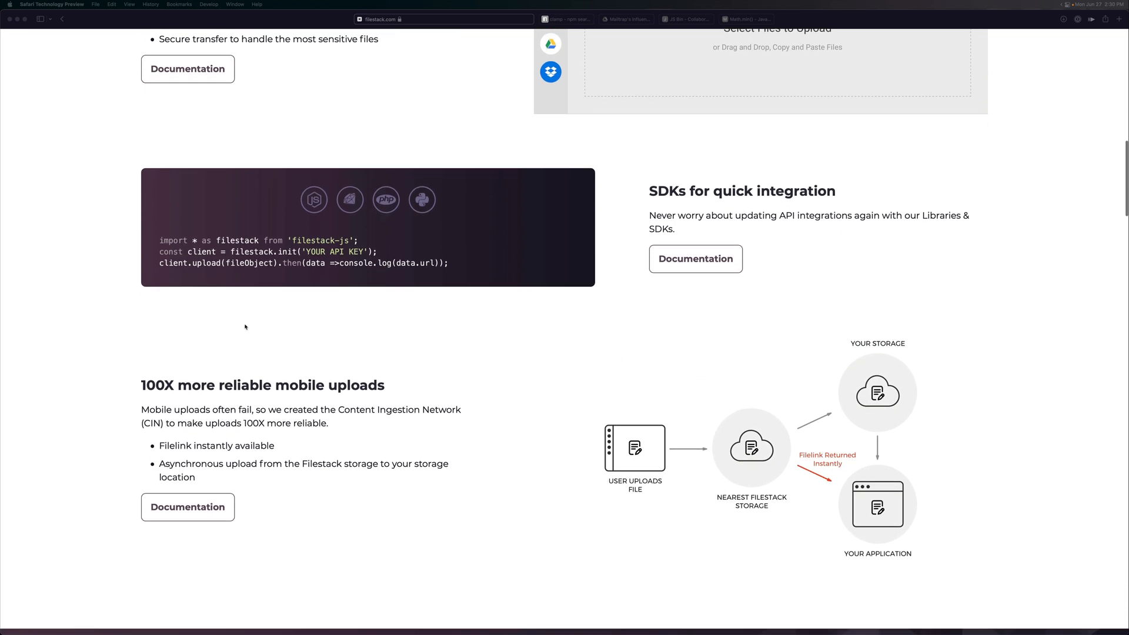
pyautogui.scroll(-3)
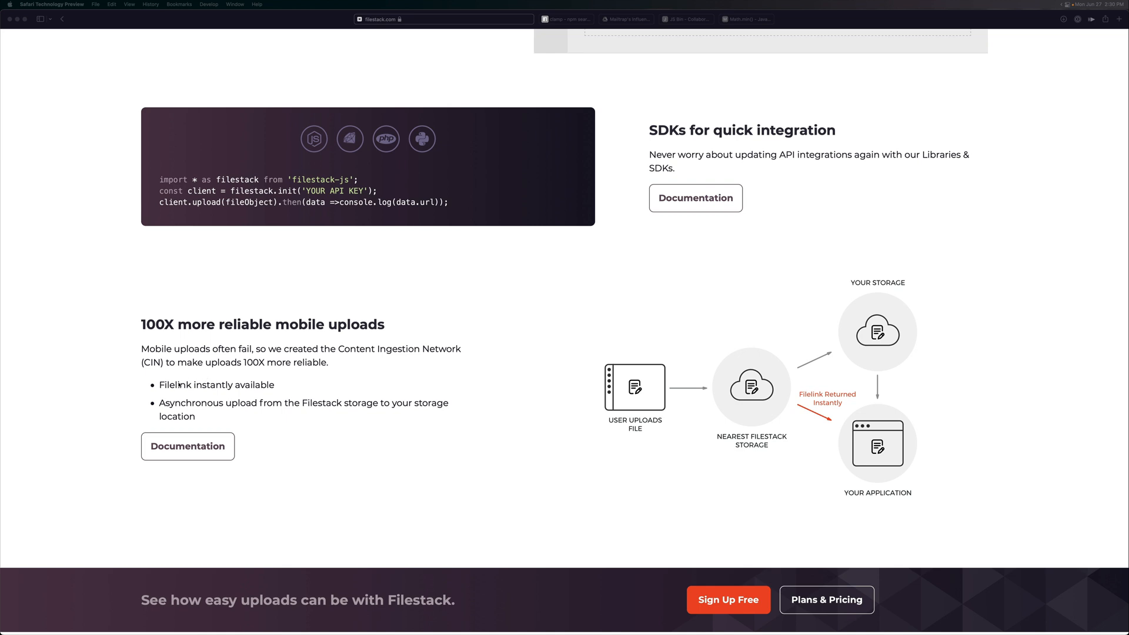
pyautogui.moveTo(350, 378)
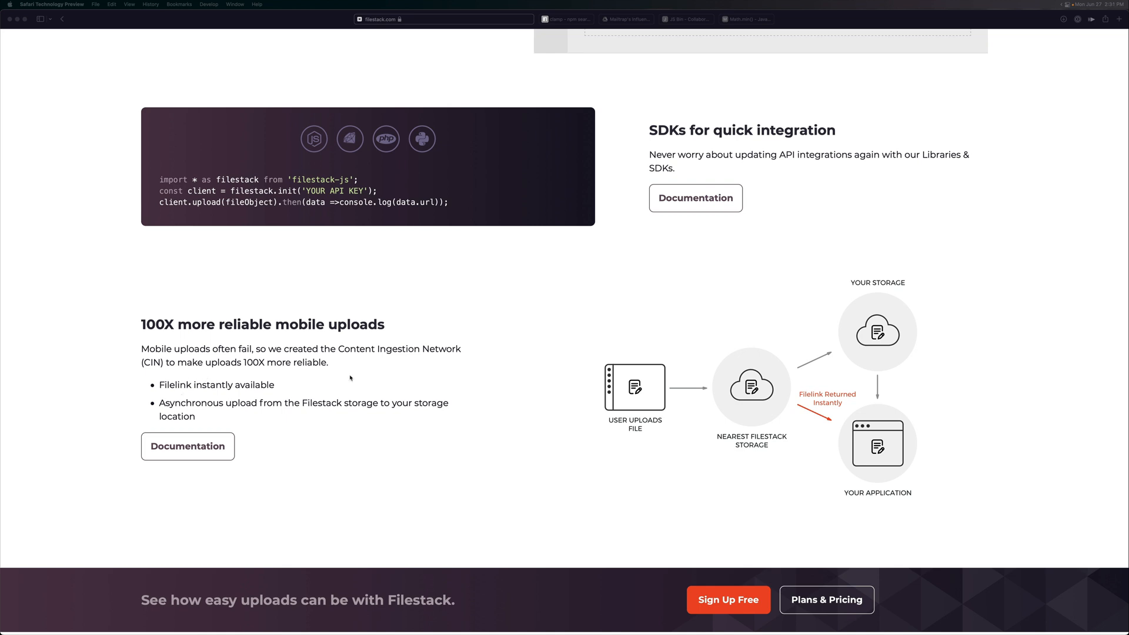
pyautogui.scroll(-3)
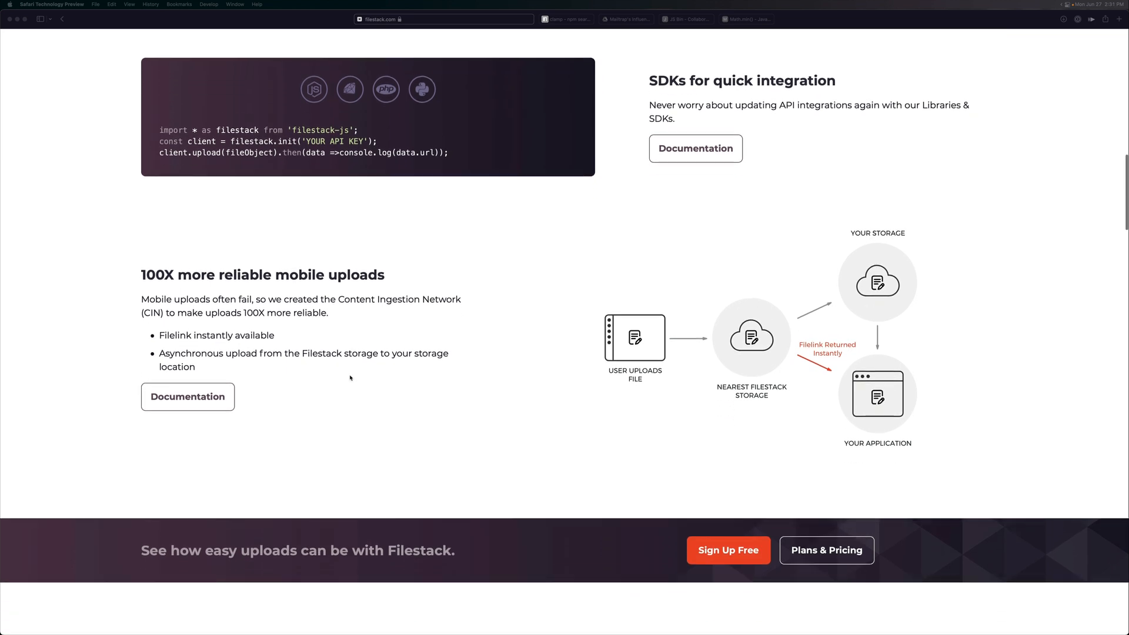
pyautogui.scroll(-3)
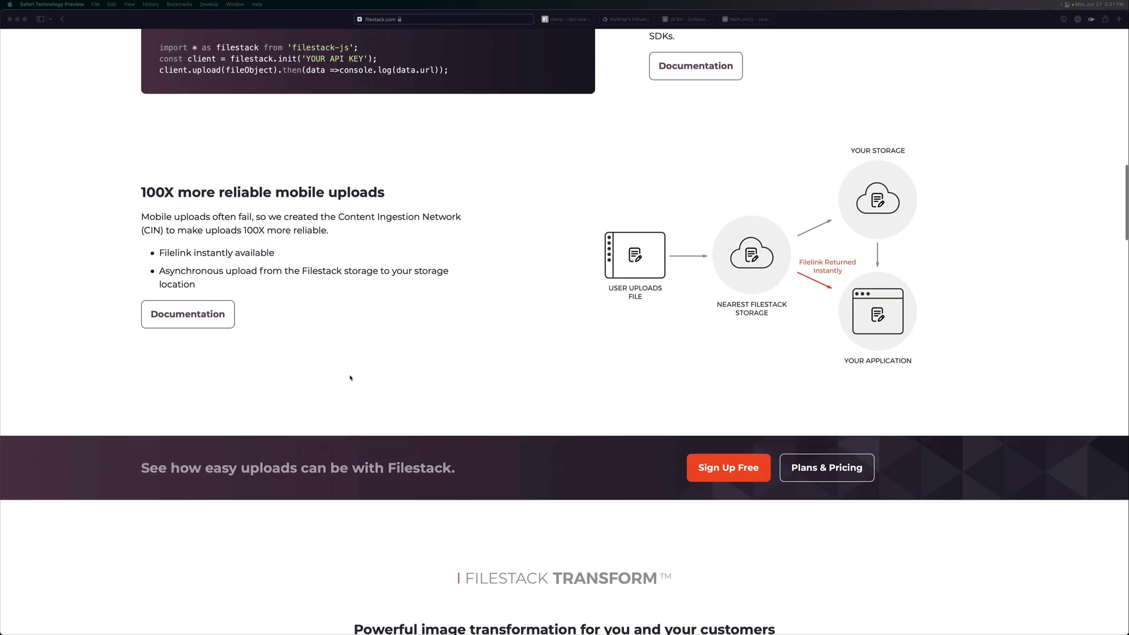
pyautogui.scroll(-3)
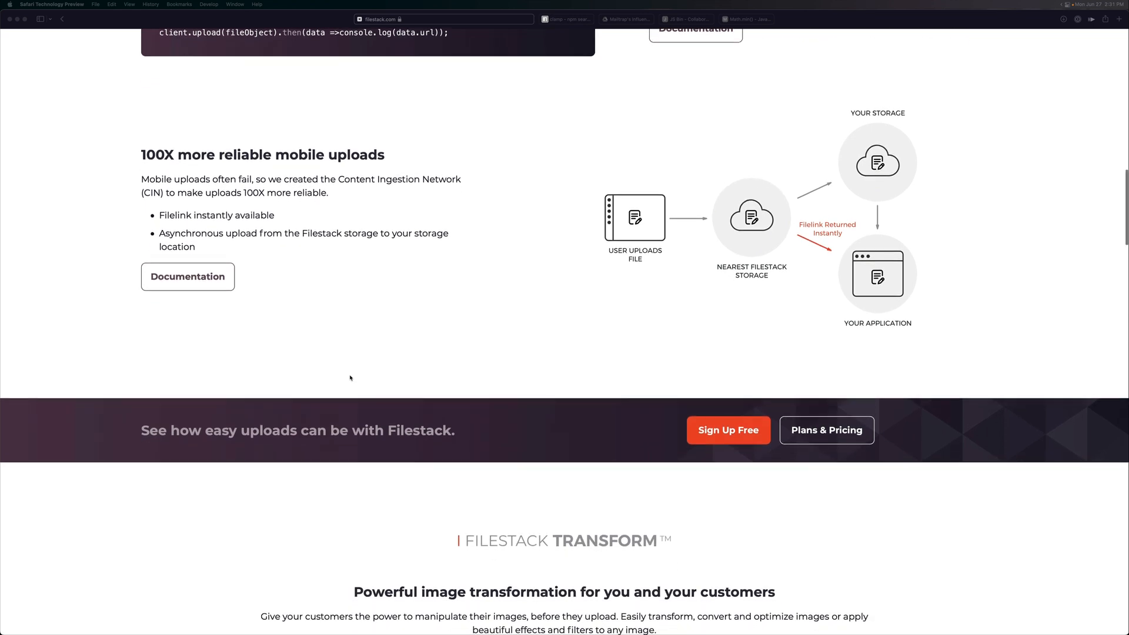
pyautogui.scroll(-3)
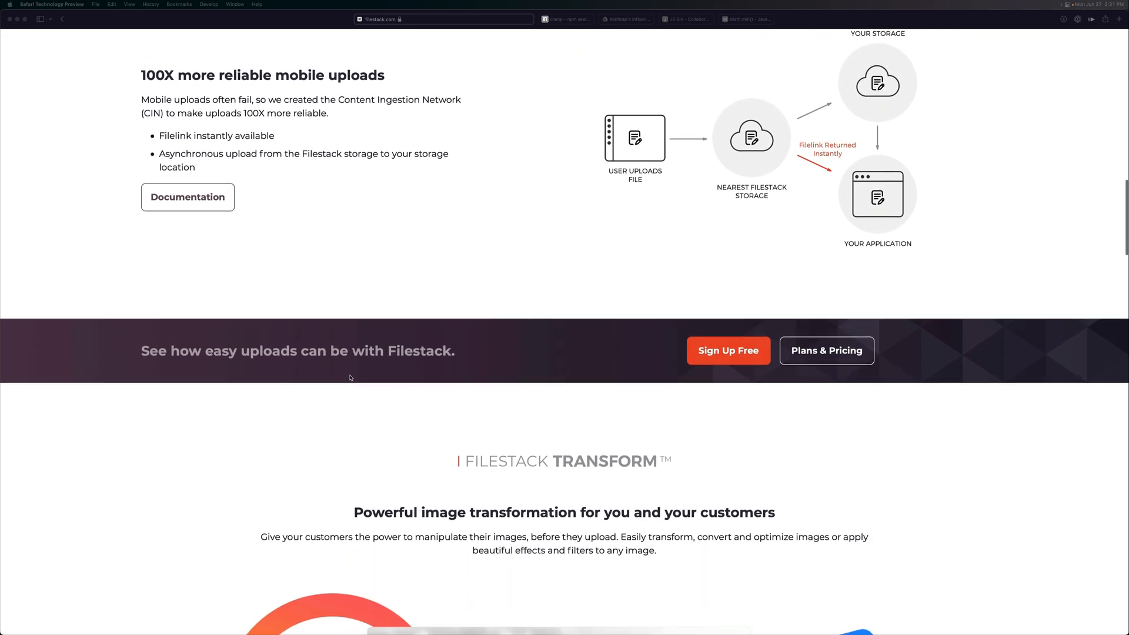
pyautogui.scroll(-3)
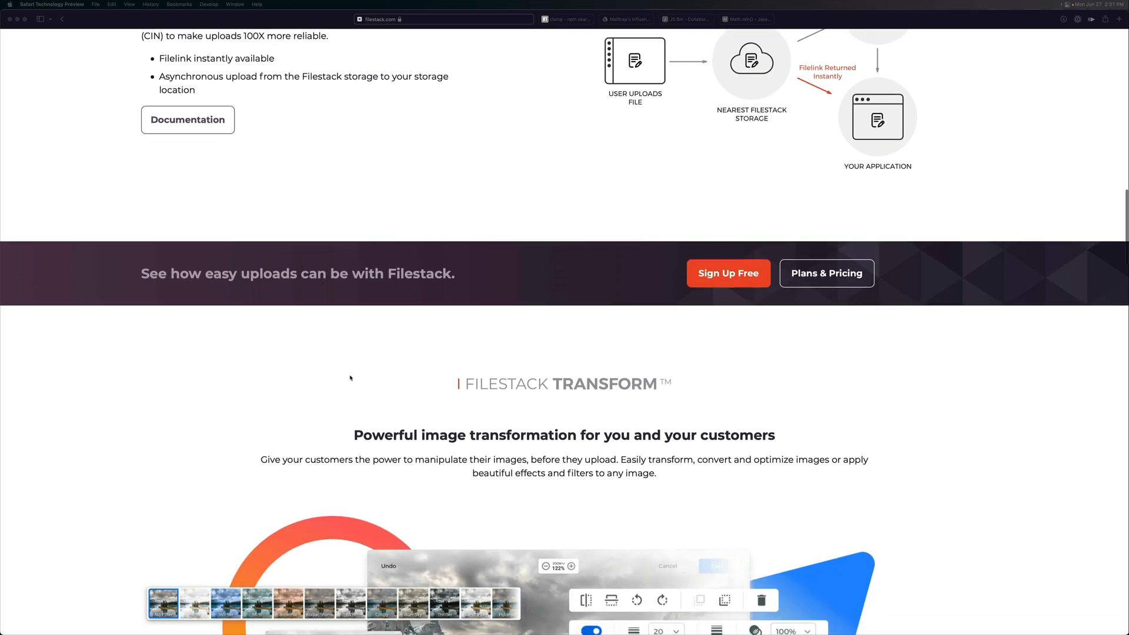
pyautogui.scroll(-3)
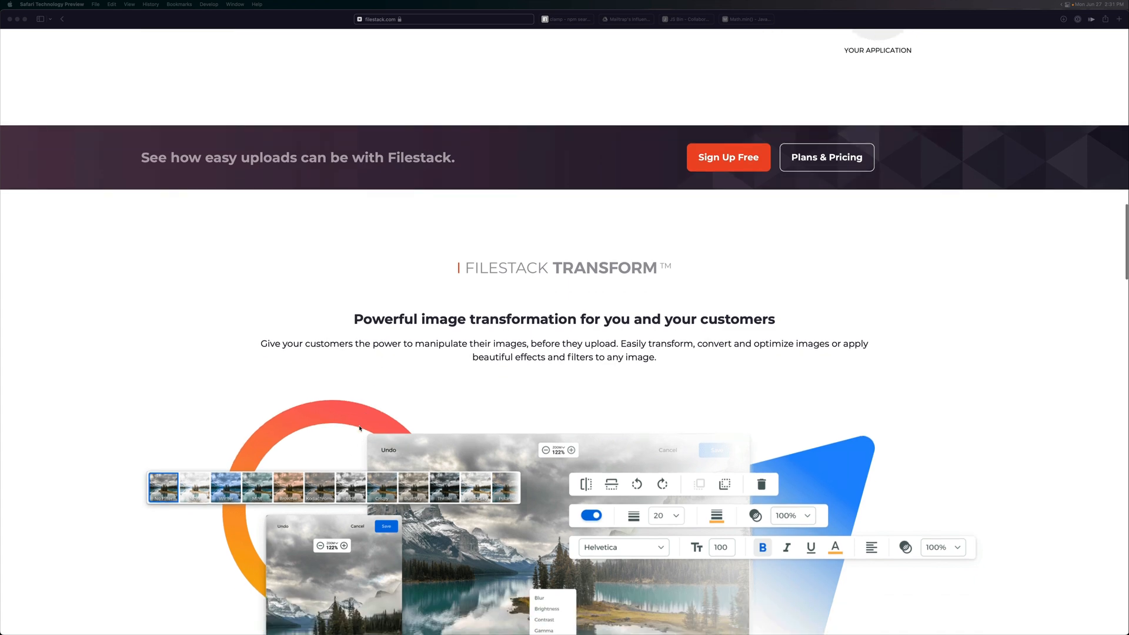
pyautogui.scroll(-3)
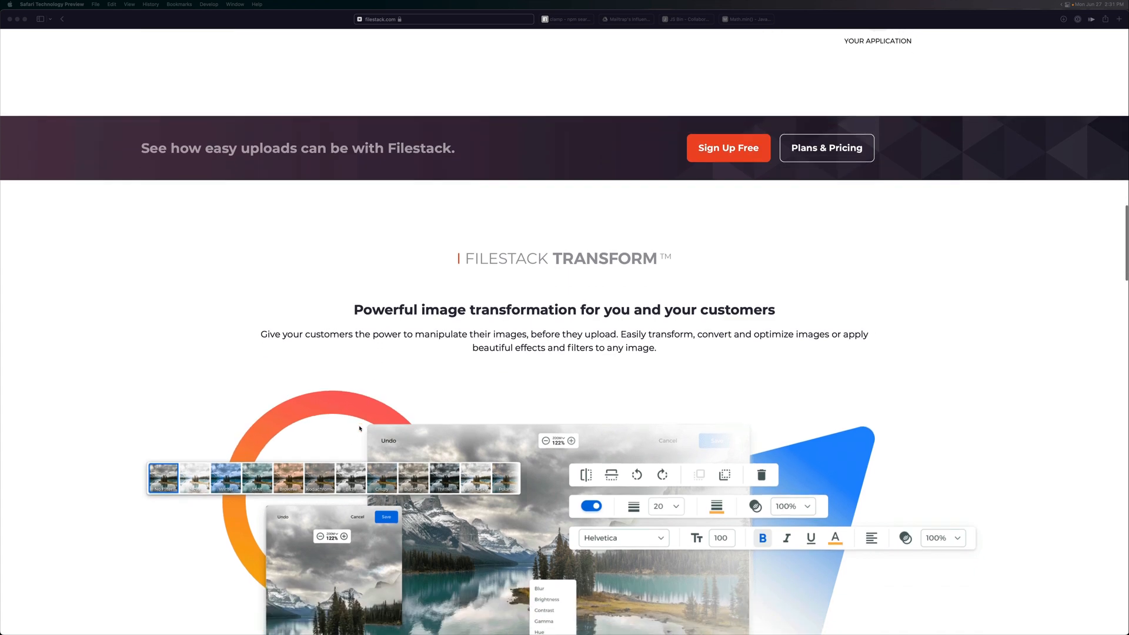
pyautogui.scroll(-3)
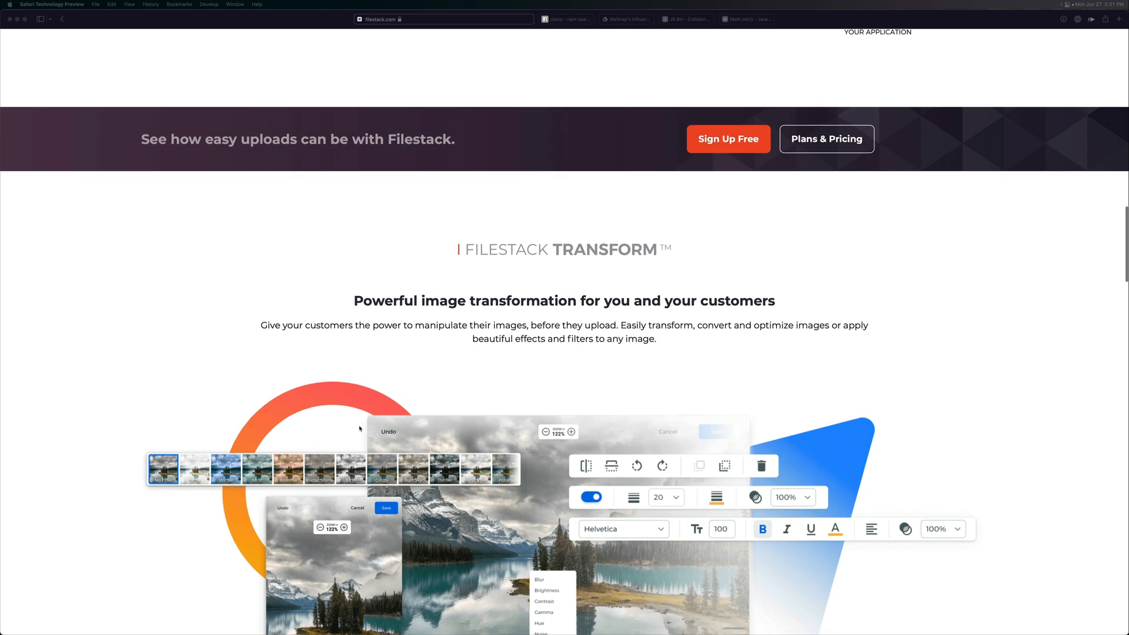
pyautogui.scroll(-3)
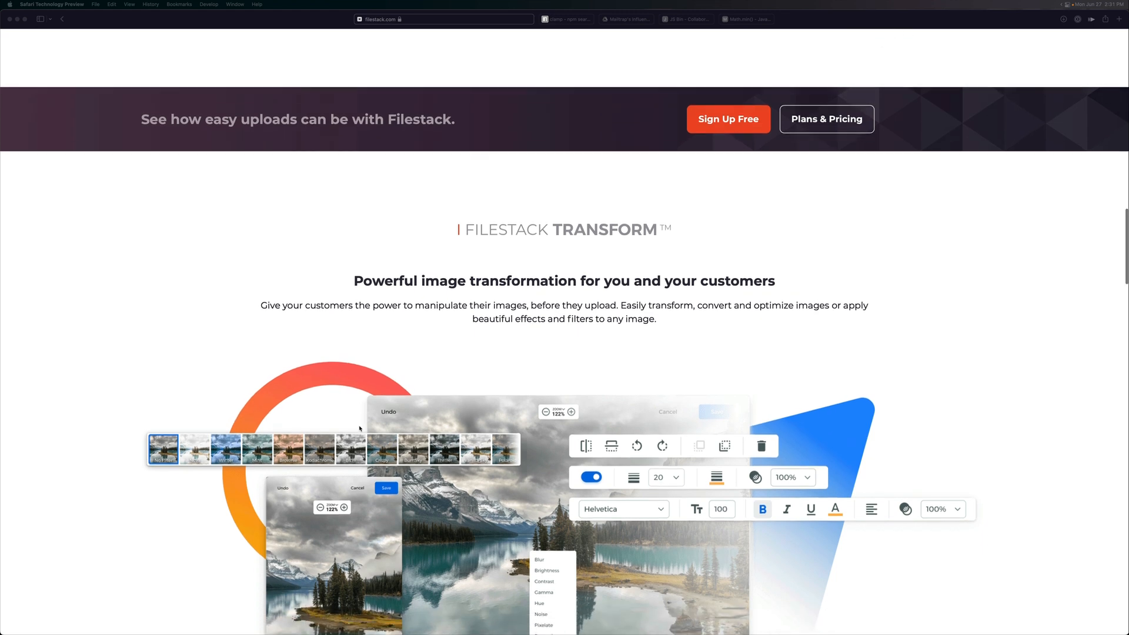
pyautogui.scroll(-3)
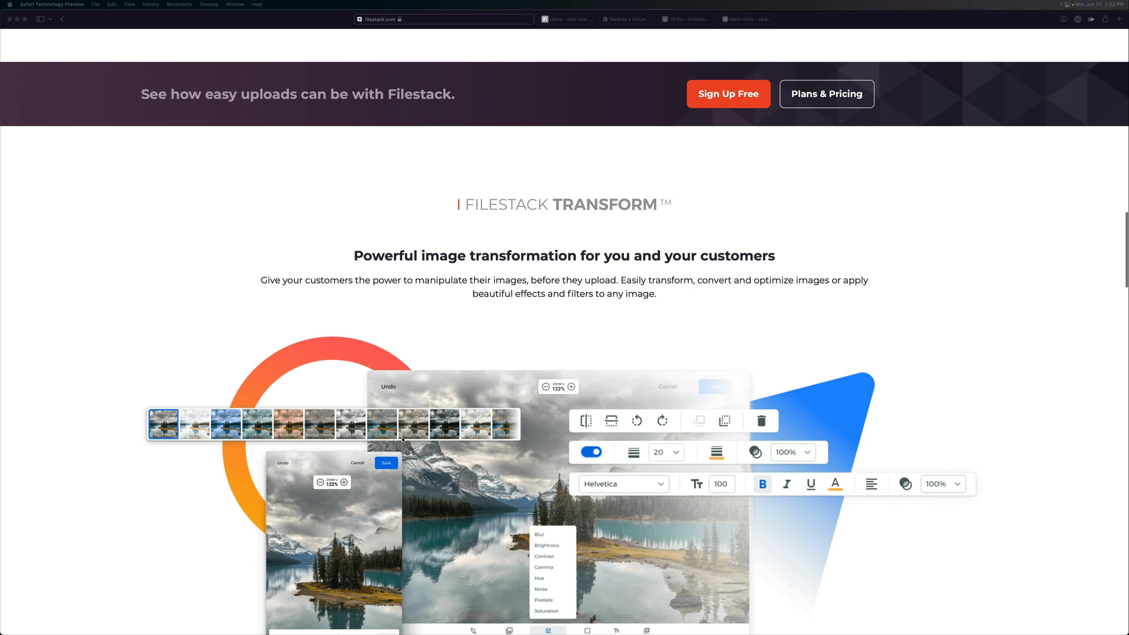
pyautogui.scroll(-3)
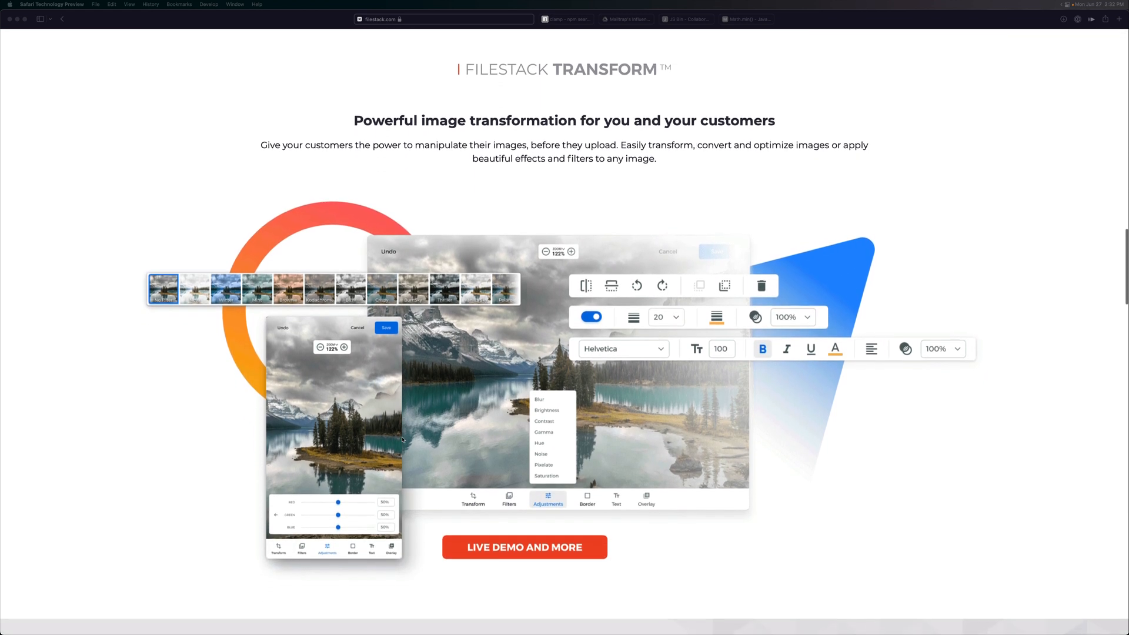
pyautogui.scroll(-3)
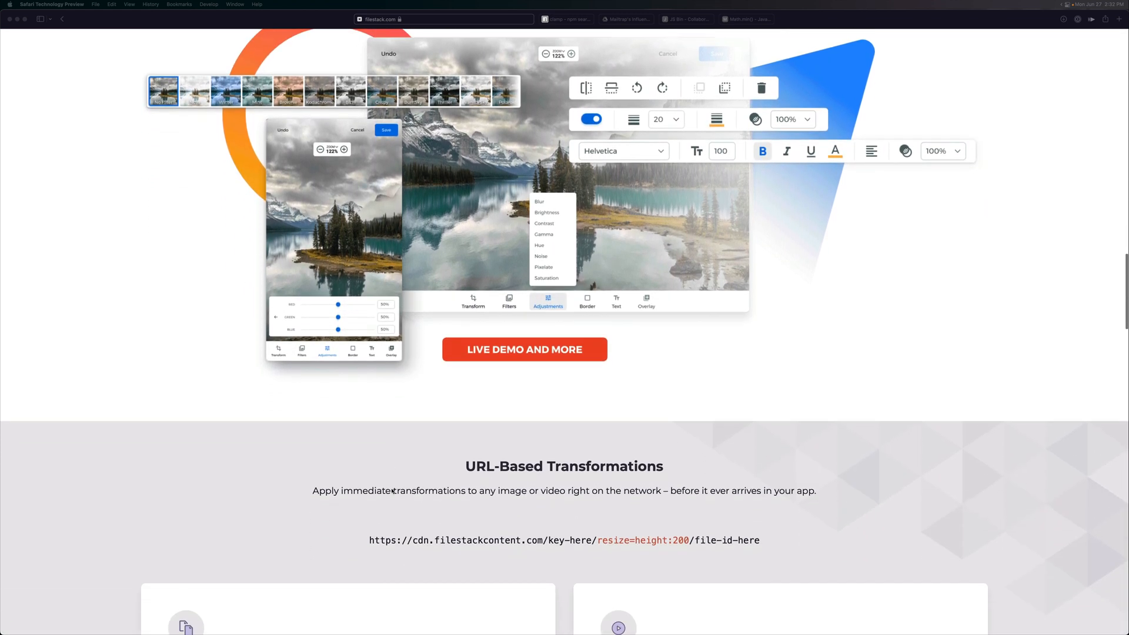
pyautogui.scroll(-3)
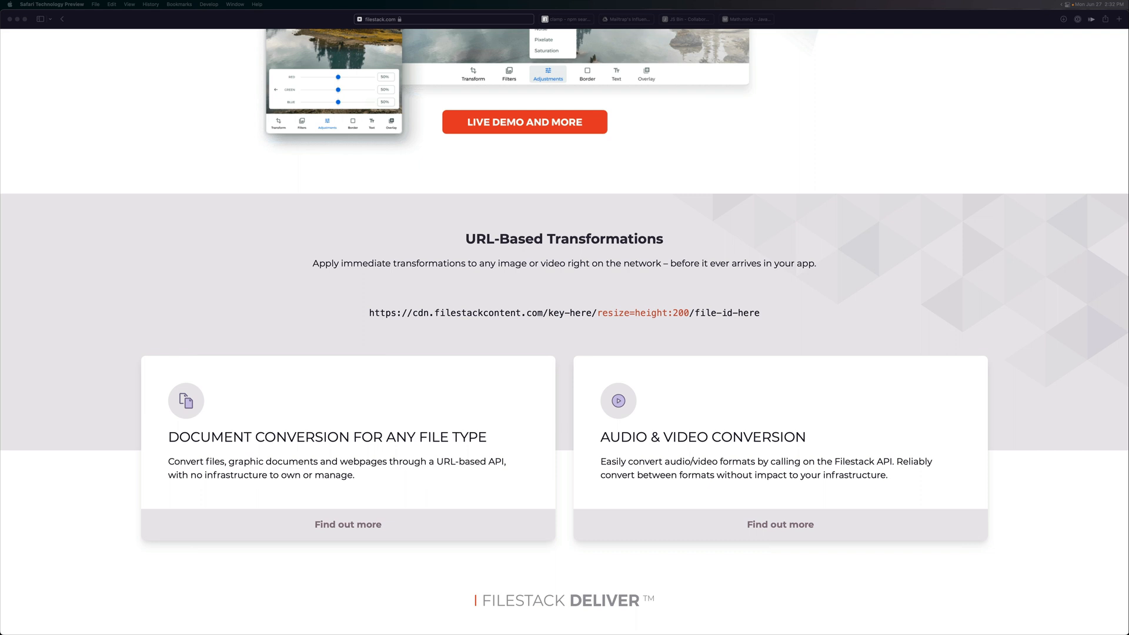
pyautogui.scroll(-3)
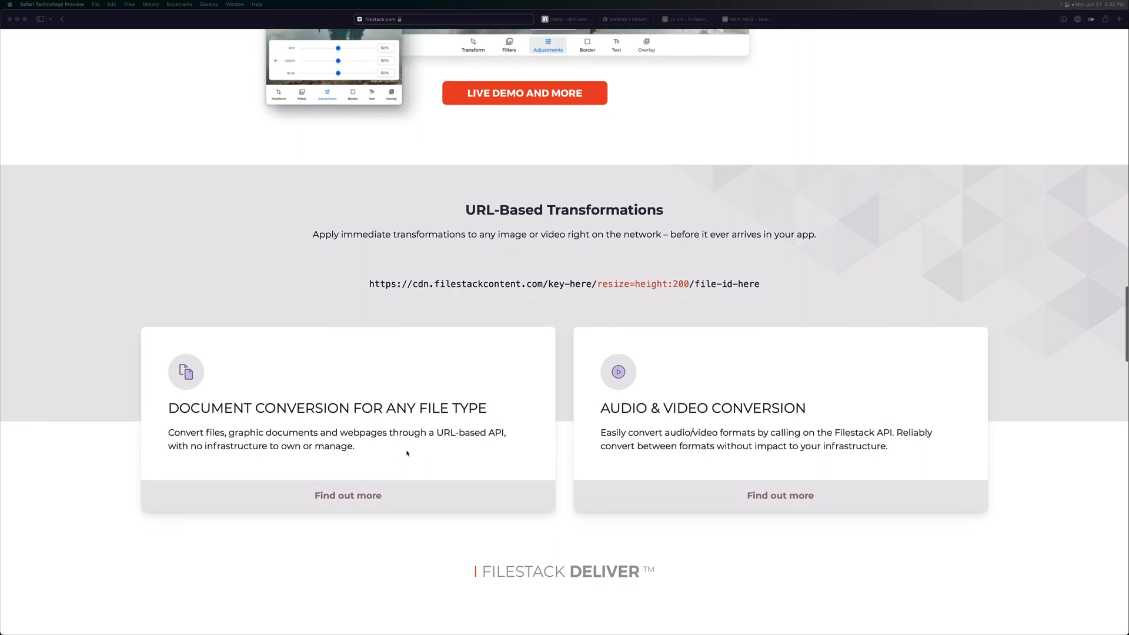
pyautogui.scroll(-3)
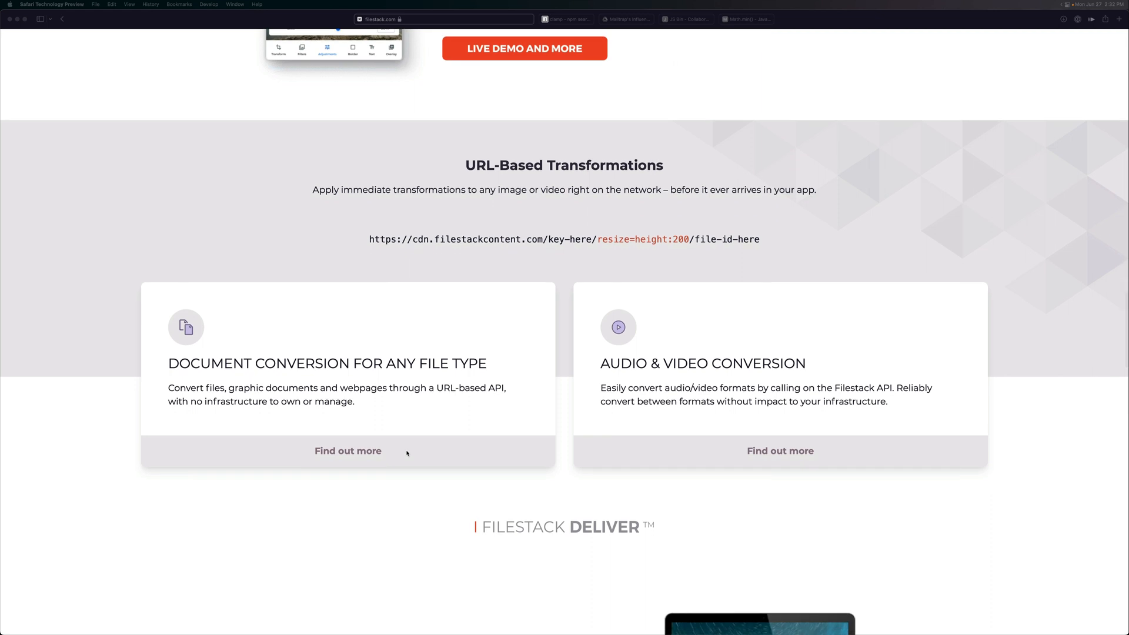
pyautogui.scroll(-3)
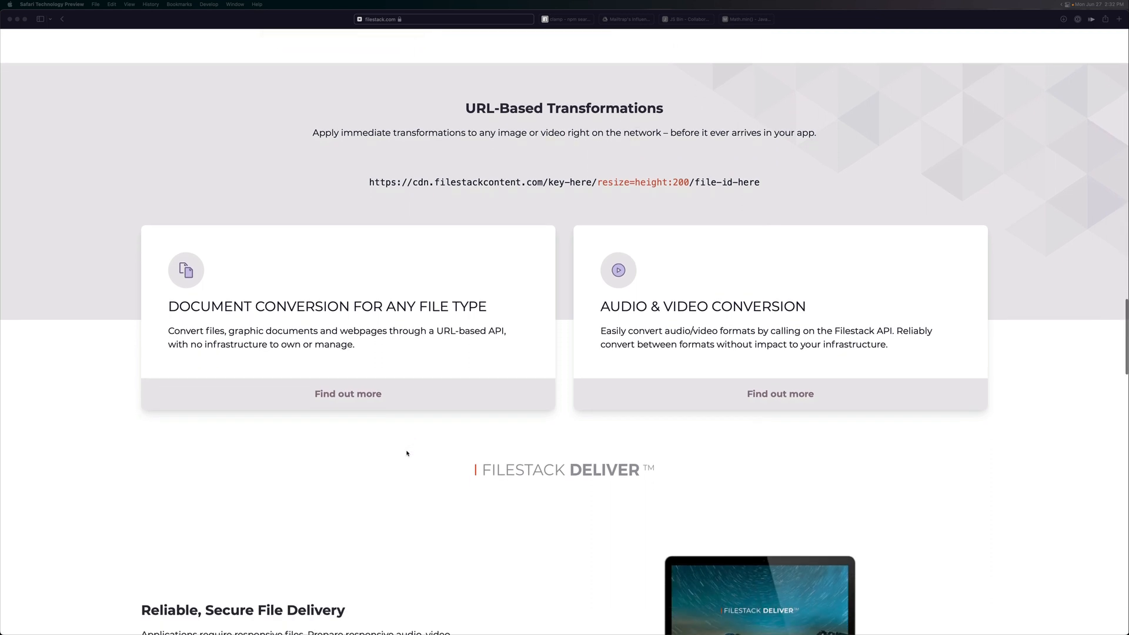
pyautogui.scroll(-3)
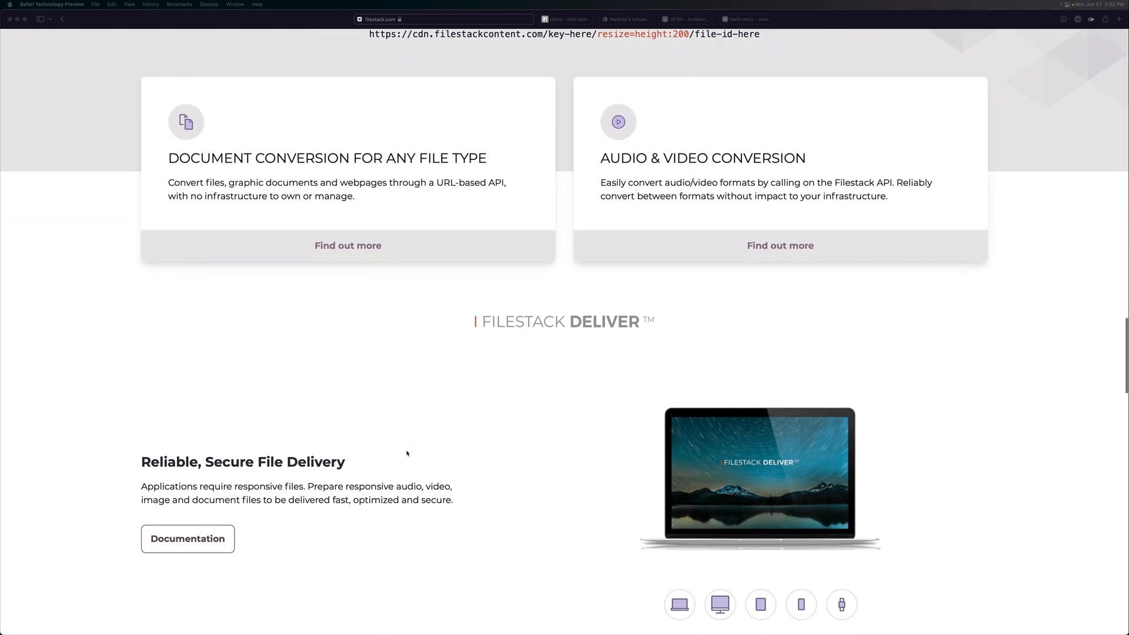
pyautogui.scroll(-3)
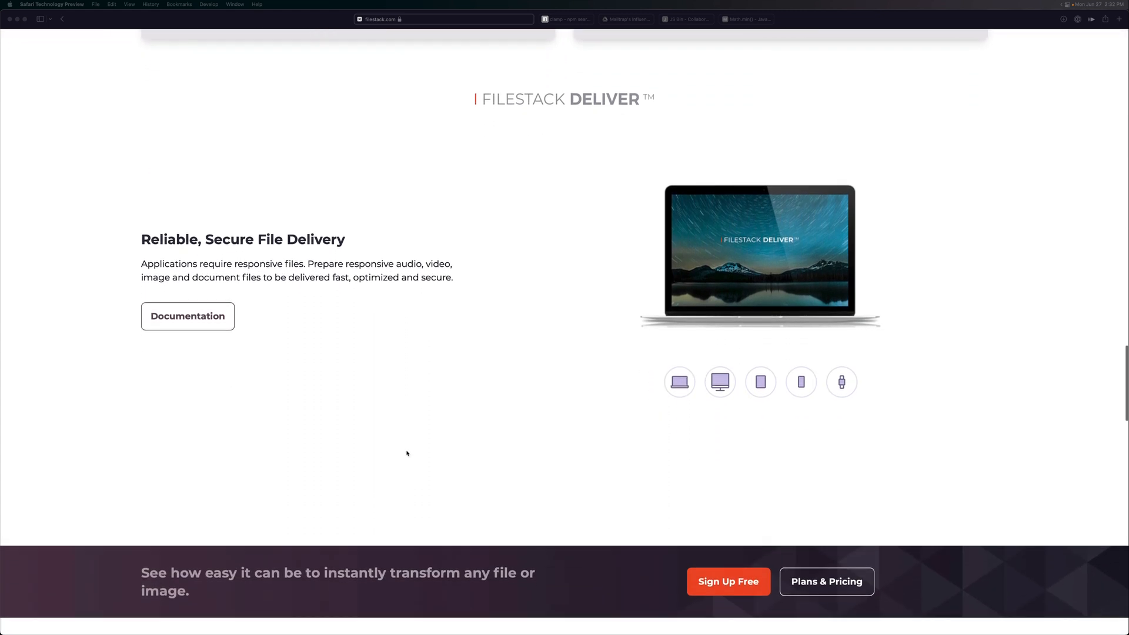
pyautogui.scroll(-3)
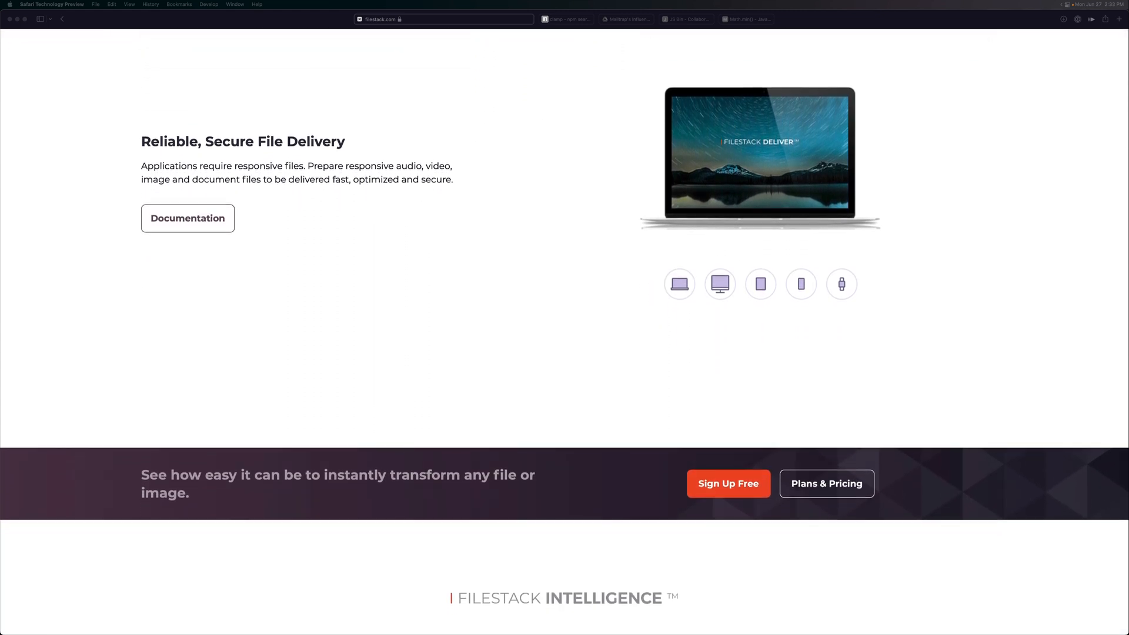
pyautogui.scroll(-3)
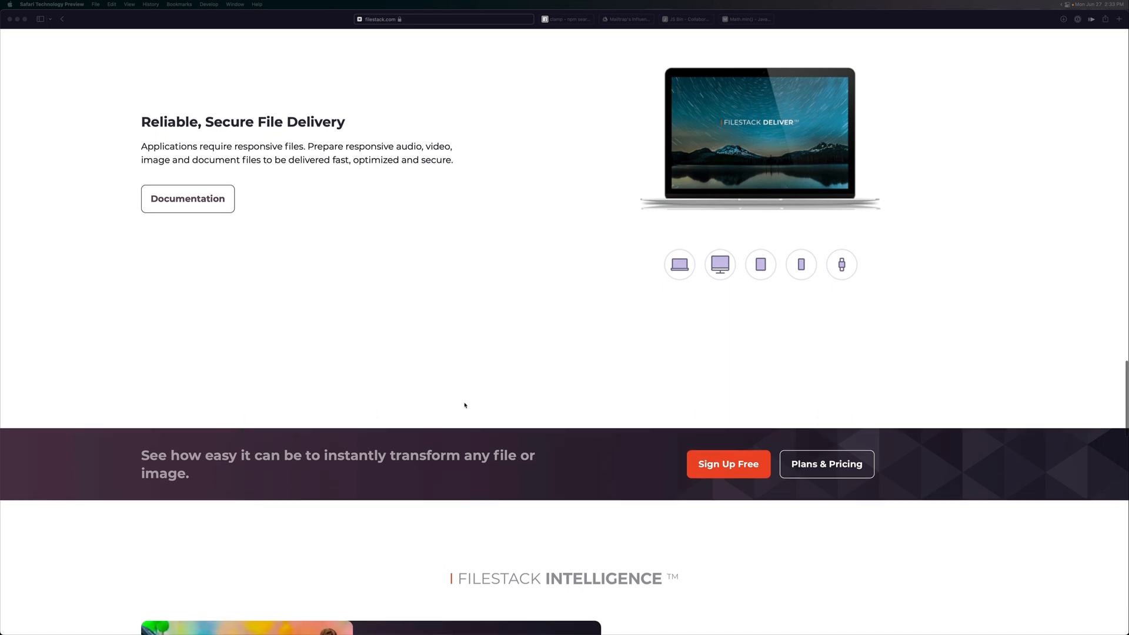
pyautogui.scroll(-3)
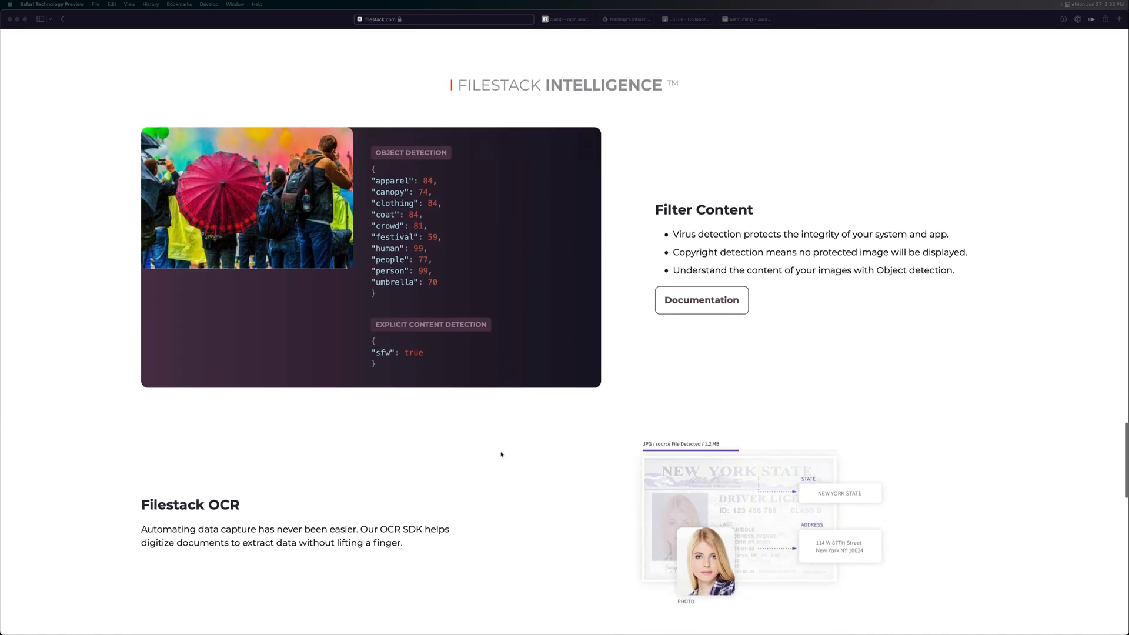
pyautogui.scroll(-3)
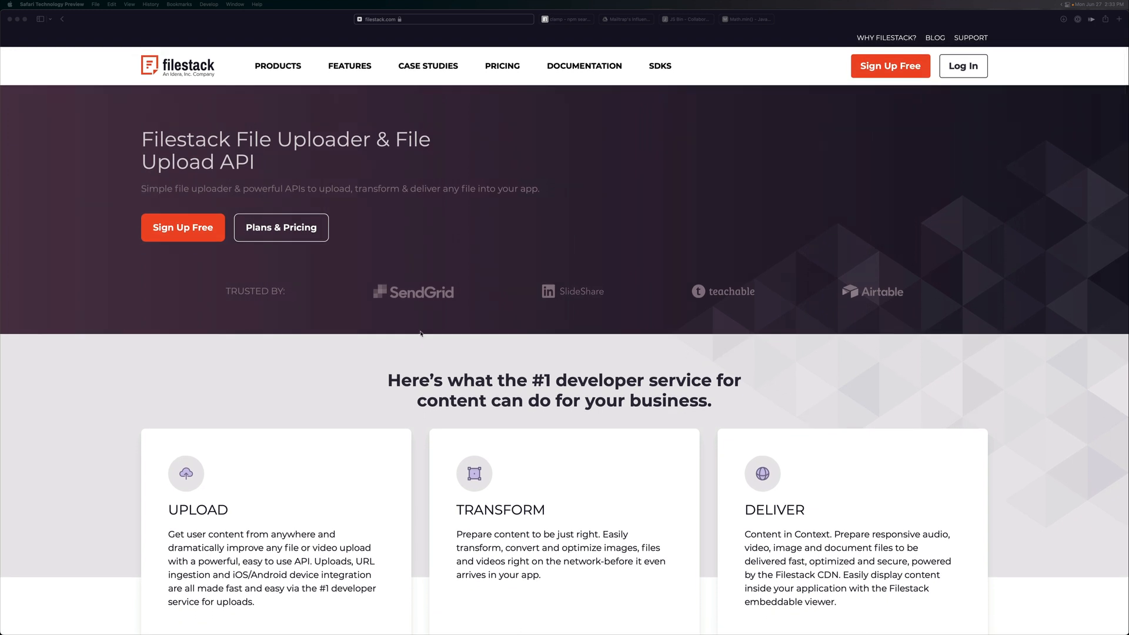
pyautogui.moveTo(435, 284)
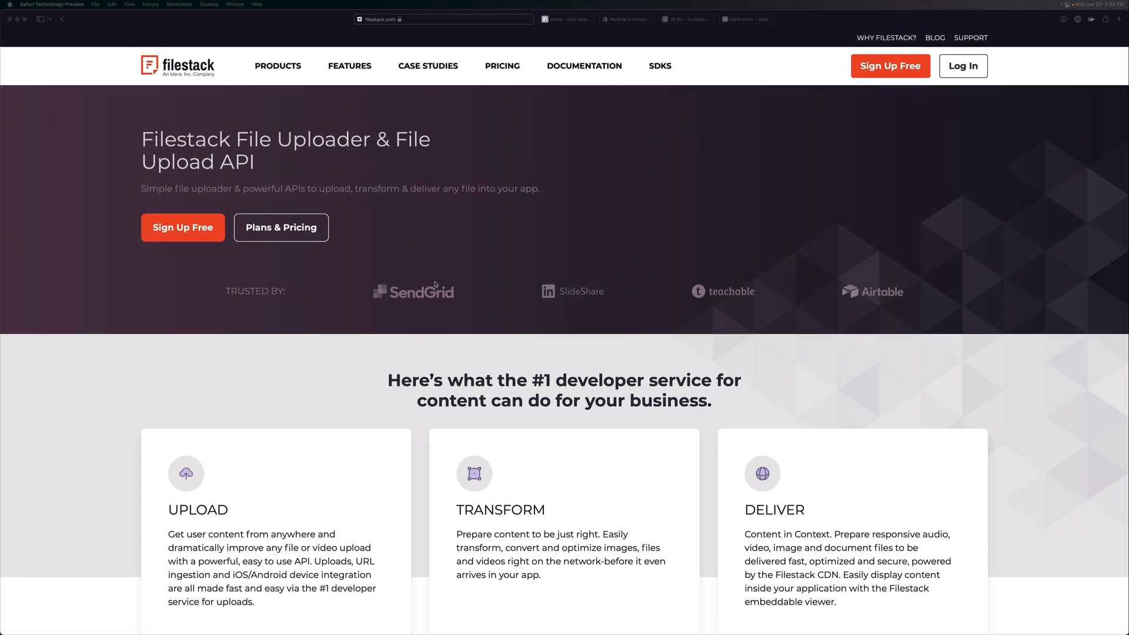
pyautogui.moveTo(1022, 394)
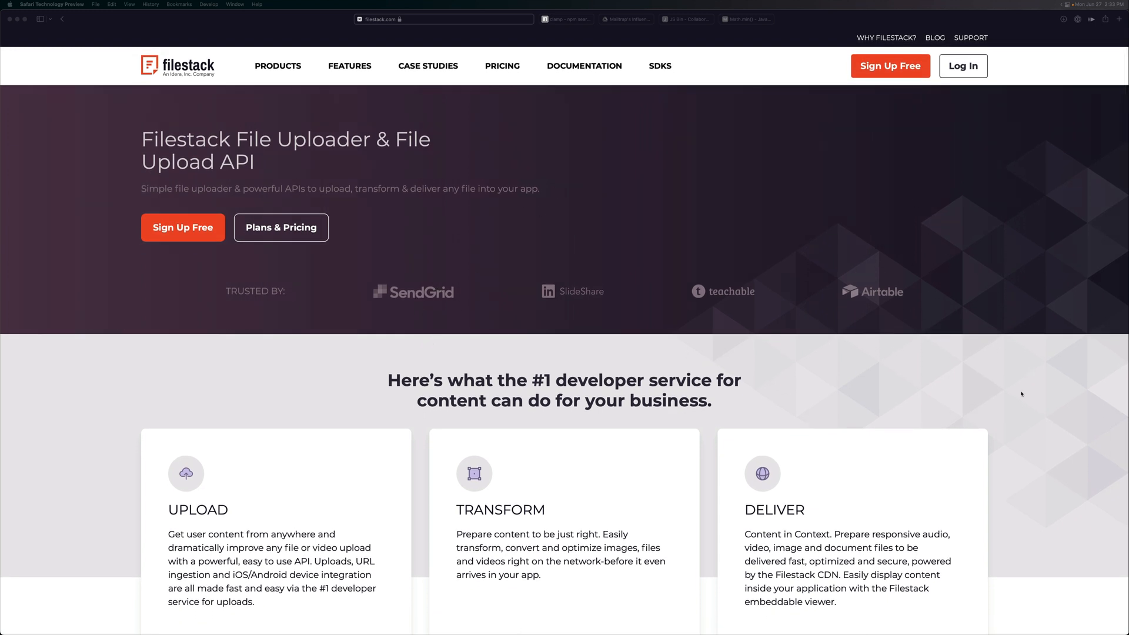
pyautogui.moveTo(792, 87)
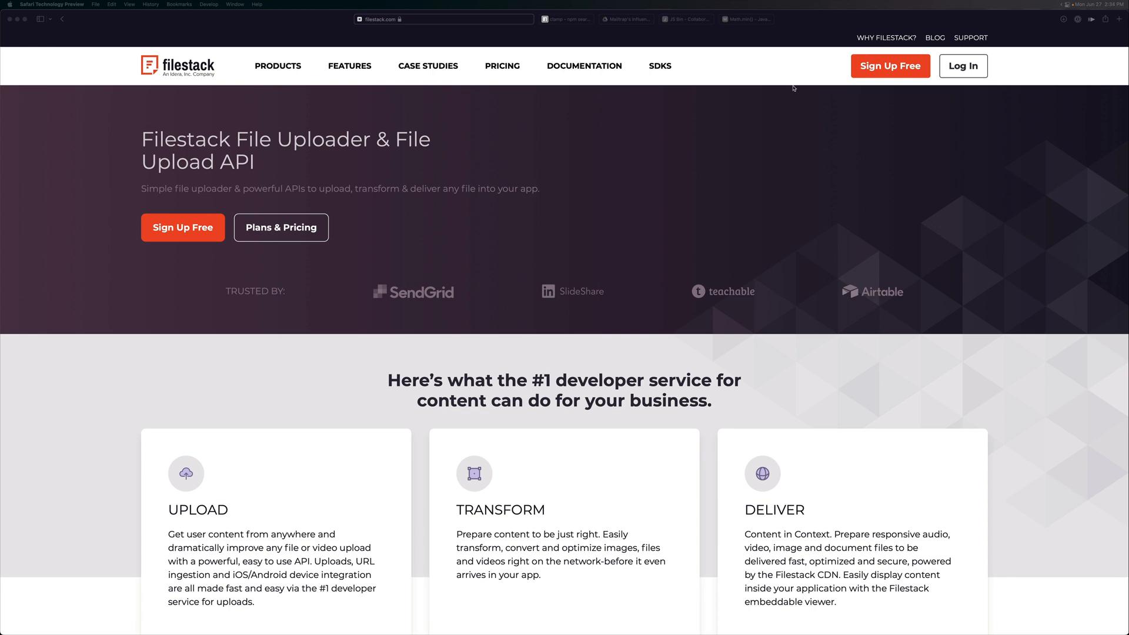
pyautogui.moveTo(306, 81)
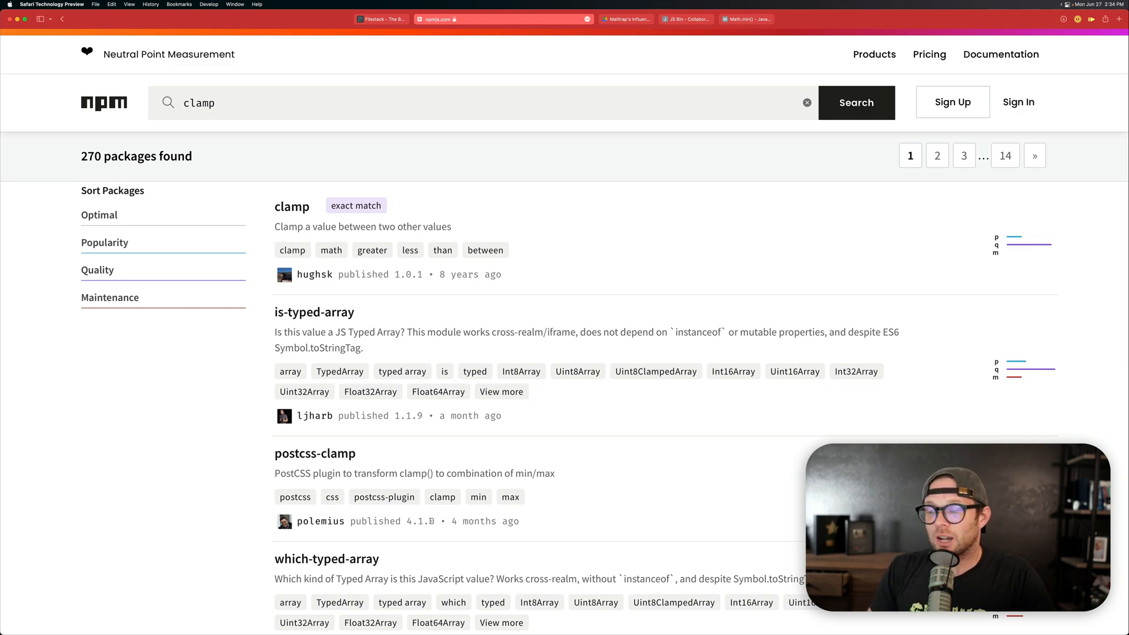
# Scroll through the 270 npm search results for 'clamp'.
pyautogui.scroll(-3)
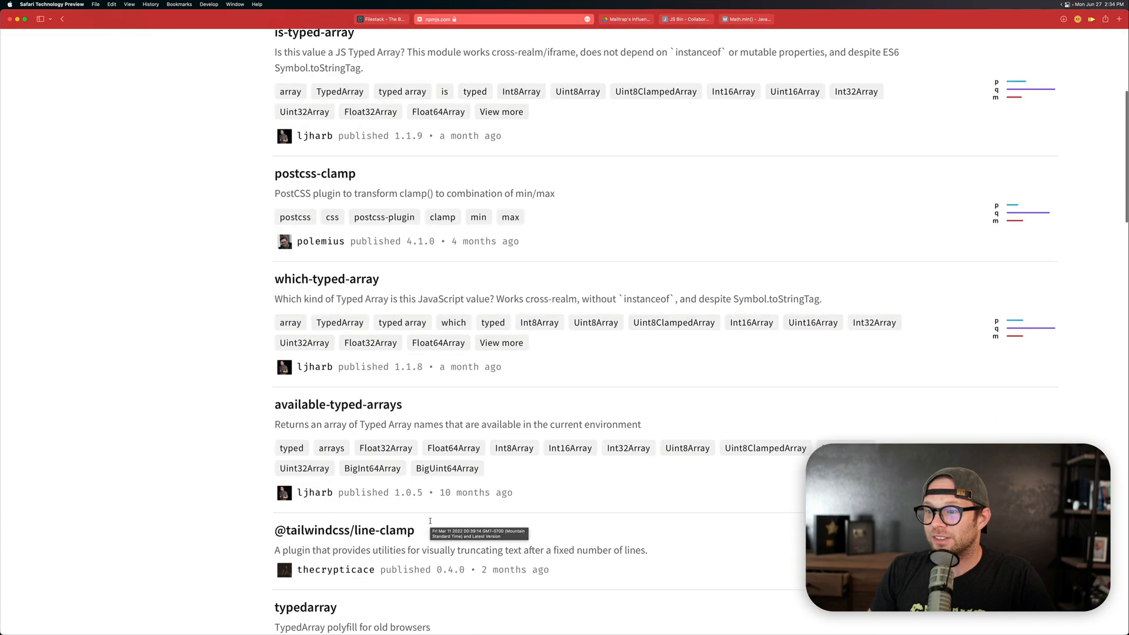
pyautogui.scroll(-3)
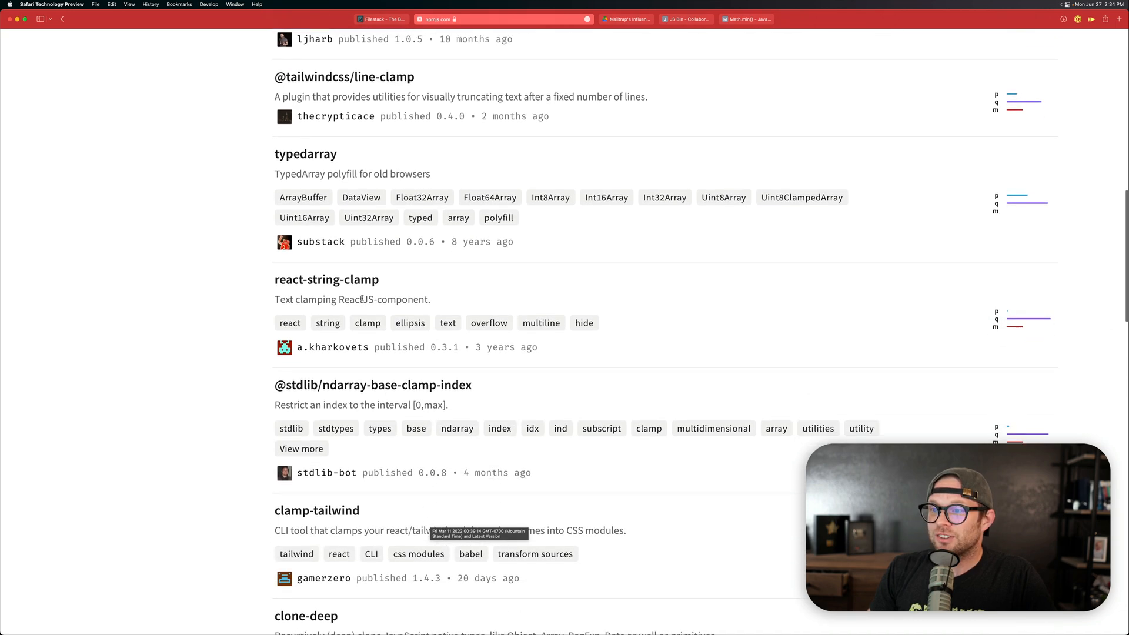
pyautogui.scroll(-3)
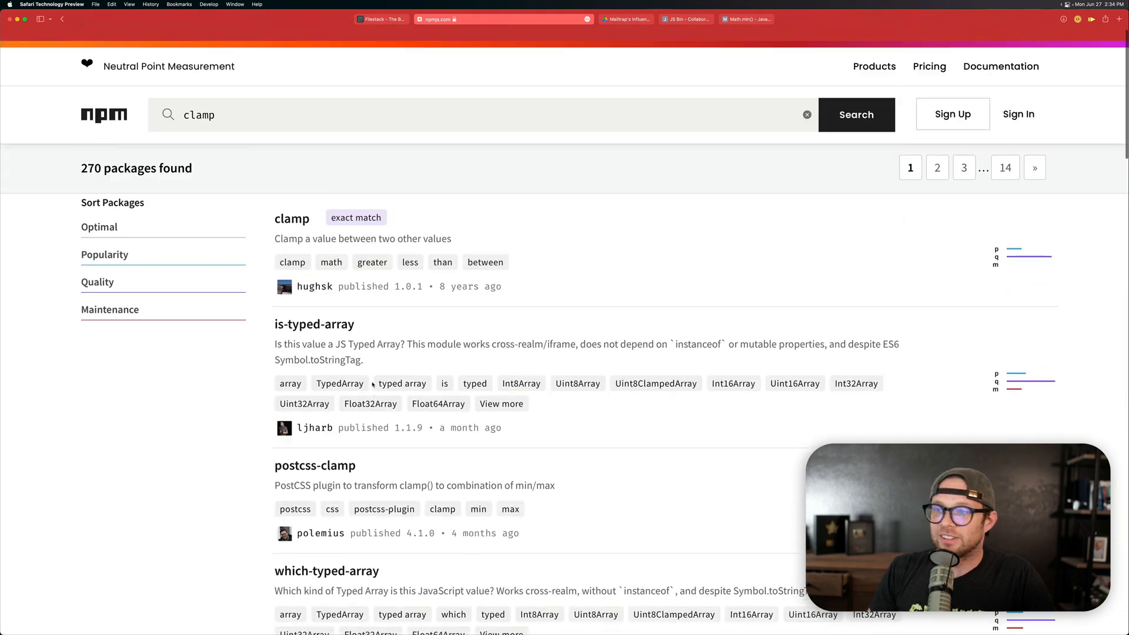
pyautogui.scroll(-3)
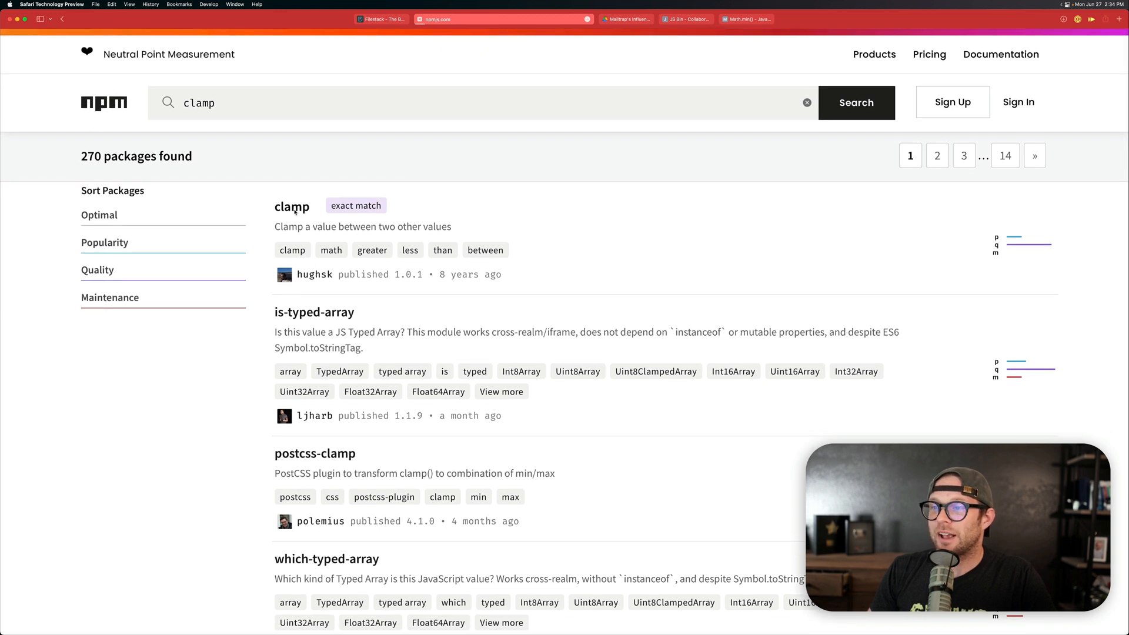
# Open the clamp package page (378,539 weekly downloads) and scroll down it.
pyautogui.click(292, 206)
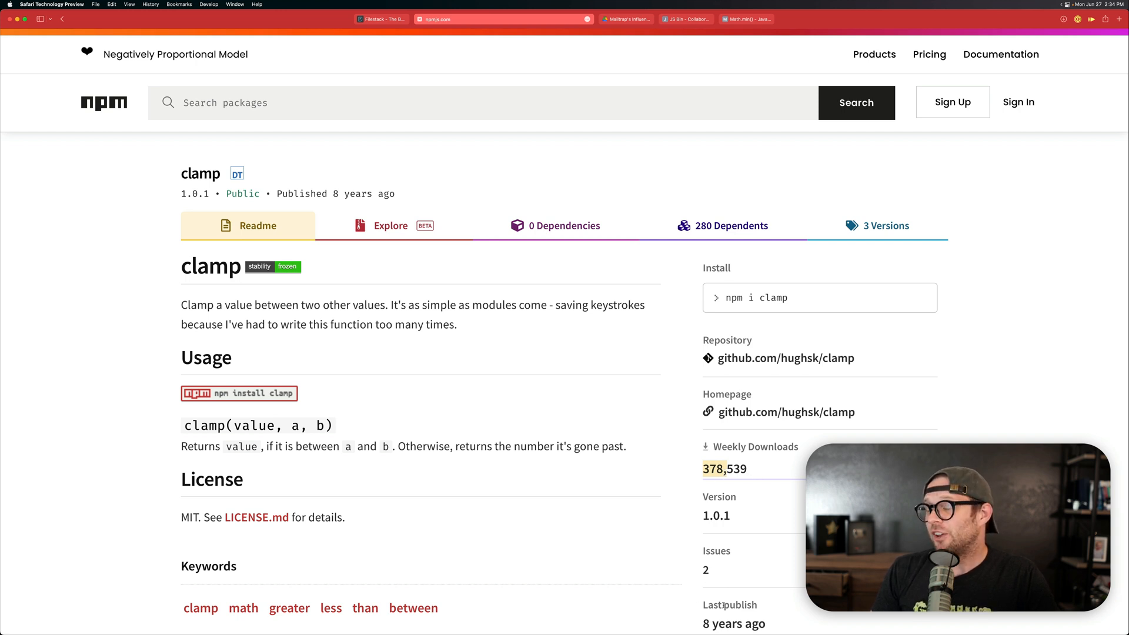
pyautogui.scroll(-3)
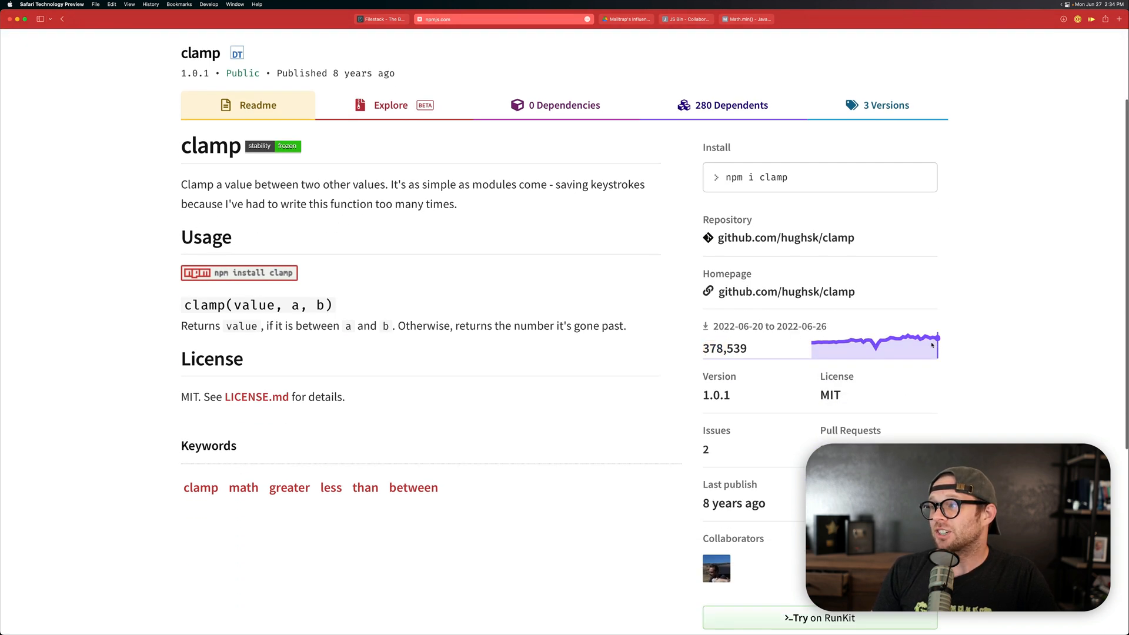
pyautogui.moveTo(835, 344)
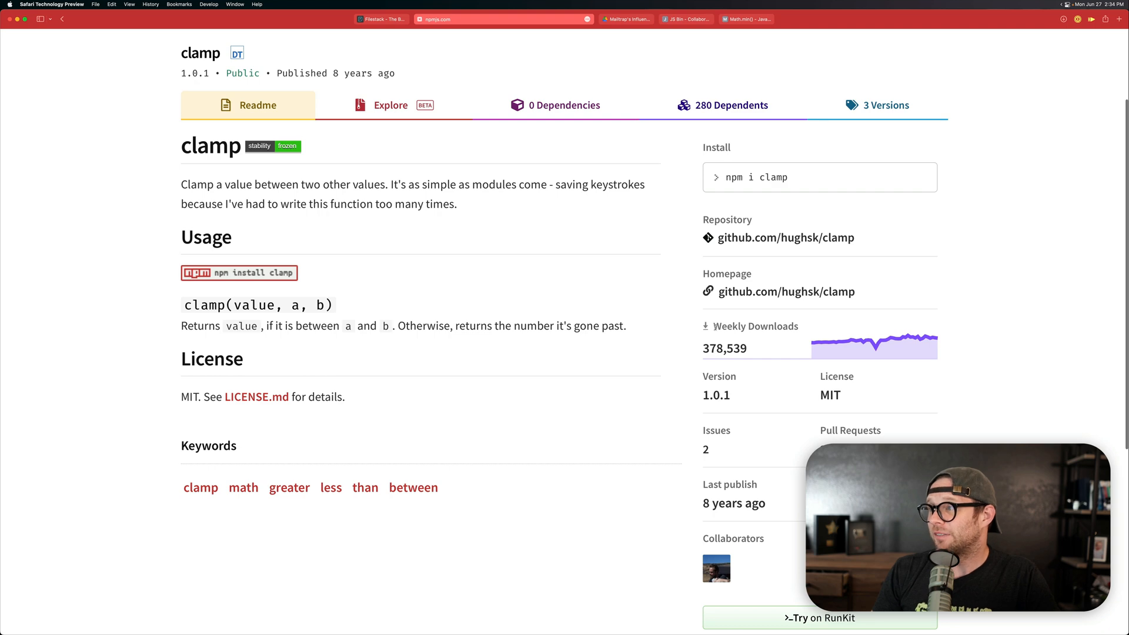
pyautogui.scroll(-3)
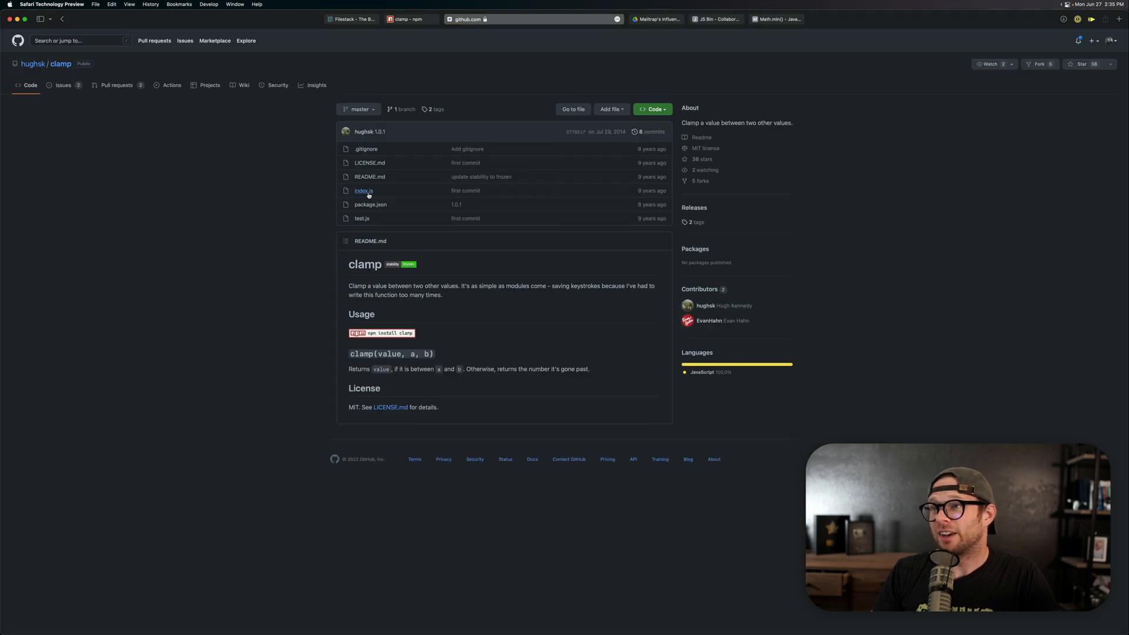
# View the seven-line clamp source in index.js, then return to the npm tab.
pyautogui.click(363, 189)
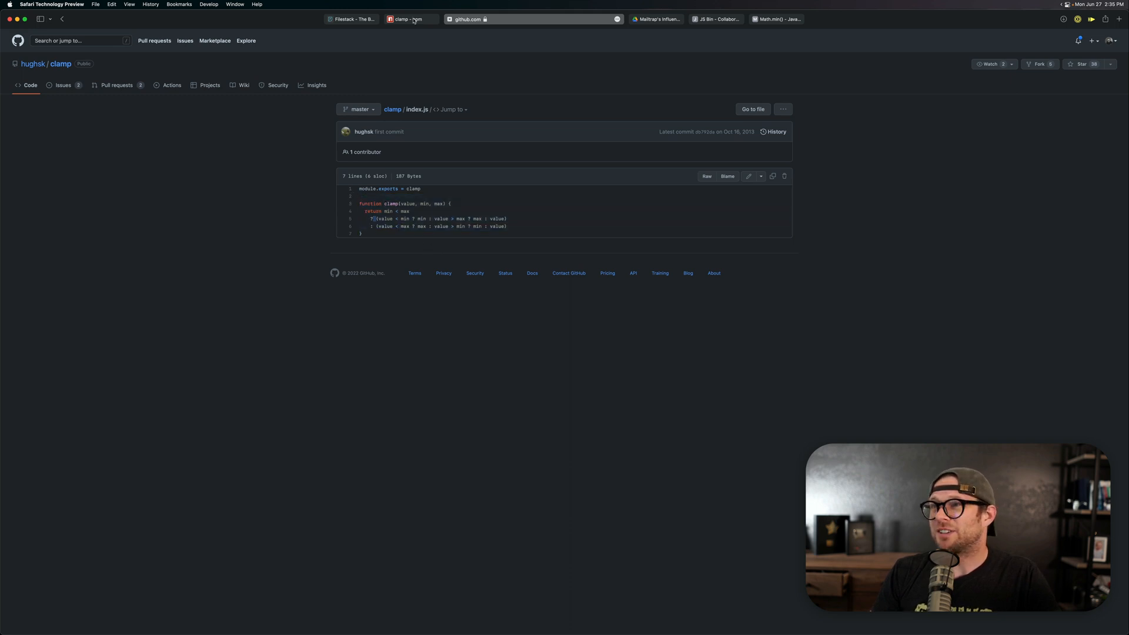
pyautogui.click(409, 18)
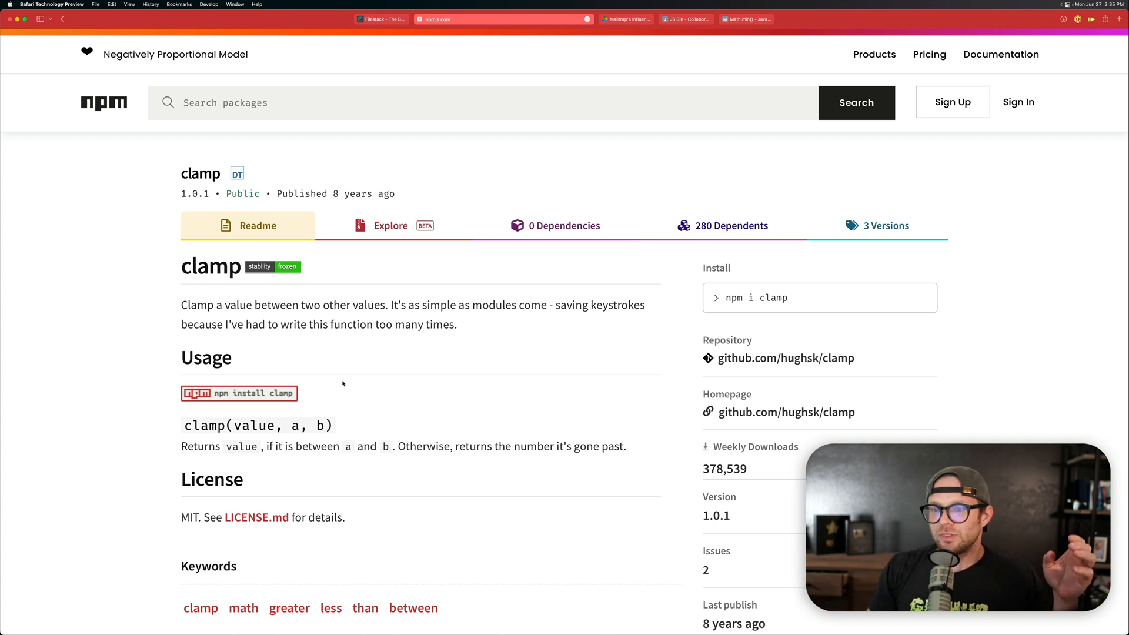
# Scroll down the npm clamp package's readme and usage section.
pyautogui.scroll(-3)
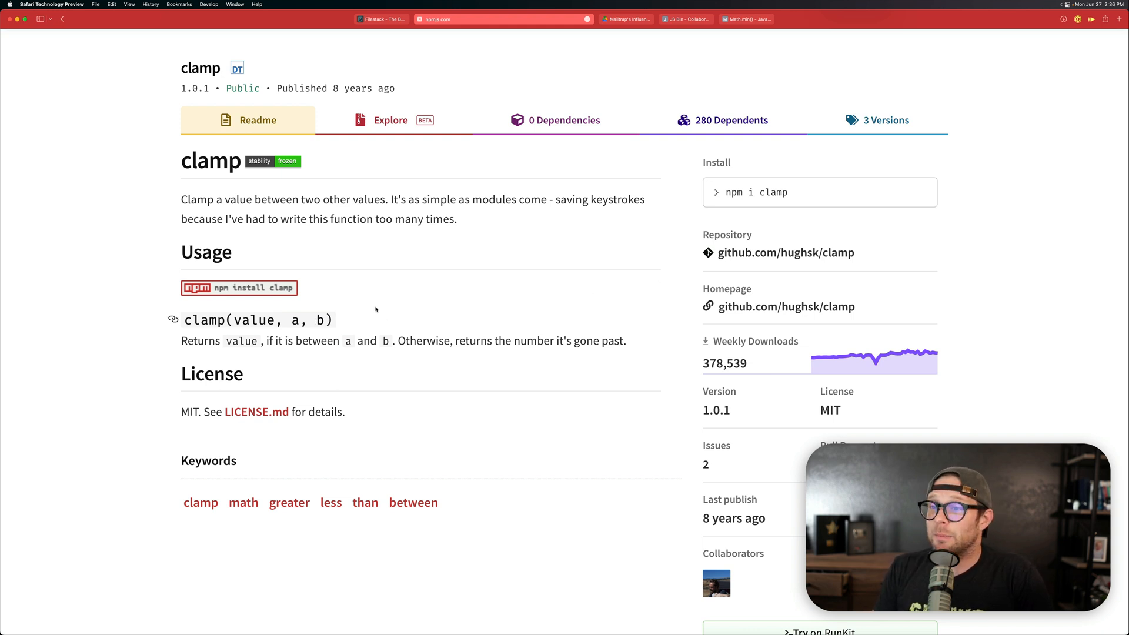
pyautogui.moveTo(350, 336)
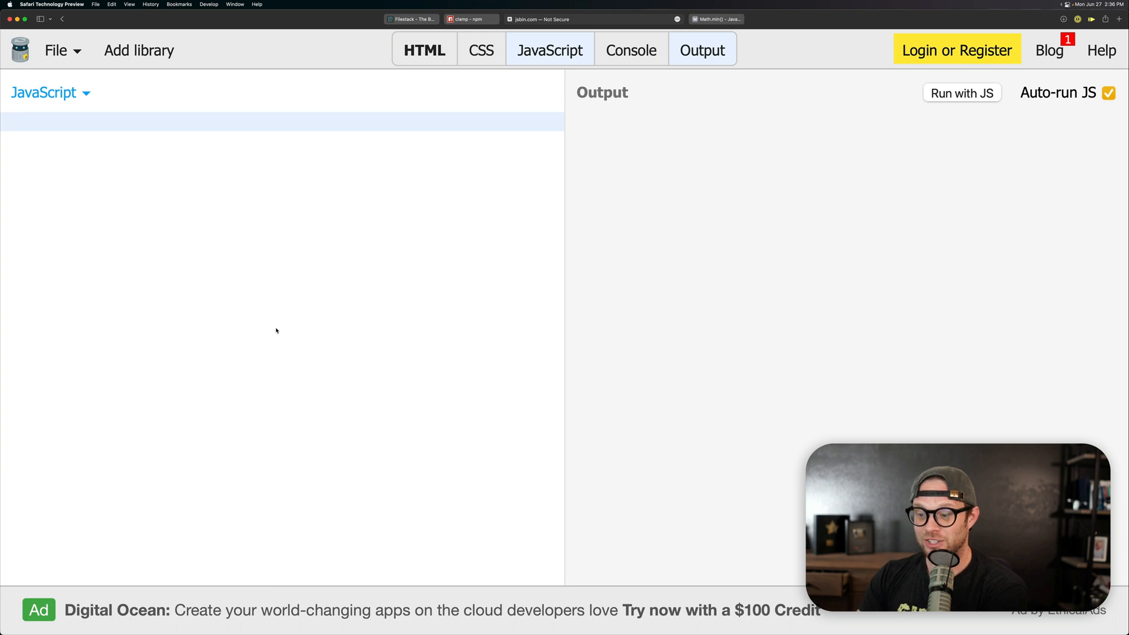
# Type the clamp(num, min, max) function header and begin its body with return.
pyautogui.write('function clamp')
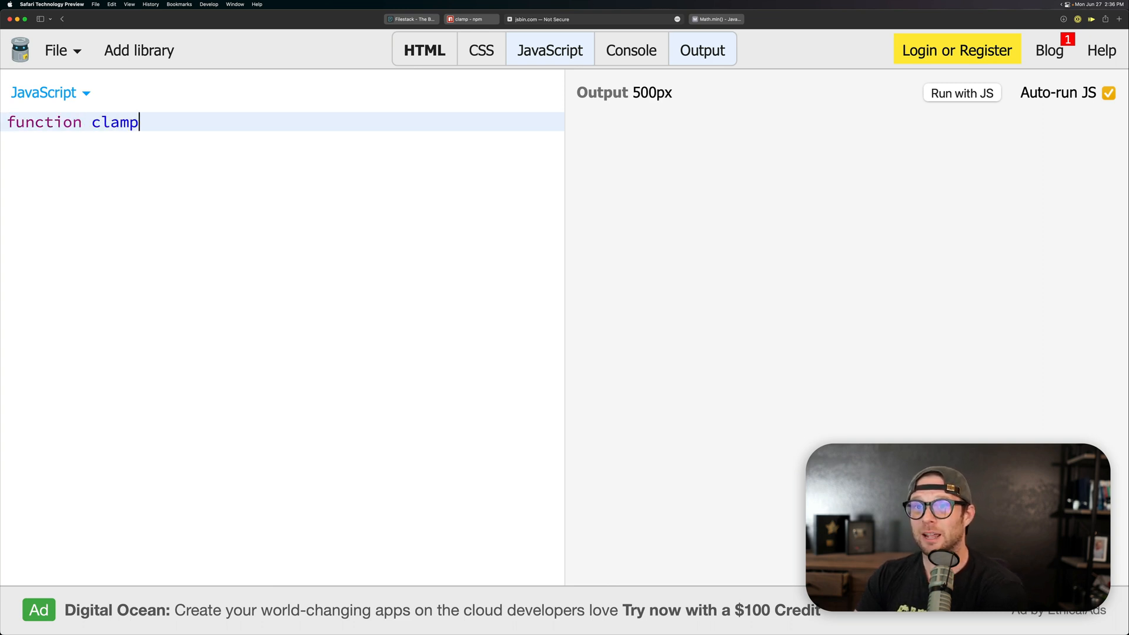
pyautogui.write('()')
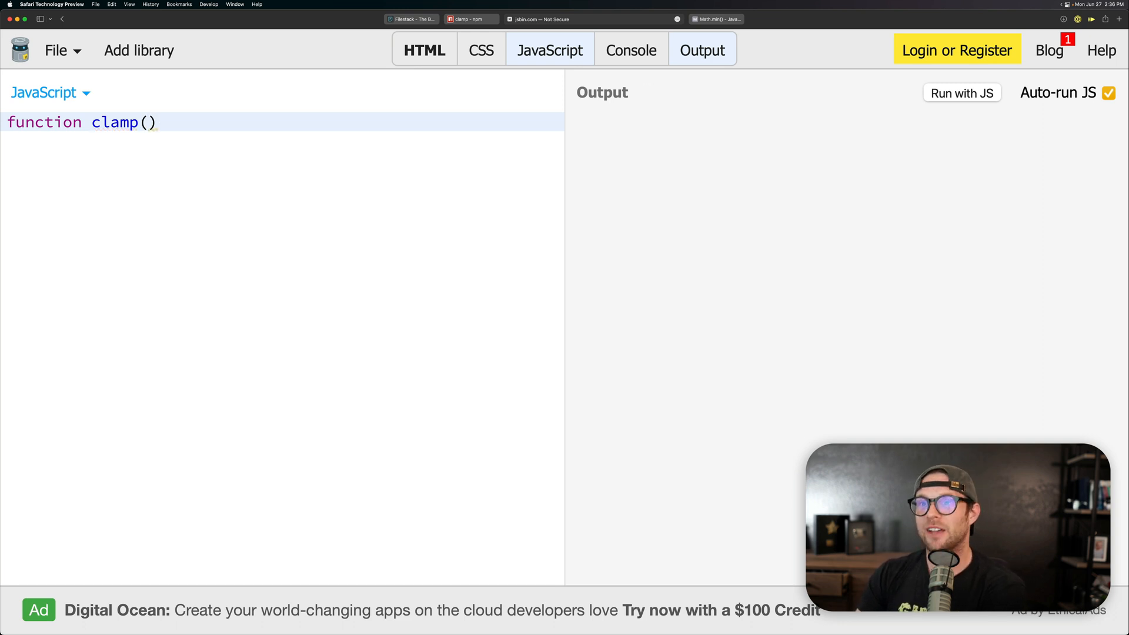
pyautogui.write('num, mi')
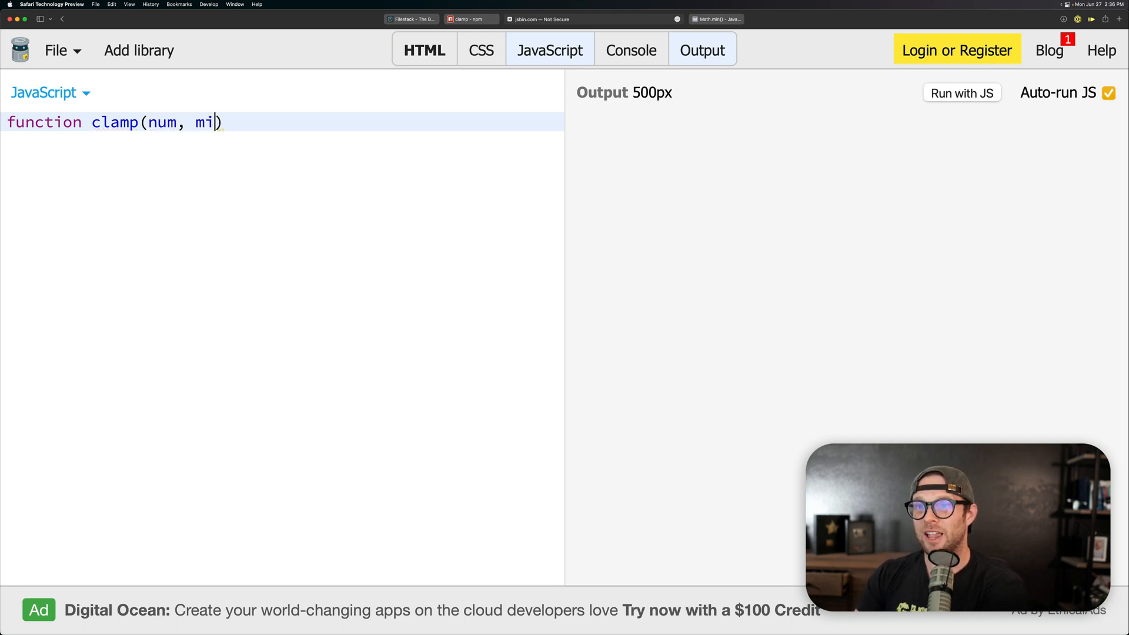
pyautogui.write('n, max')
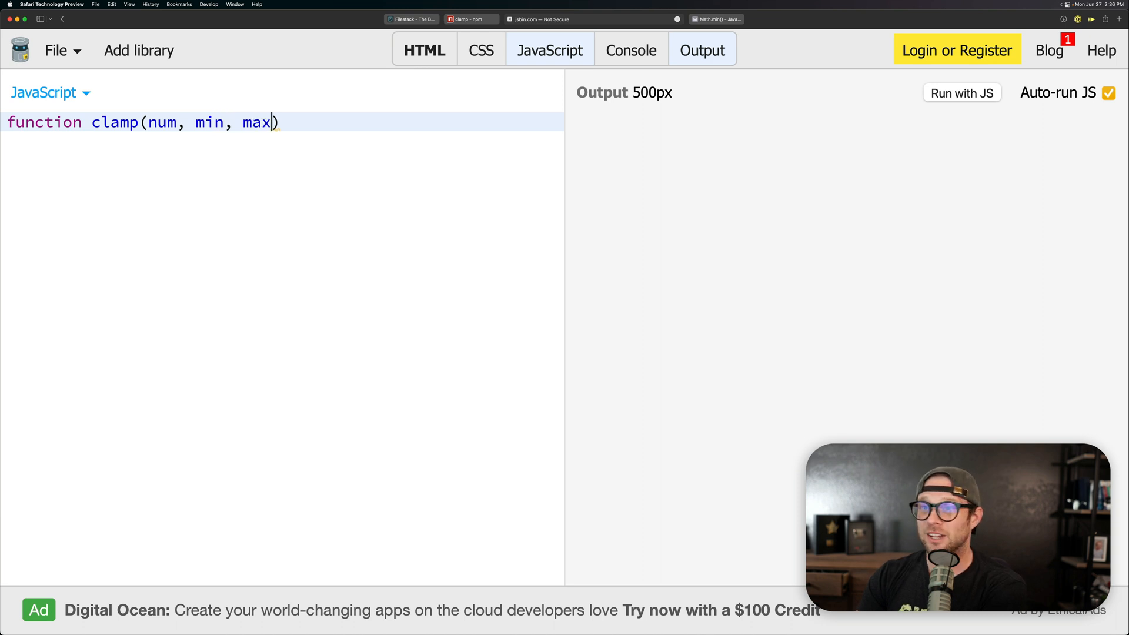
pyautogui.write('{')
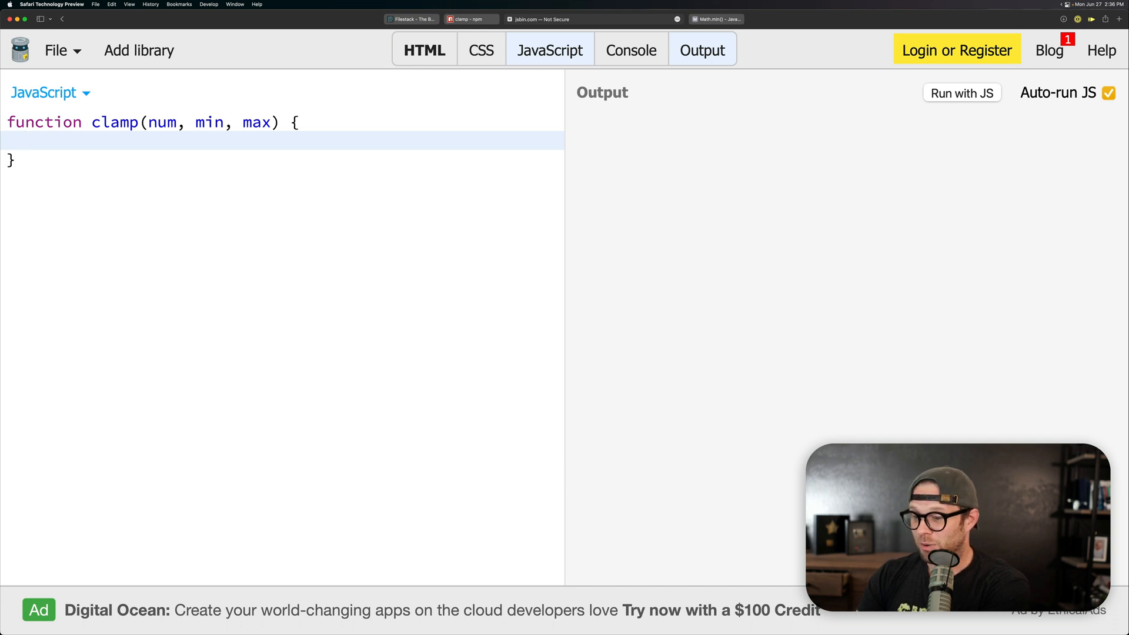
pyautogui.write('return')
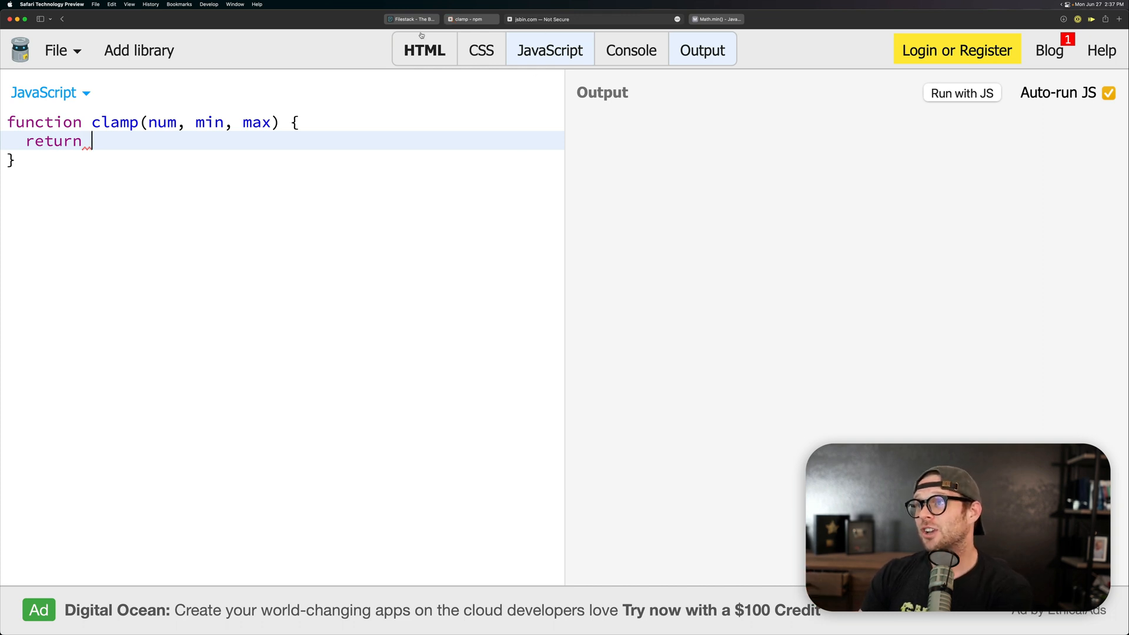
# Read what Math.min() returns on MDN, then go back to JS Bin.
pyautogui.click(715, 18)
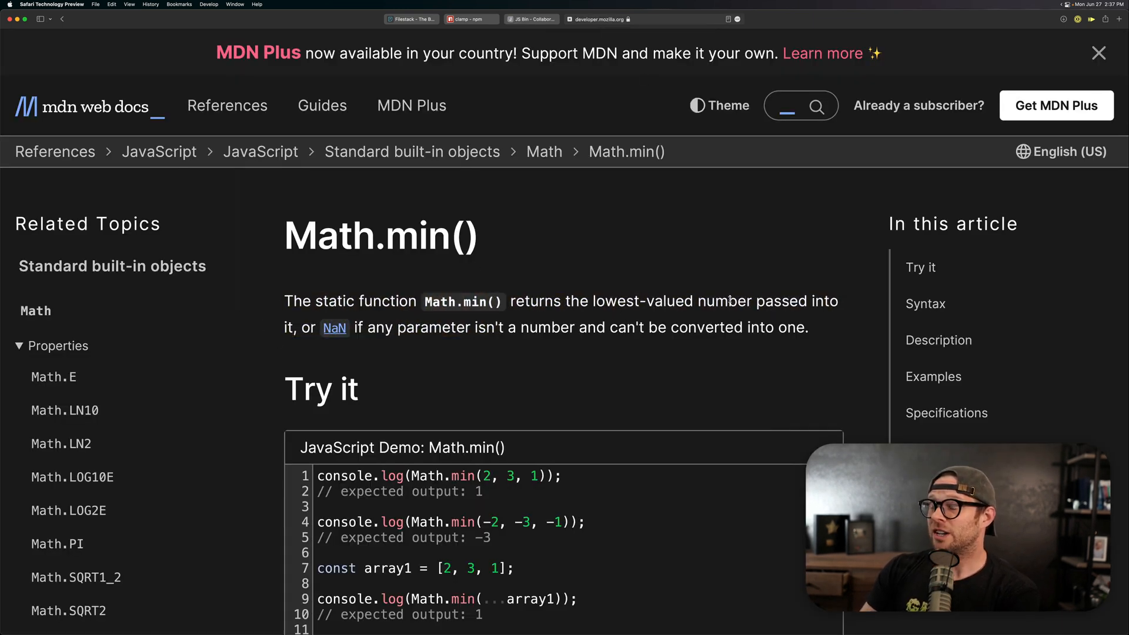
pyautogui.moveTo(285, 301); pyautogui.dragTo(808, 327)
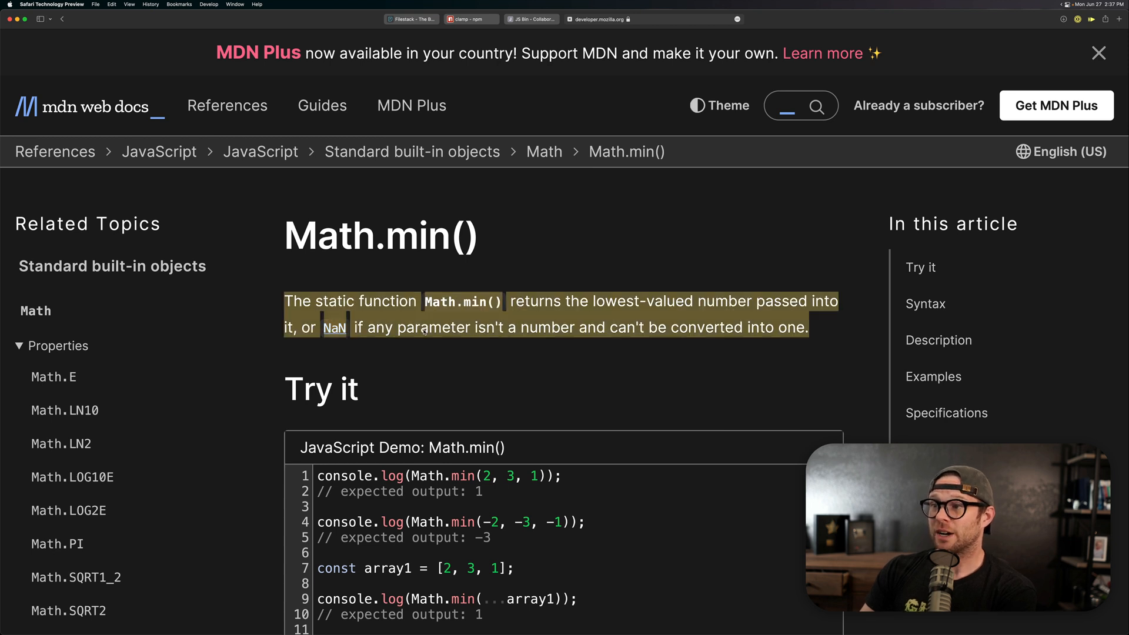
pyautogui.click(1100, 53)
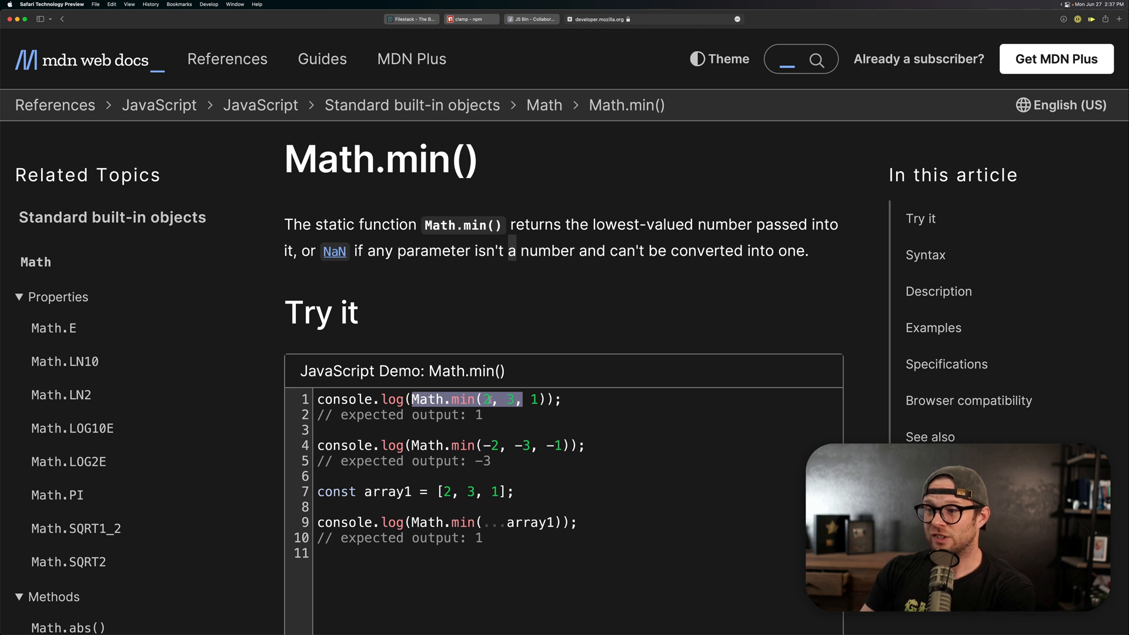
pyautogui.click(466, 398)
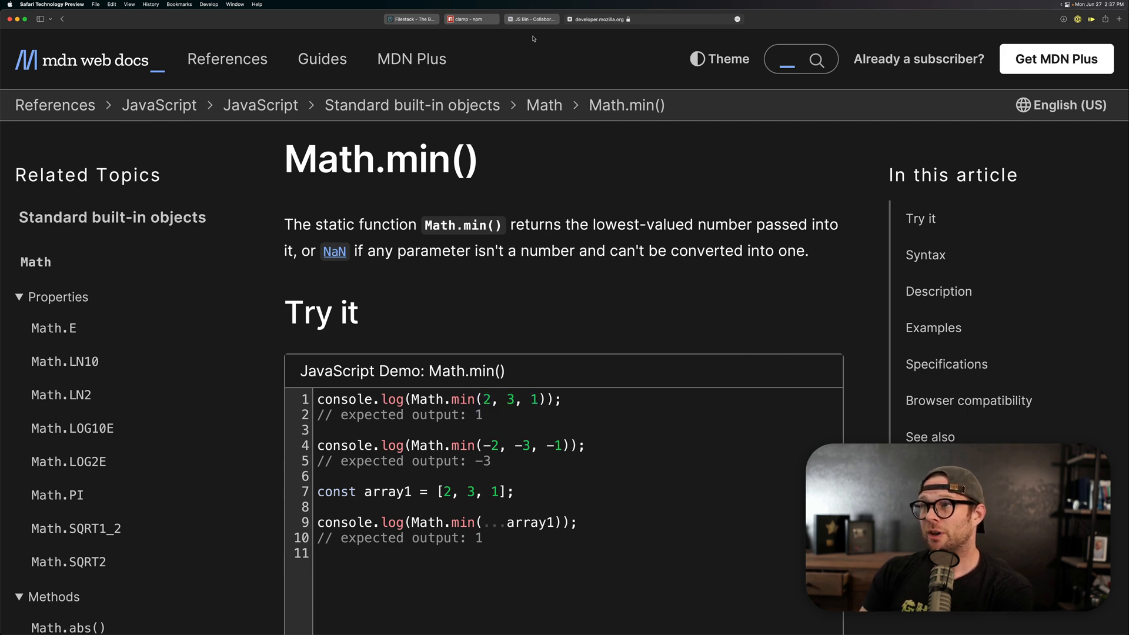
pyautogui.click(470, 19)
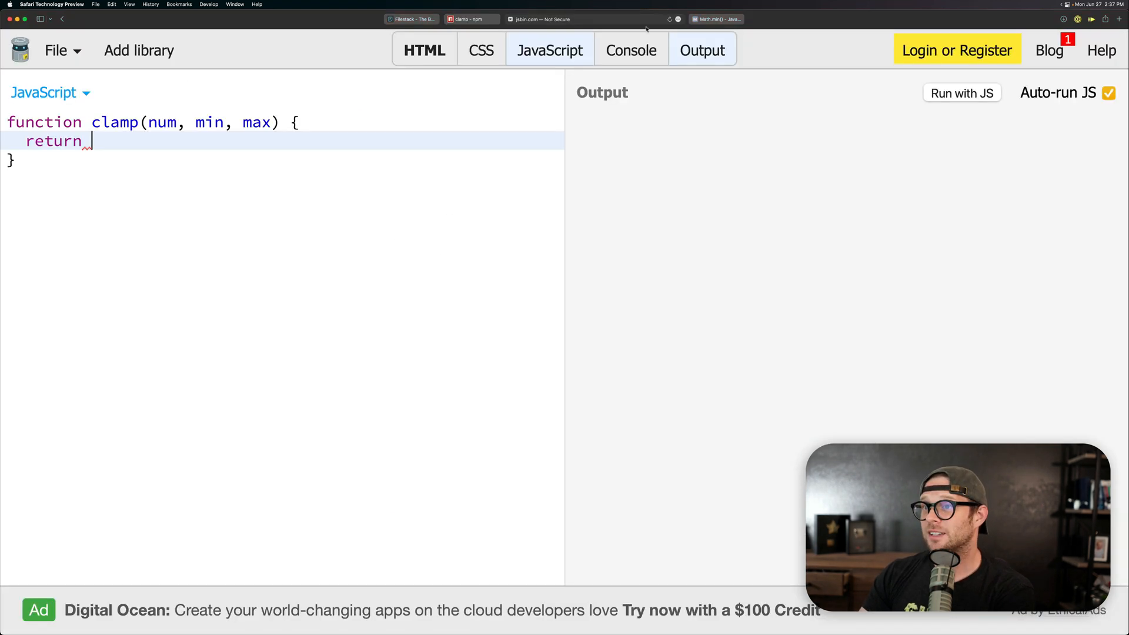
pyautogui.moveTo(225, 208)
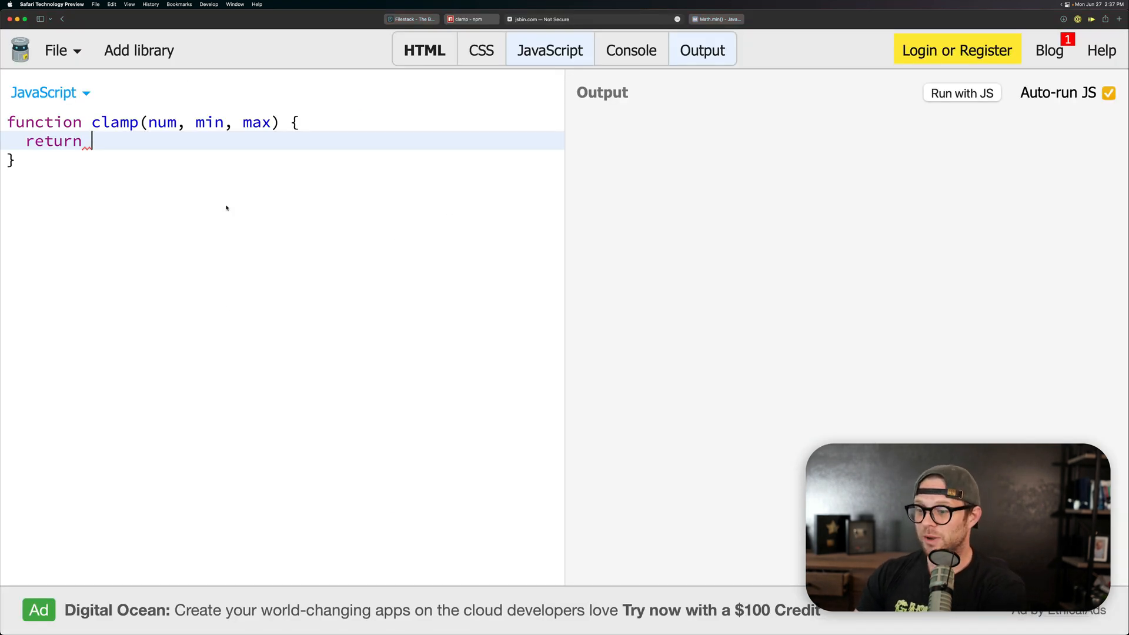
# Finish the return with Math.min(Math.max(num, min), max) and move below the function.
pyautogui.write('Math.max')
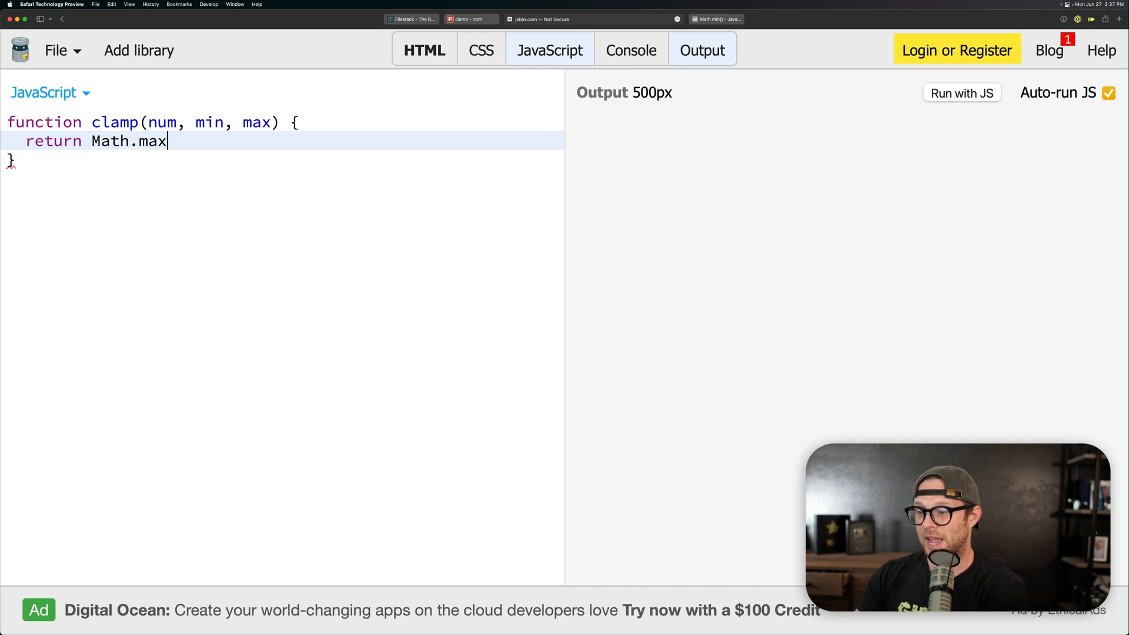
pyautogui.write('(nu')
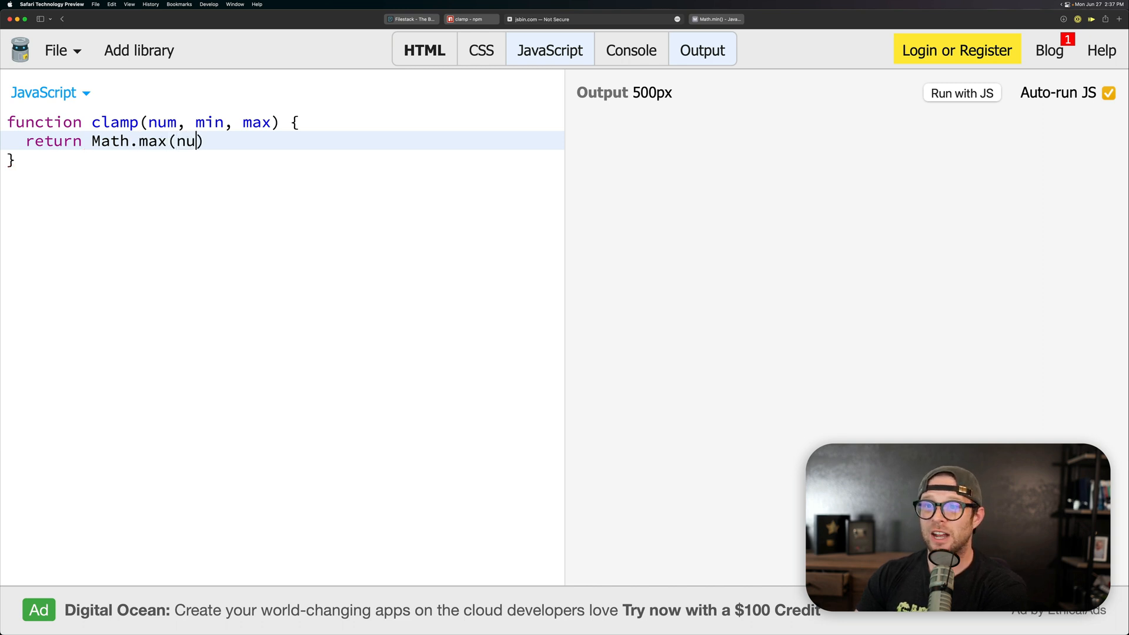
pyautogui.write('m,')
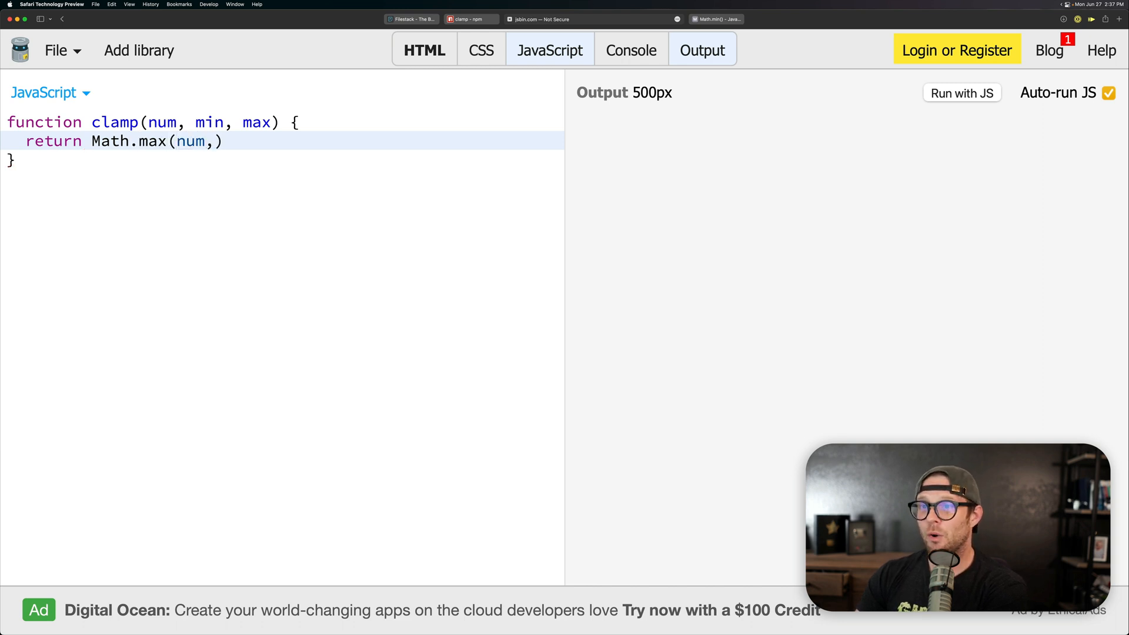
pyautogui.write('min')
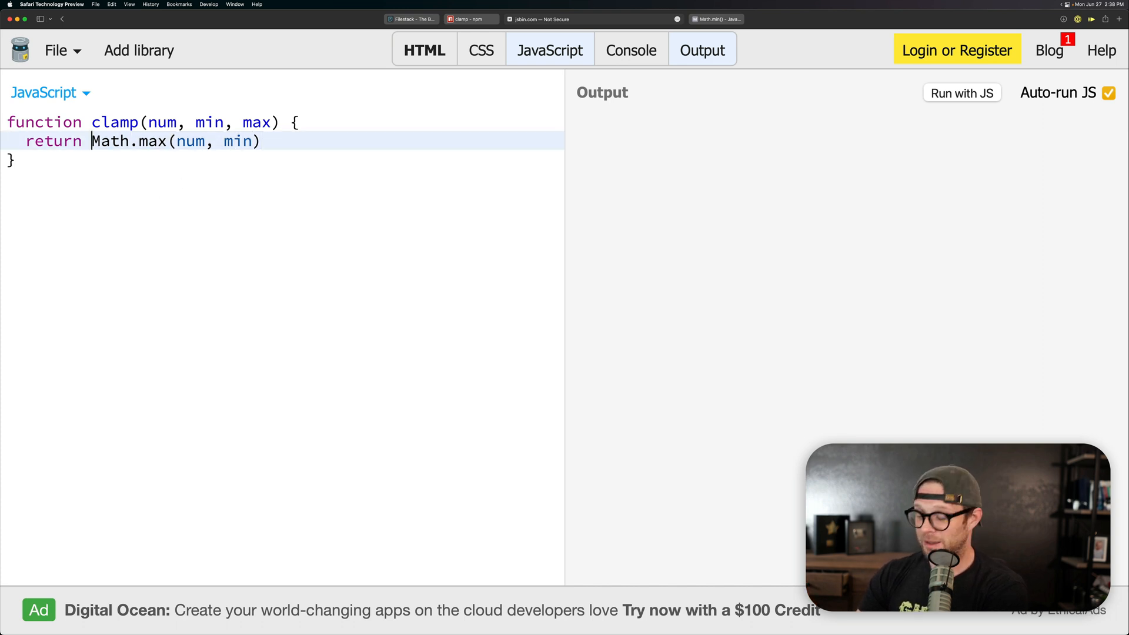
pyautogui.write('Math.m')
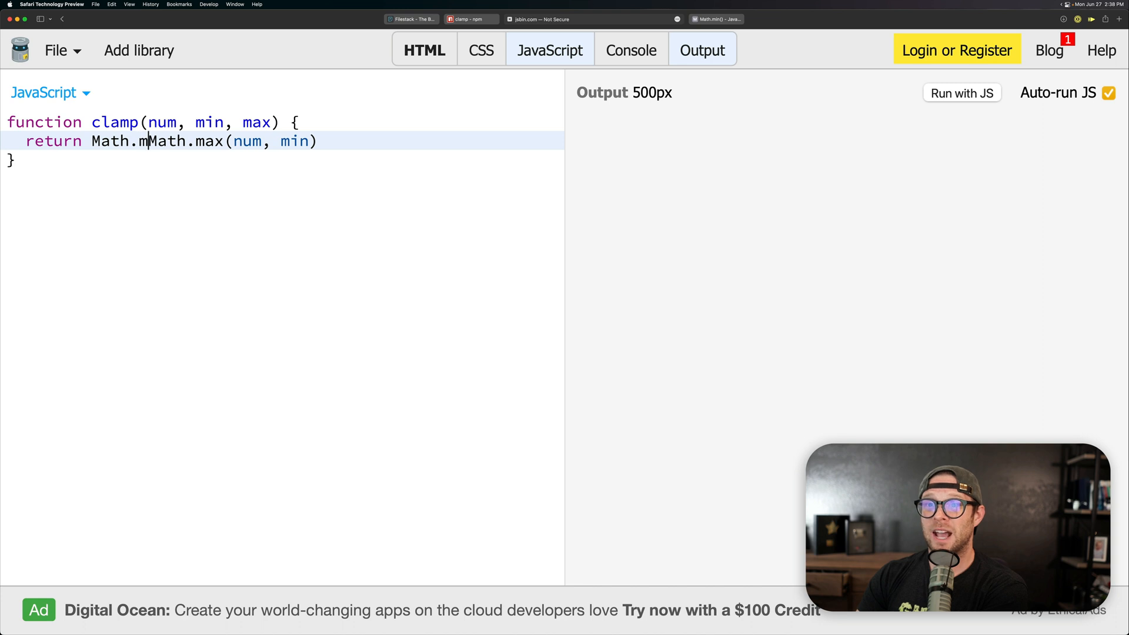
pyautogui.write('in(')
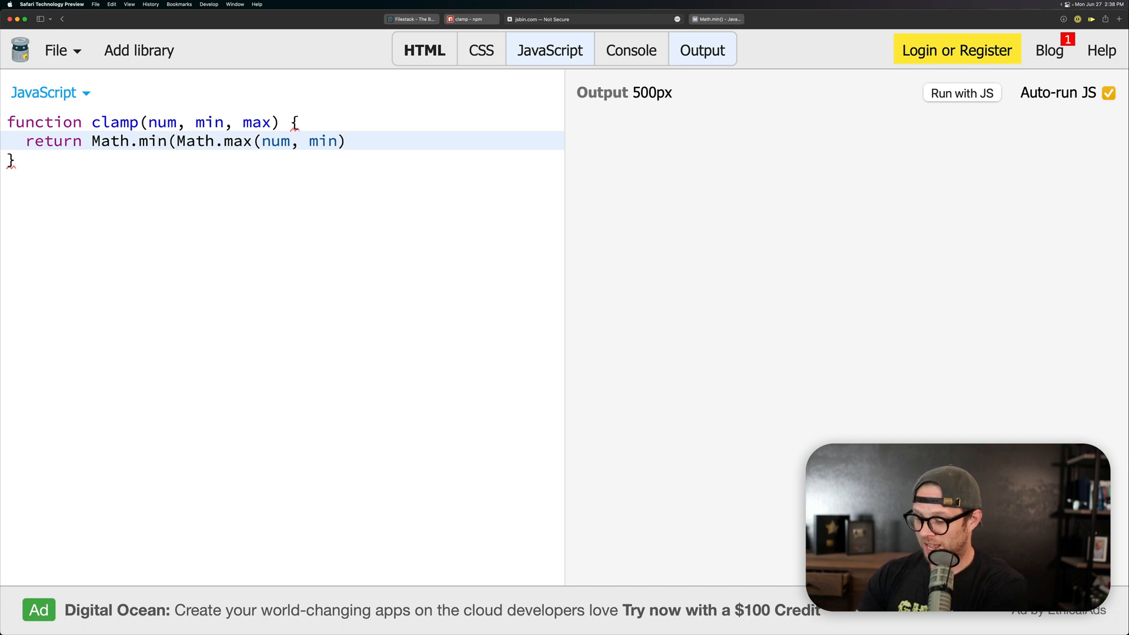
pyautogui.write(',')
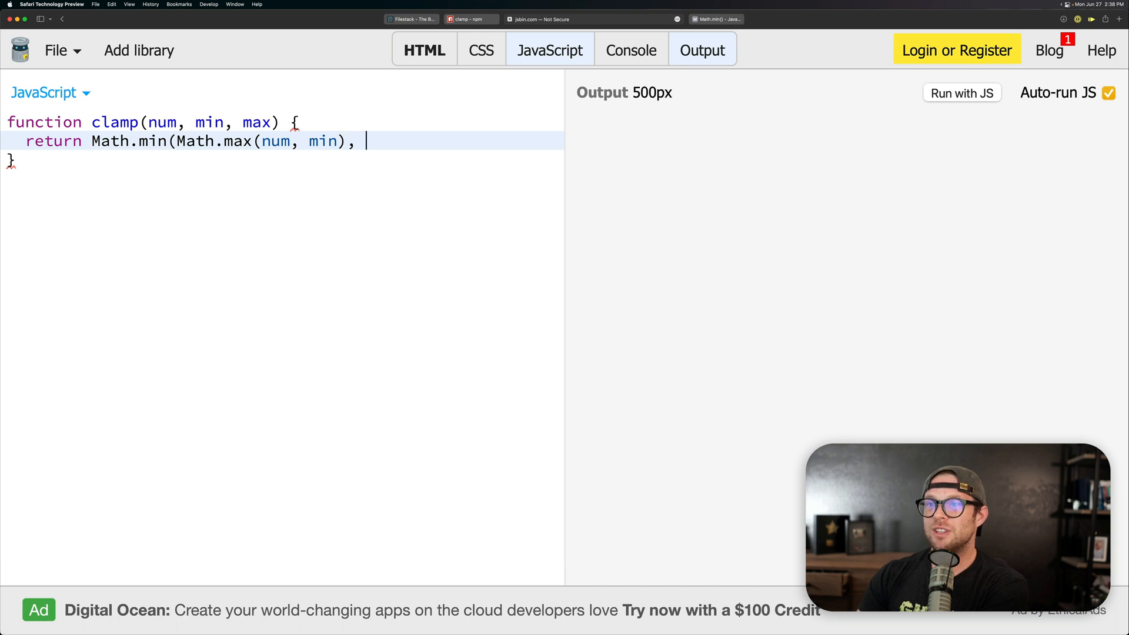
pyautogui.write('max)')
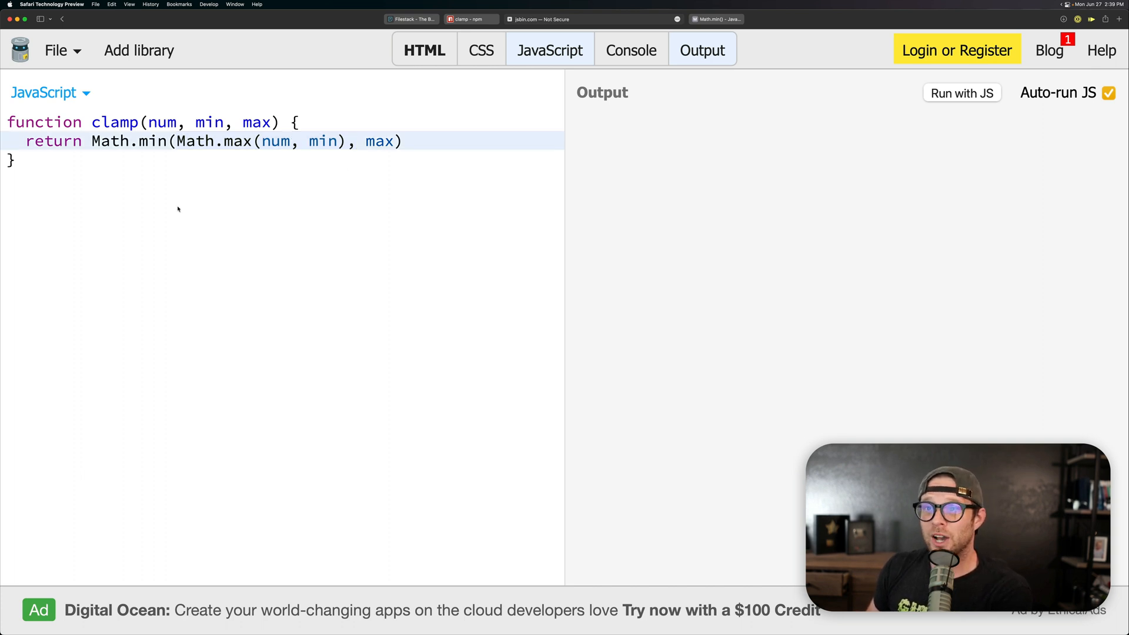
pyautogui.moveTo(175, 140); pyautogui.dragTo(347, 140)
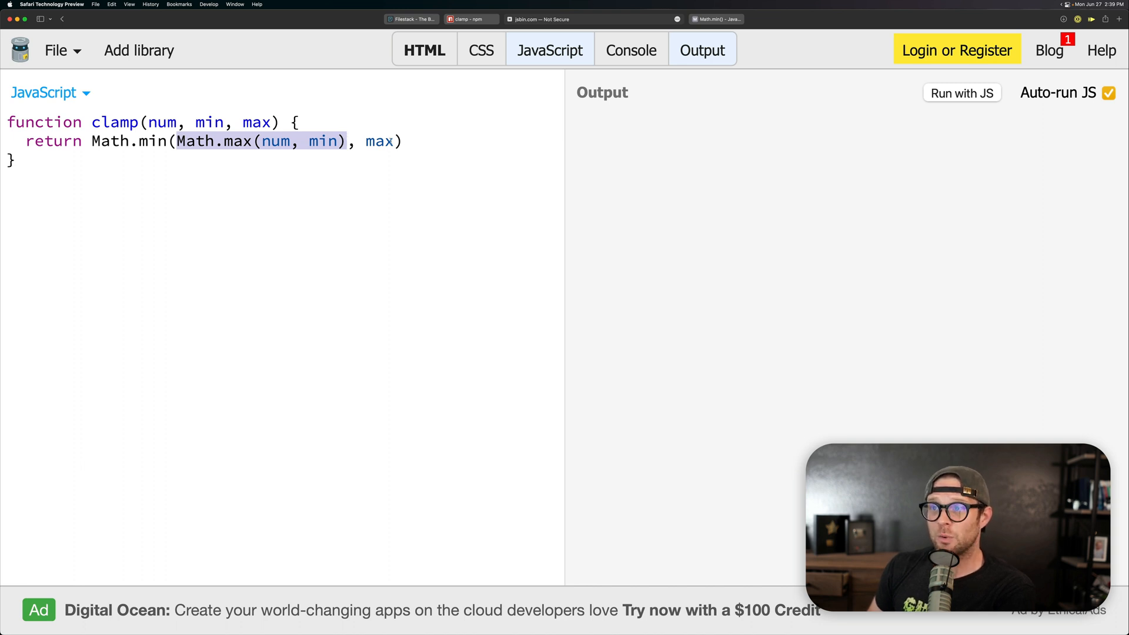
pyautogui.doubleClick(379, 141)
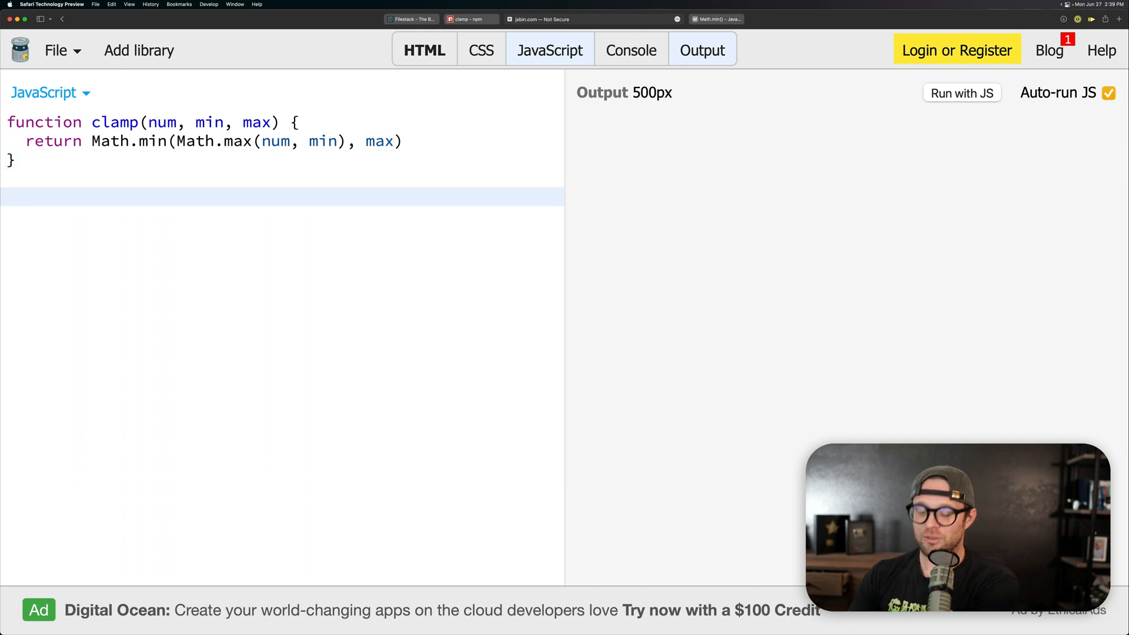
# Add console.log(clamp(50, 0, 100)), hide Output, and run it to log 50.
pyautogui.write('console.')
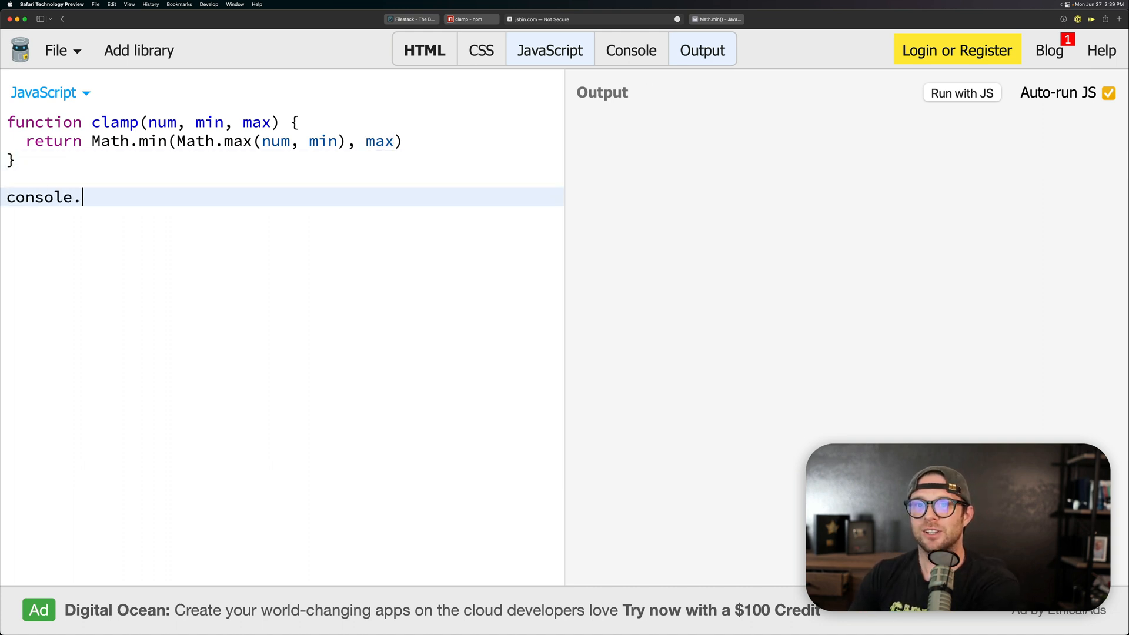
pyautogui.write('log()')
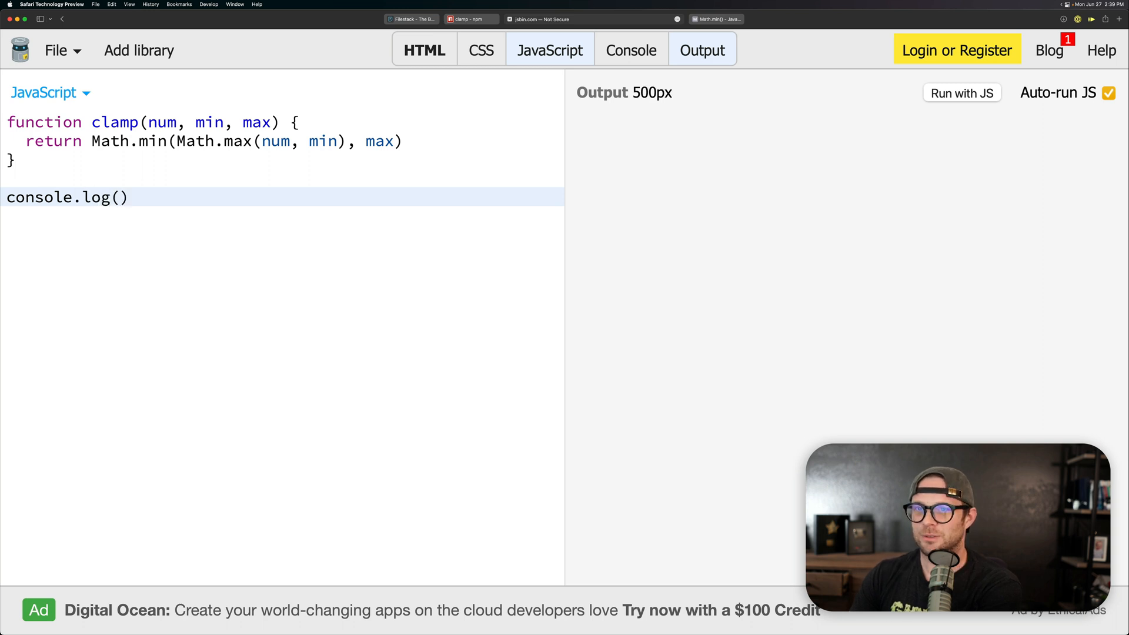
pyautogui.write('cla')
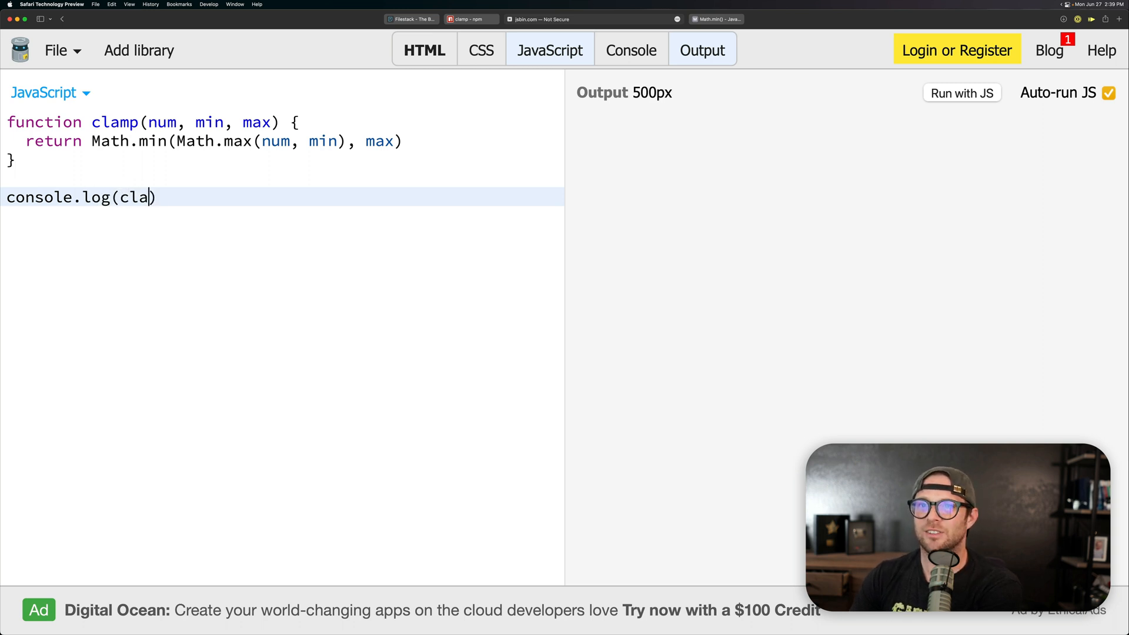
pyautogui.write('mp()')
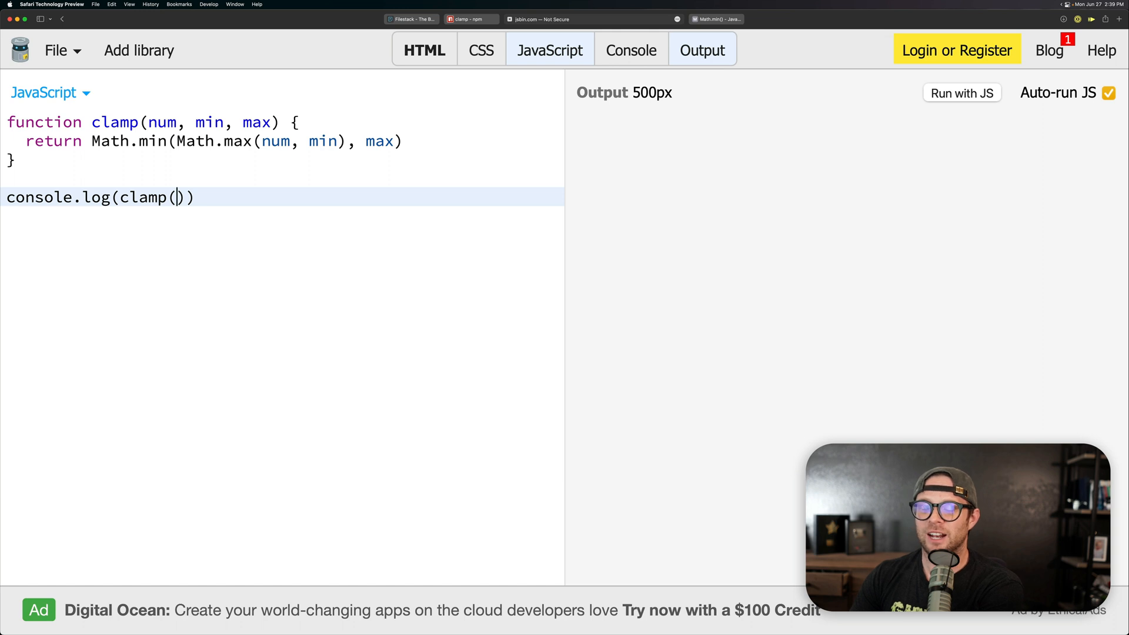
pyautogui.write('50,')
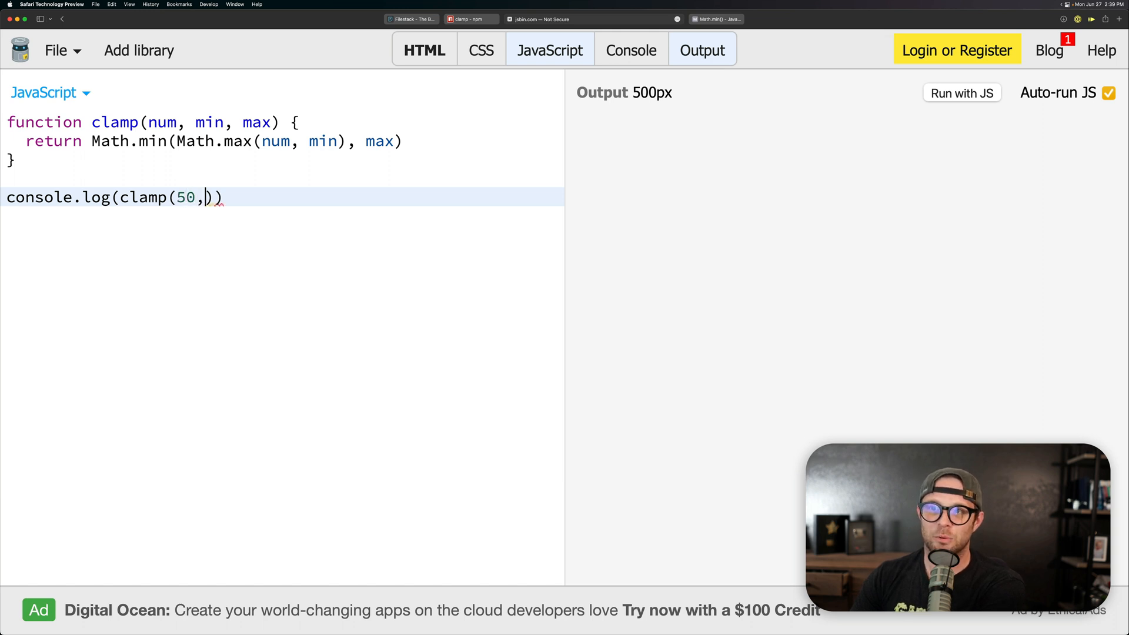
pyautogui.write('0, 1')
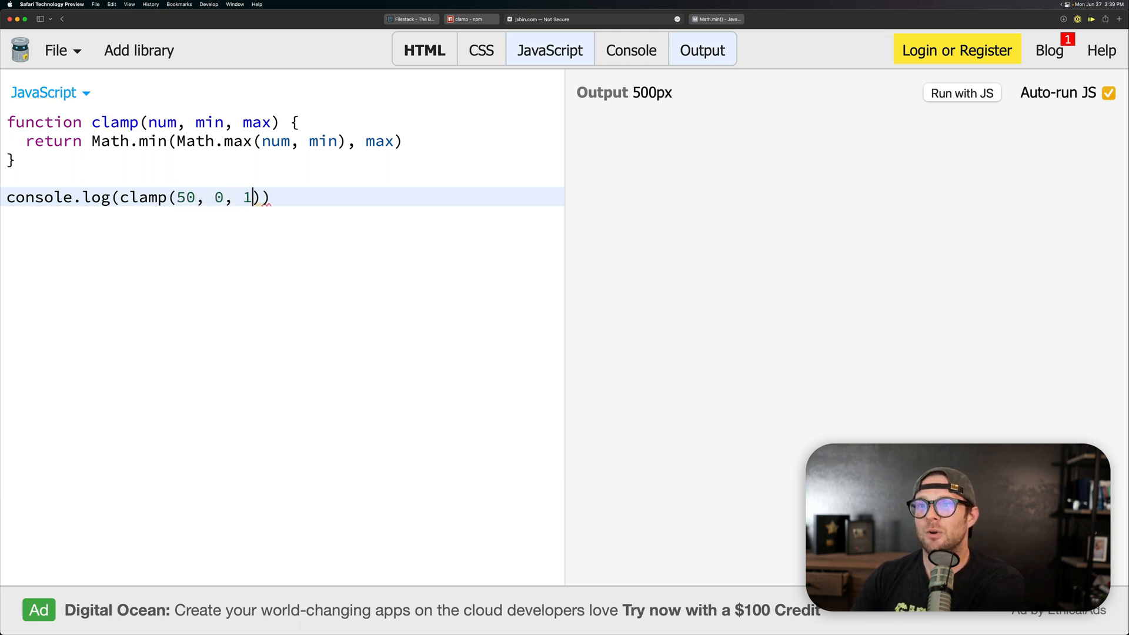
pyautogui.write('00')
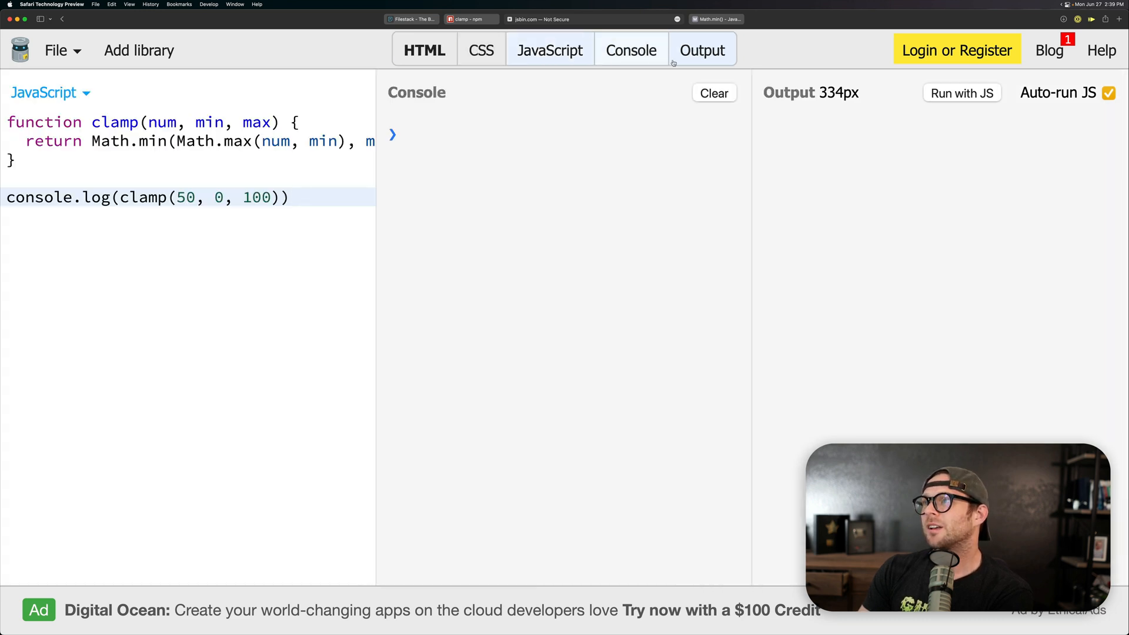
pyautogui.click(701, 51)
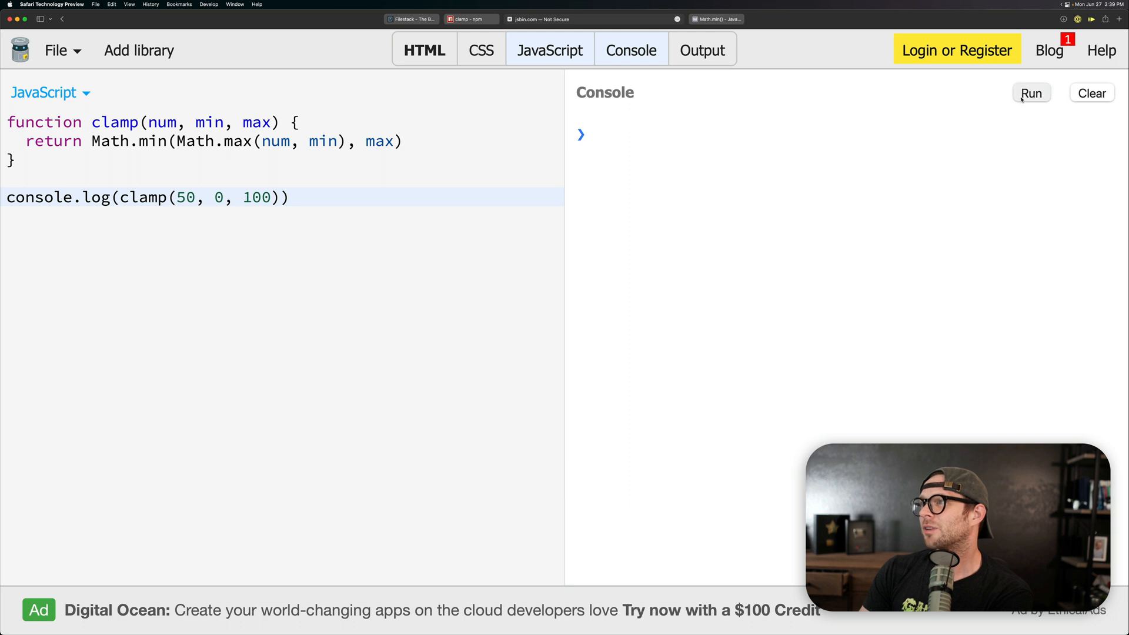
pyautogui.click(1031, 93)
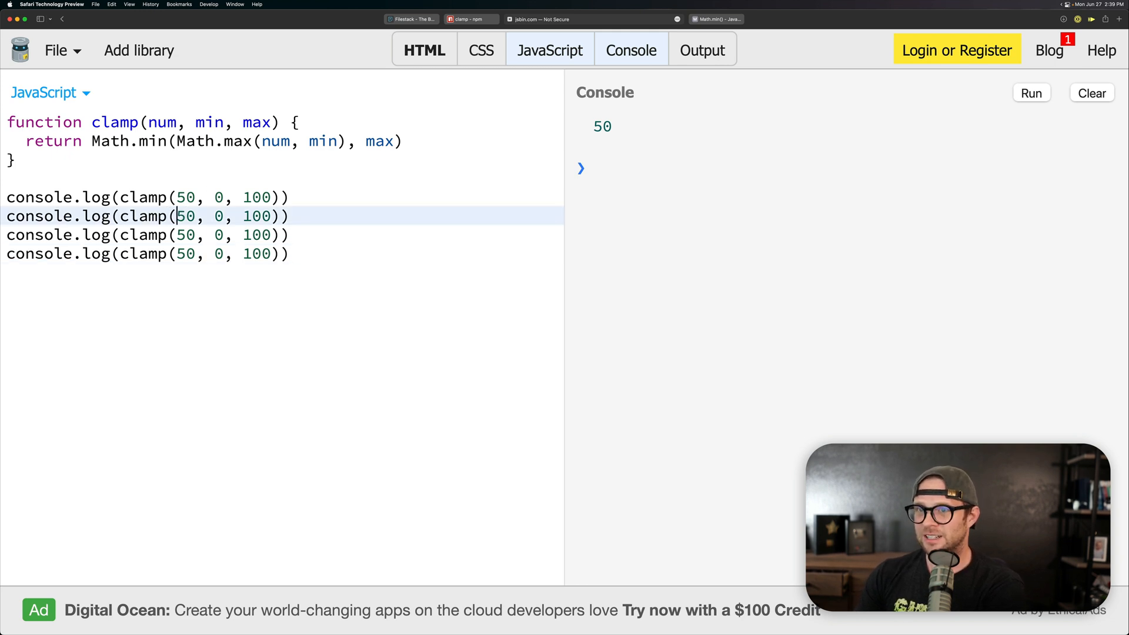
# Vary the duplicated test calls' arguments, entering -, 75 and 25.
pyautogui.write('-')
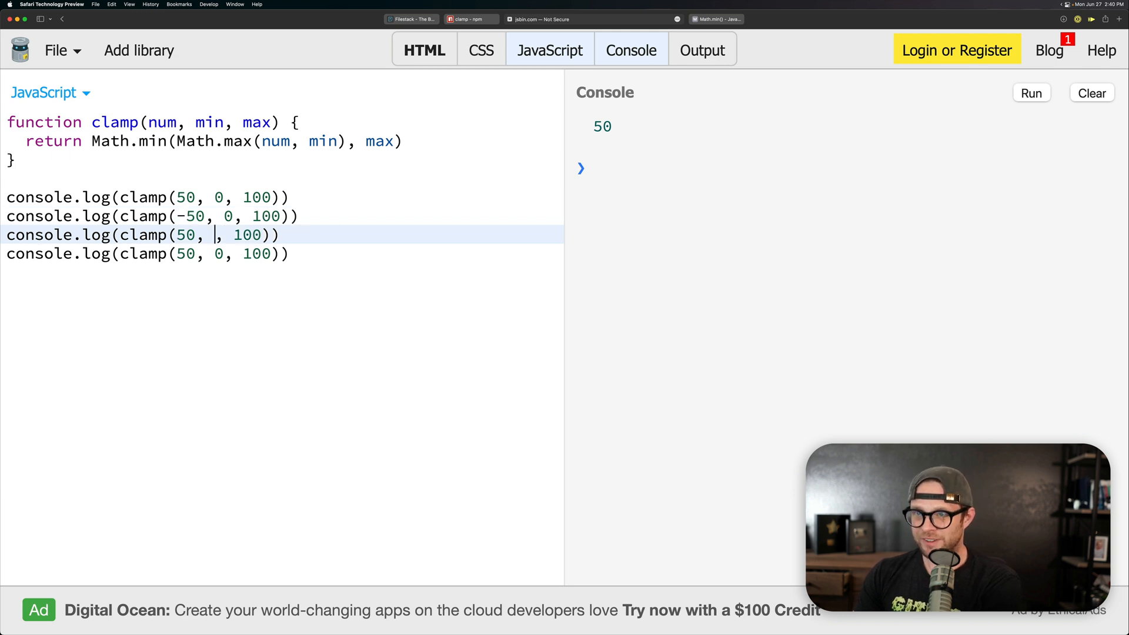
pyautogui.write('75')
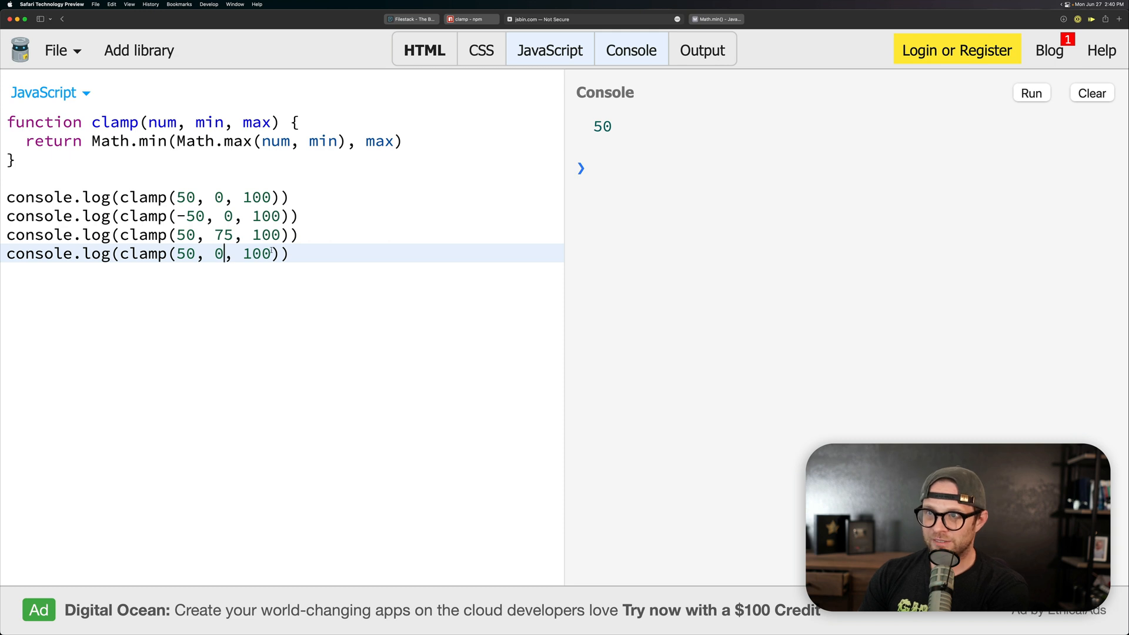
pyautogui.write('25')
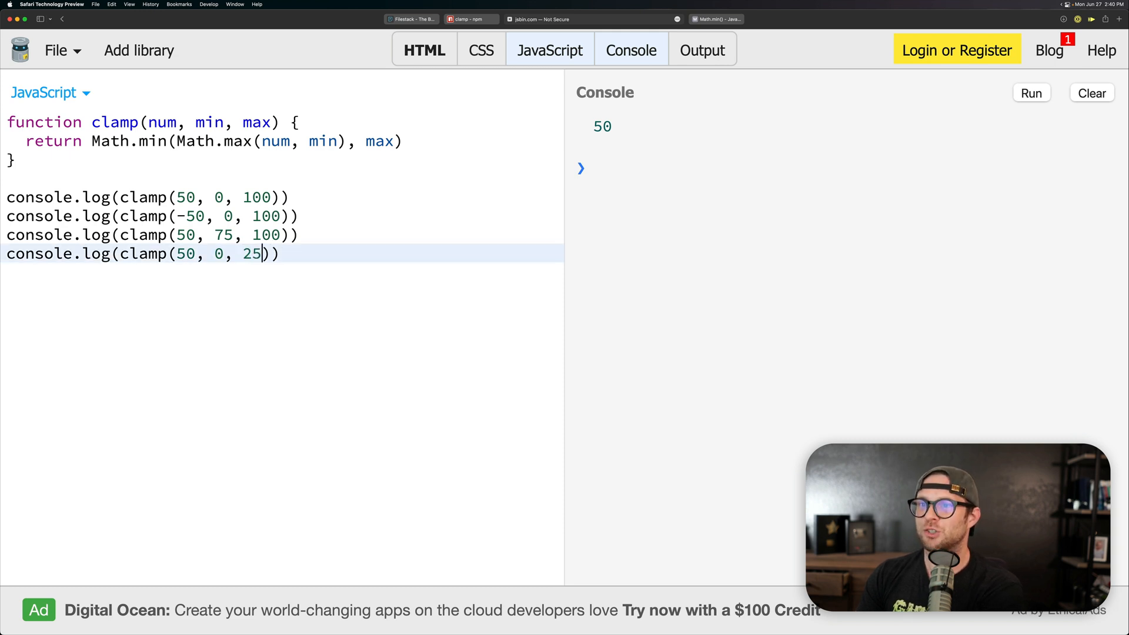
# Add expected-result comments // 50, // 0, // 75 and // 25 to the tests.
pyautogui.click(295, 197)
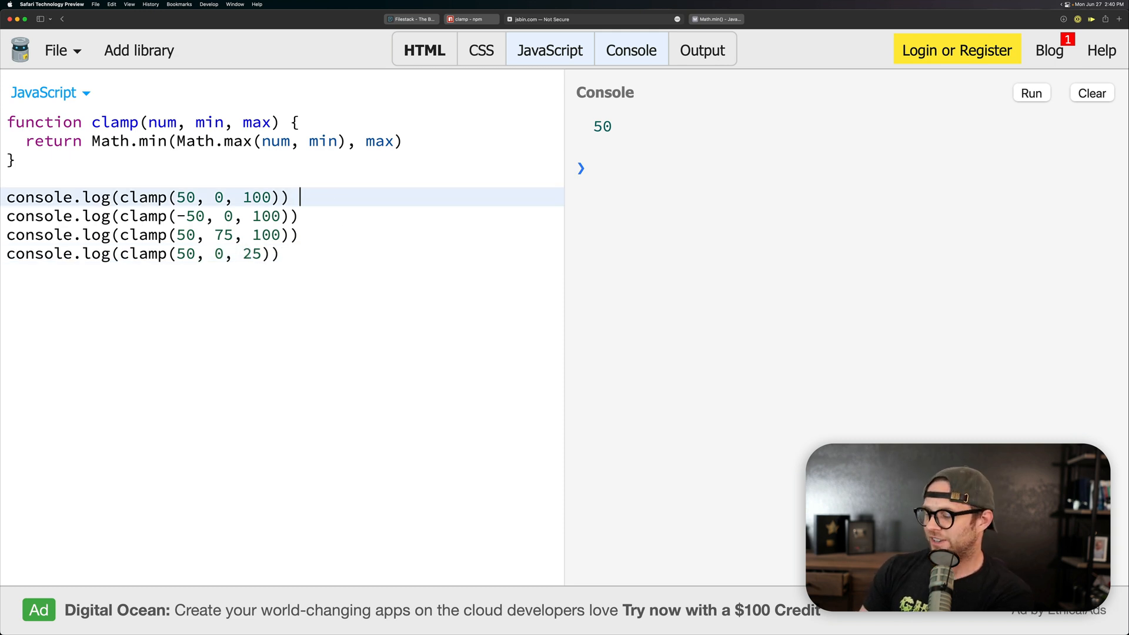
pyautogui.write('//')
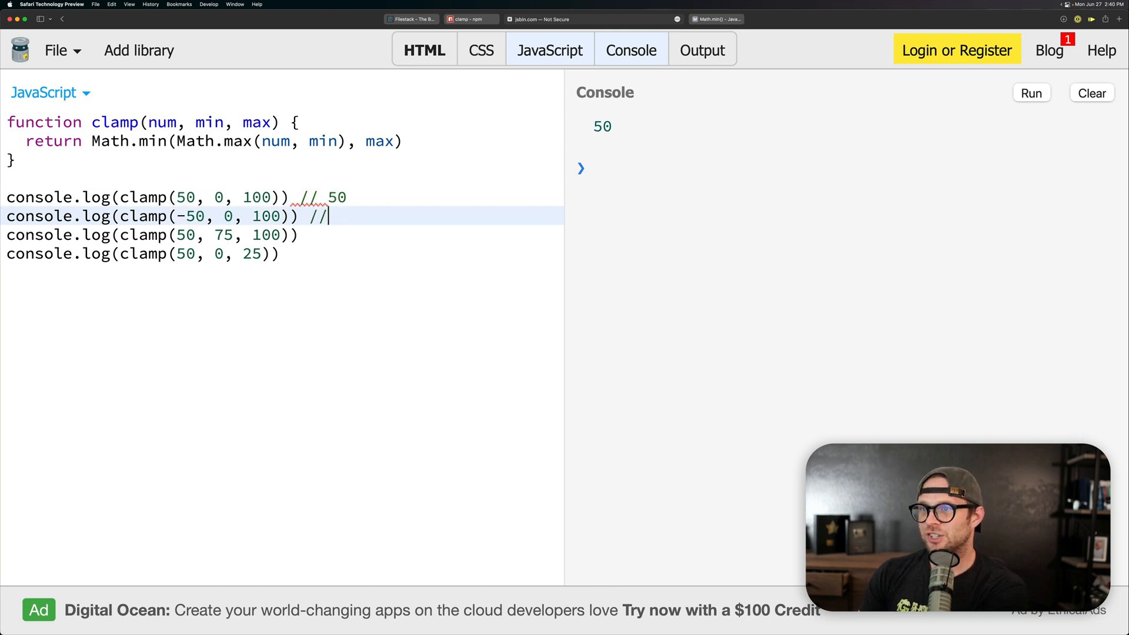
pyautogui.write('" "')
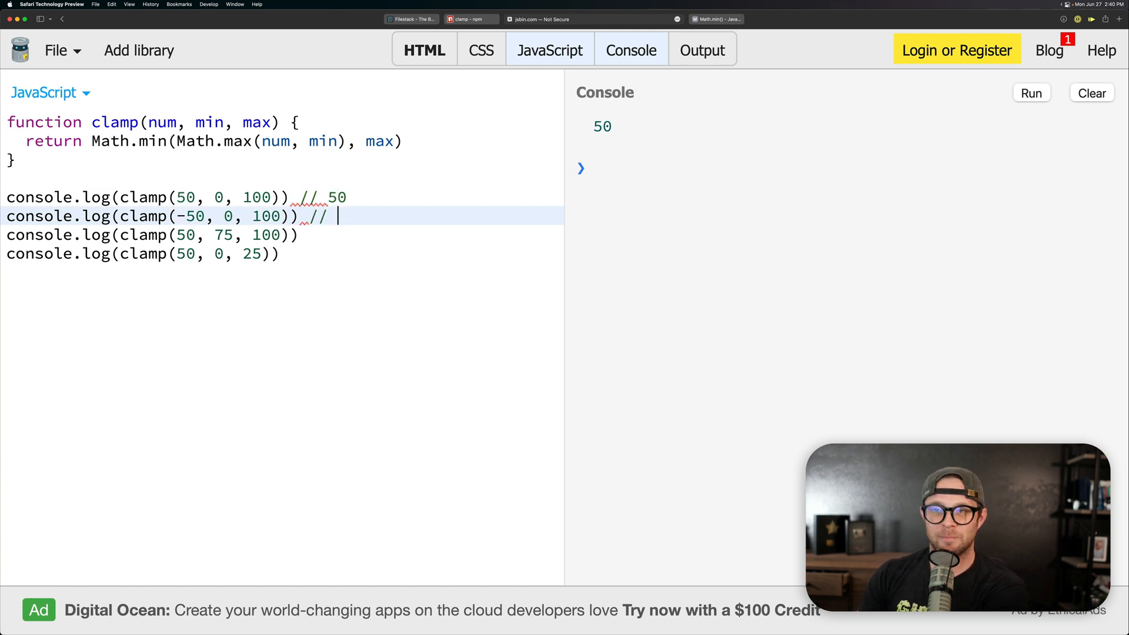
pyautogui.write('0')
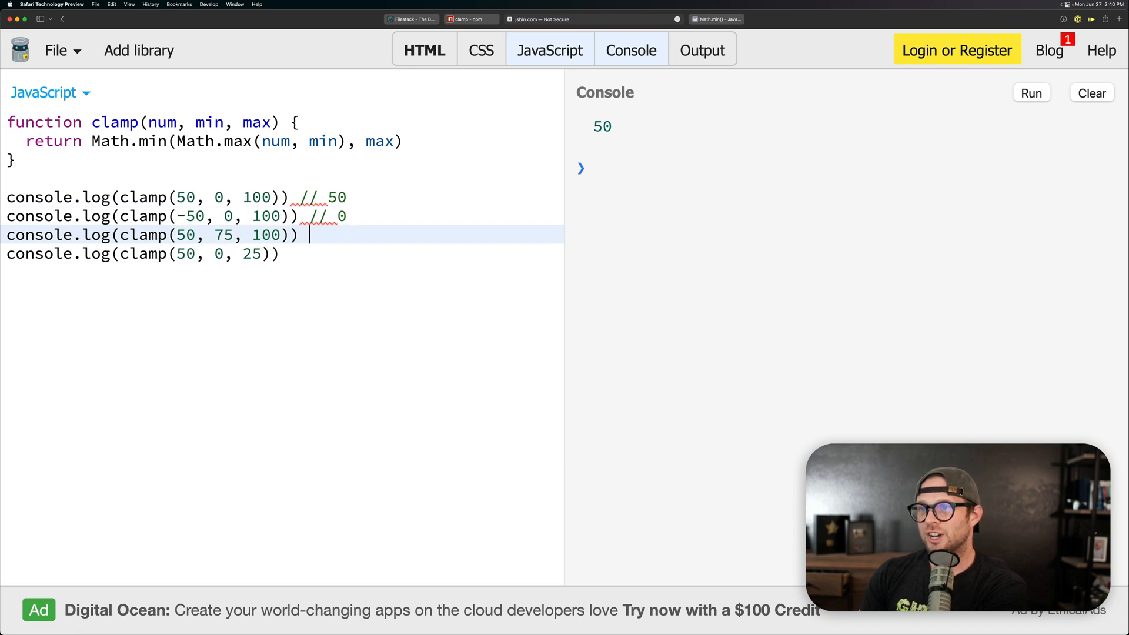
pyautogui.write('//')
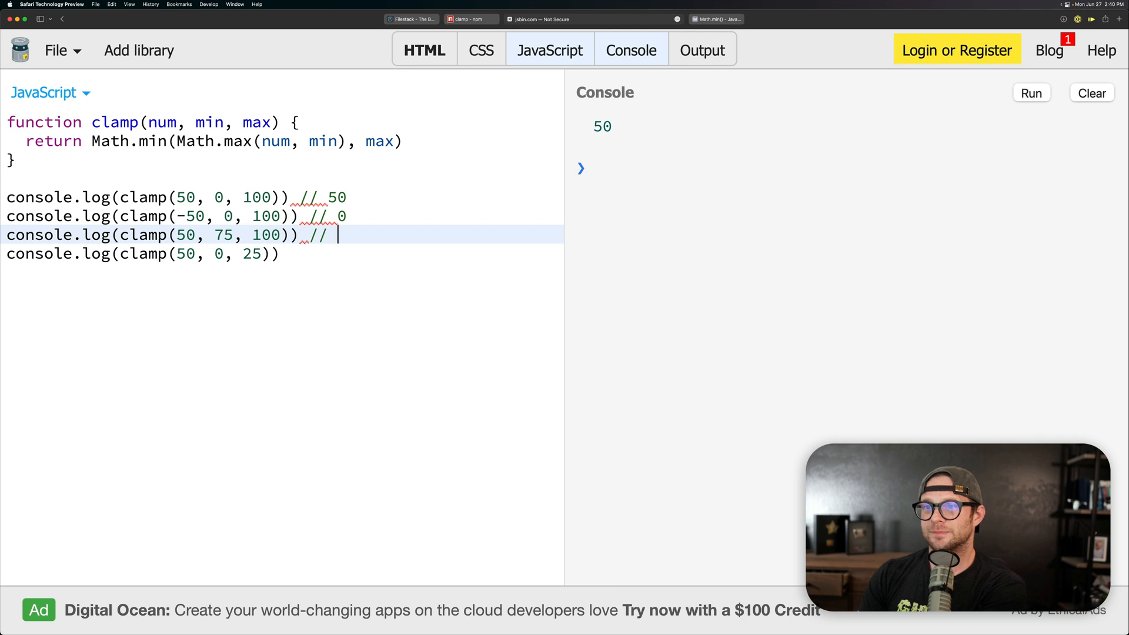
pyautogui.write('75')
pyautogui.click(282, 254)
pyautogui.write(' ./')
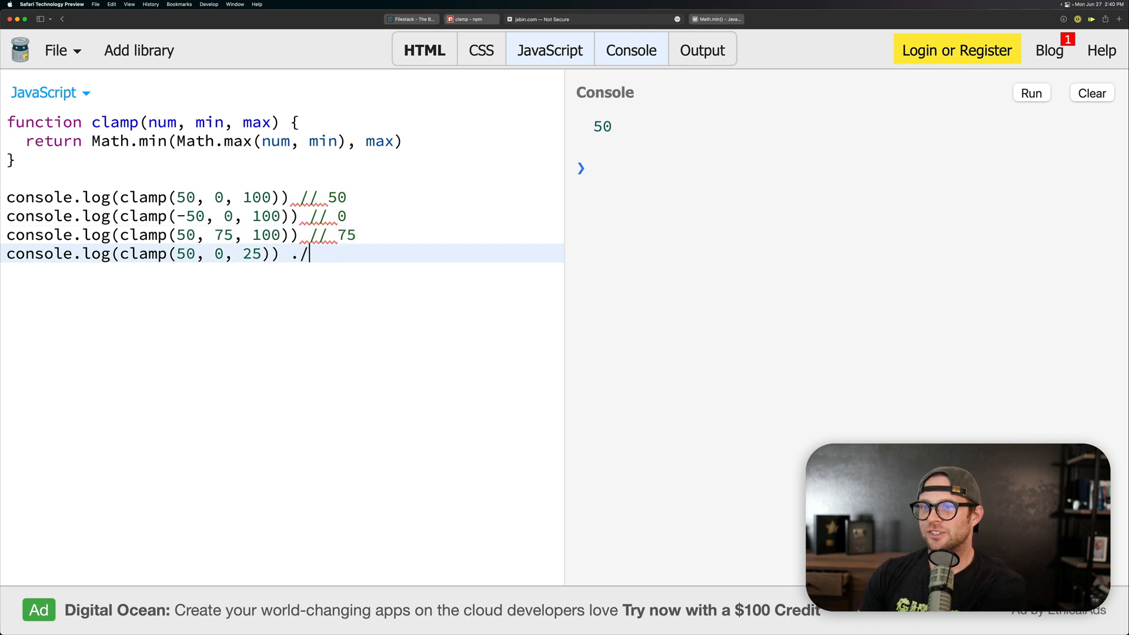
pyautogui.write('25')
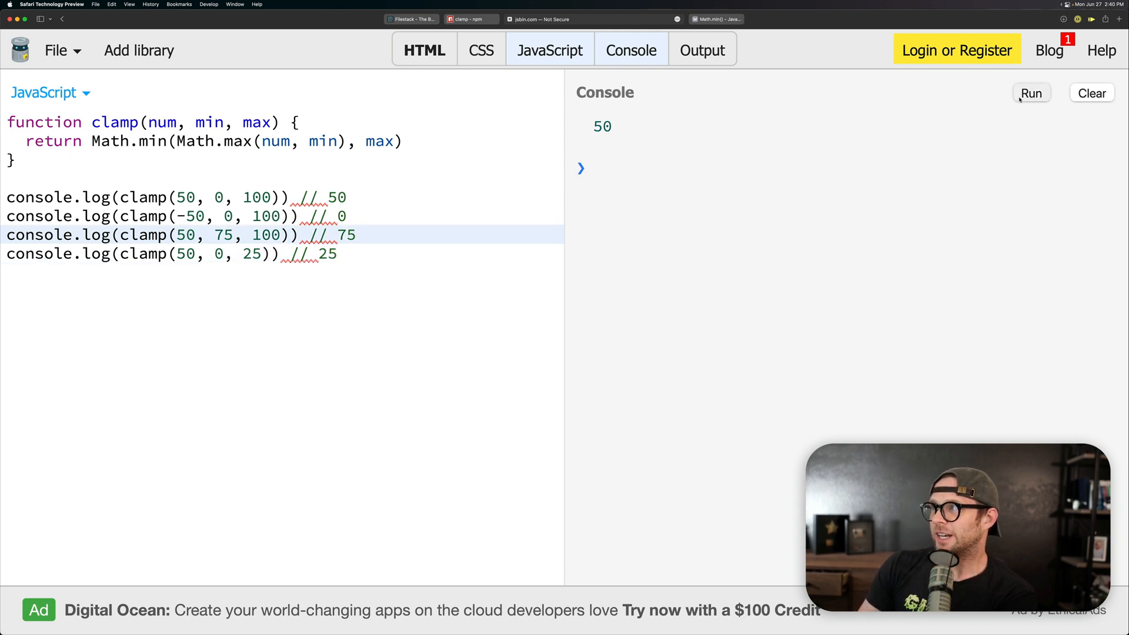
pyautogui.click(1031, 93)
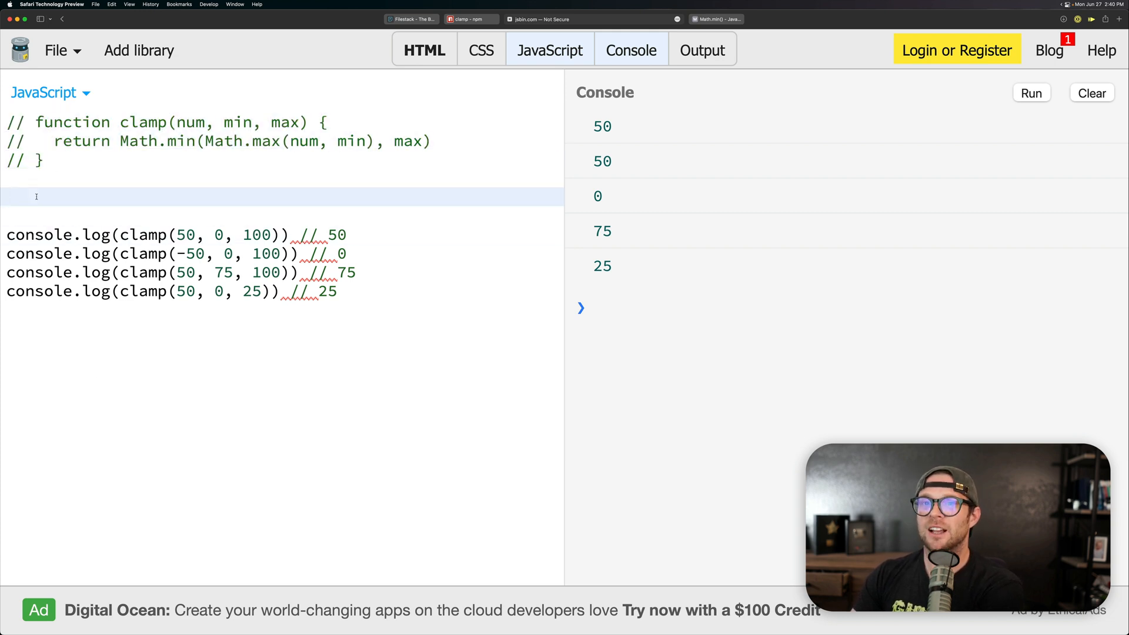
# Enter the one-line arrow function const clamp = (num, min, max) => Math.min(Math.max(num, min), max).
pyautogui.write('const clam')
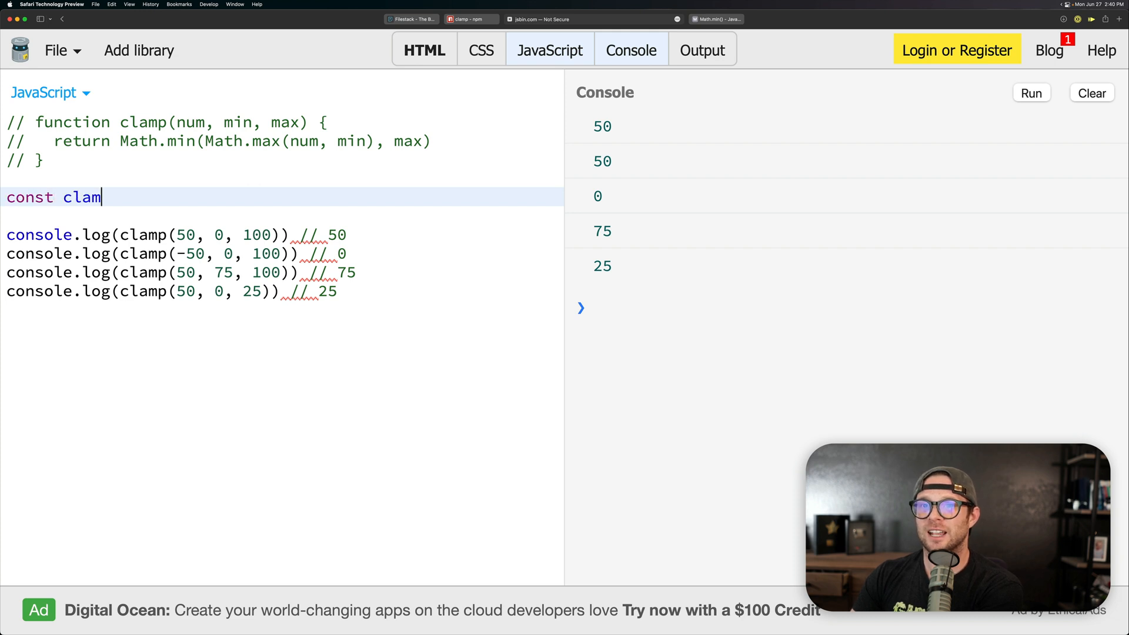
pyautogui.write('p')
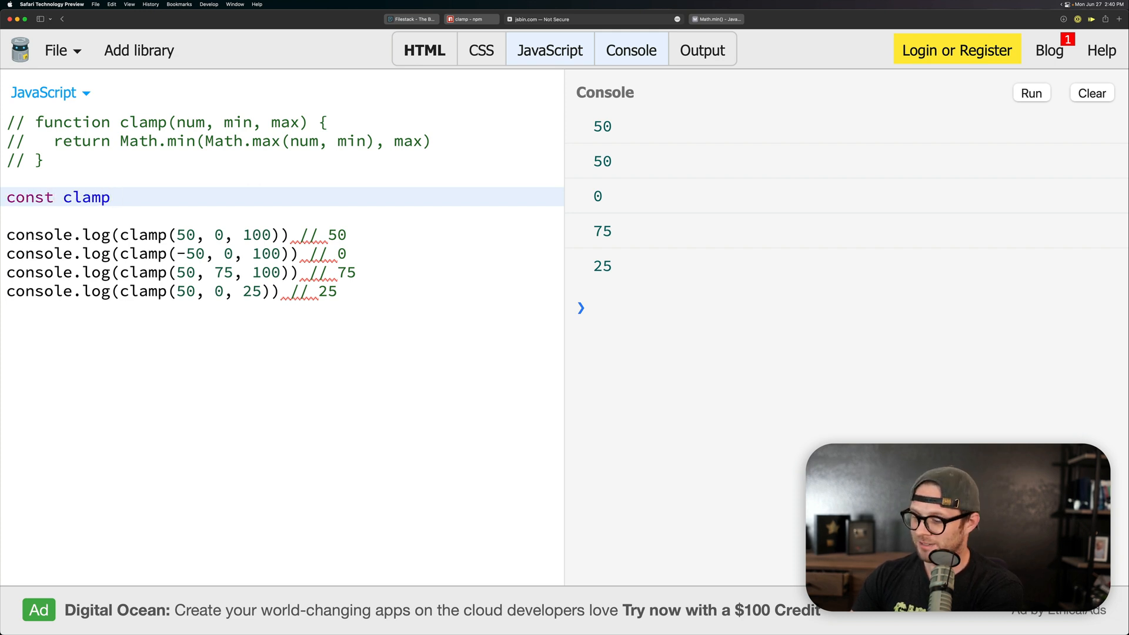
pyautogui.write('= ()')
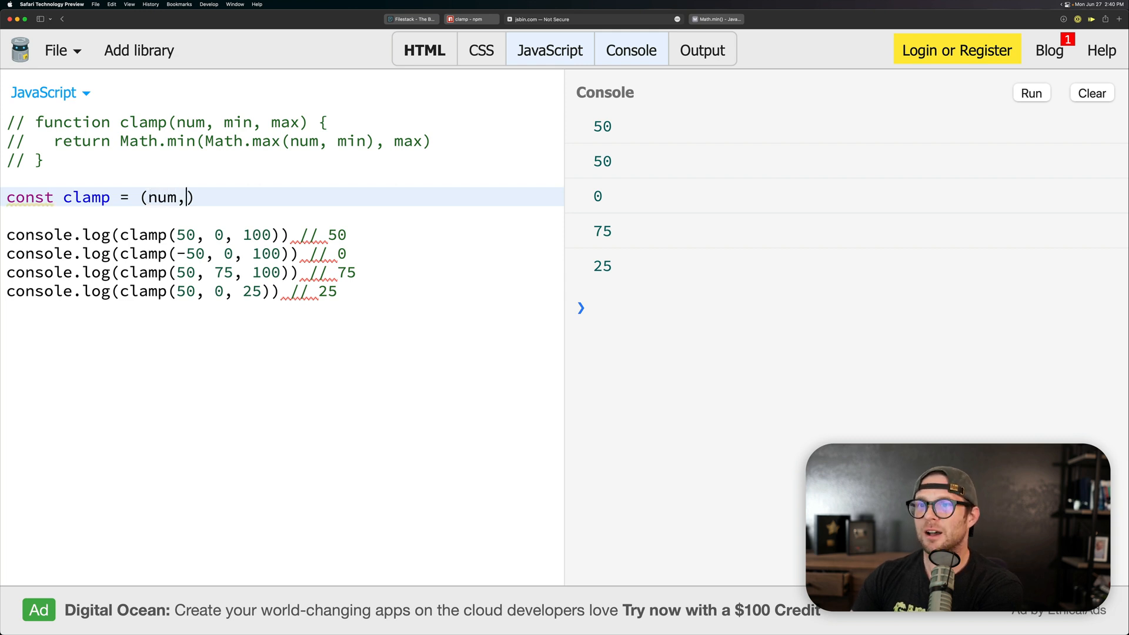
pyautogui.write('min, max')
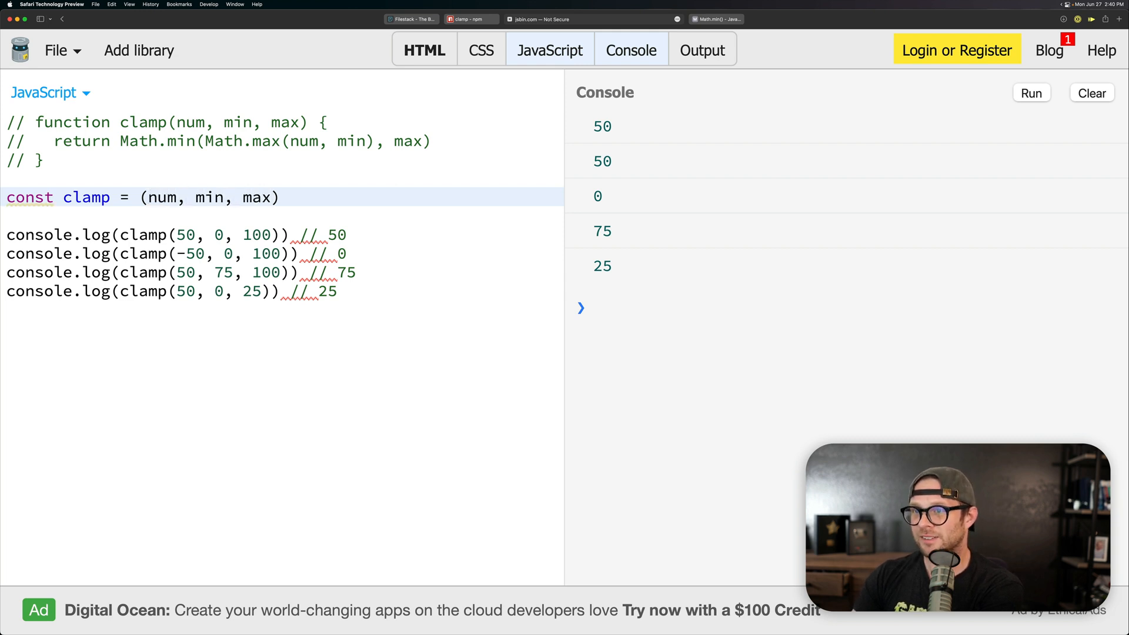
pyautogui.write('=> M')
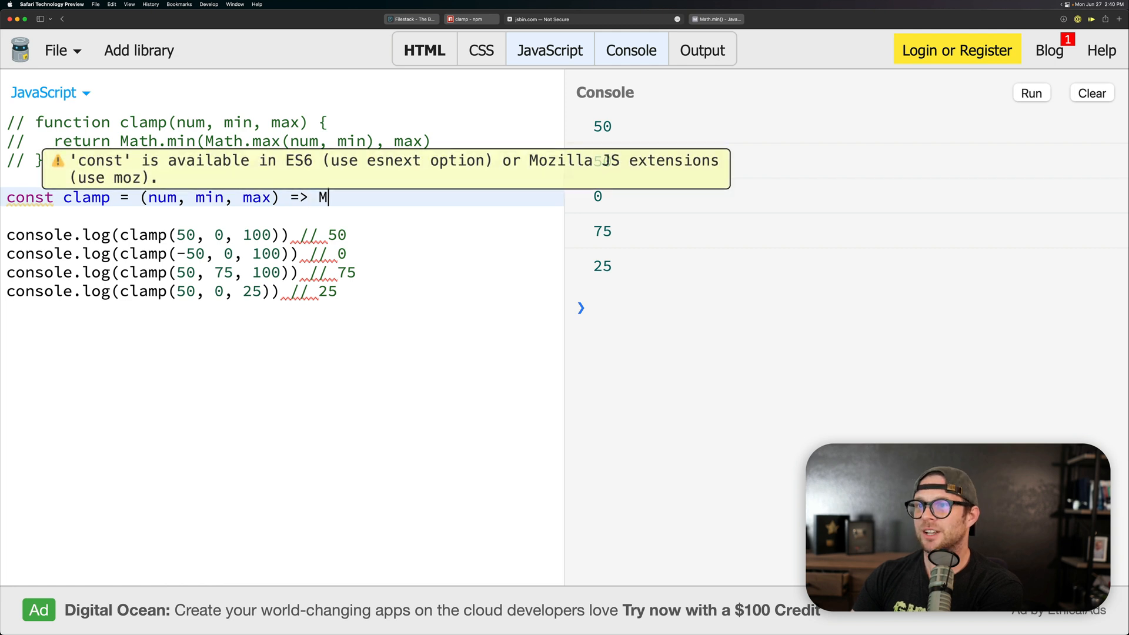
pyautogui.write('ath.m')
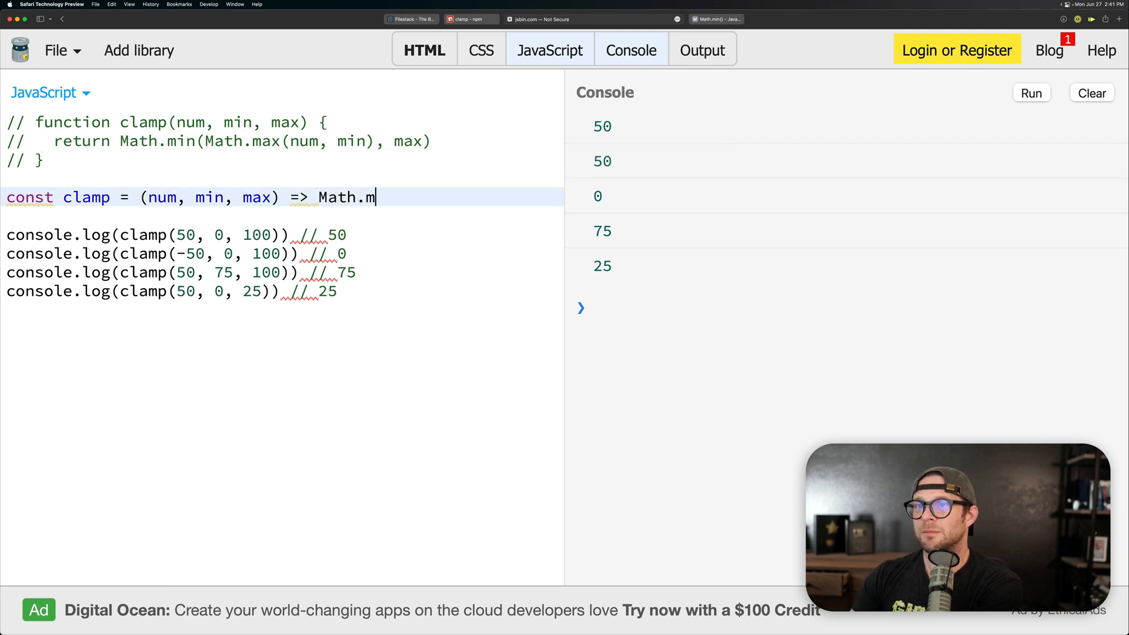
pyautogui.write('in(Math.')
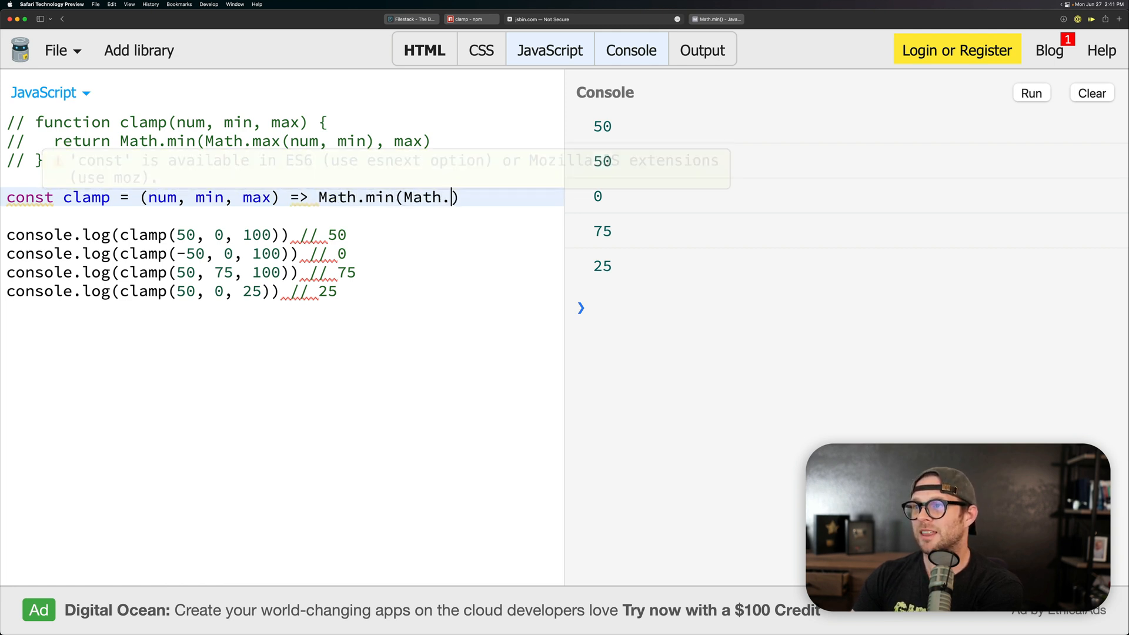
pyautogui.write('max()')
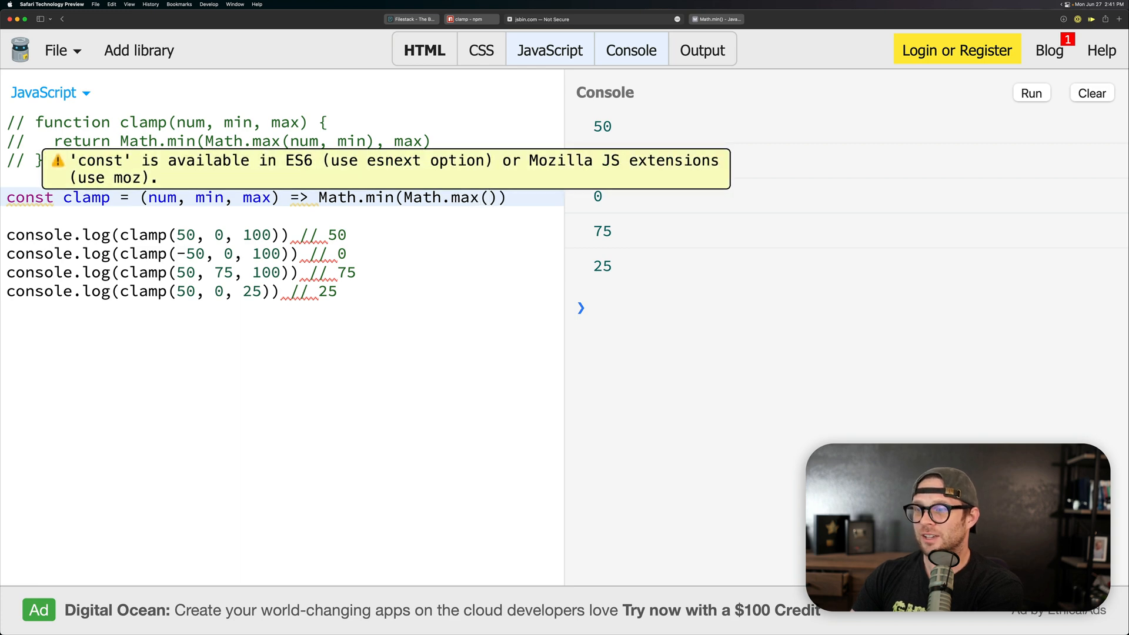
pyautogui.write('num, min')
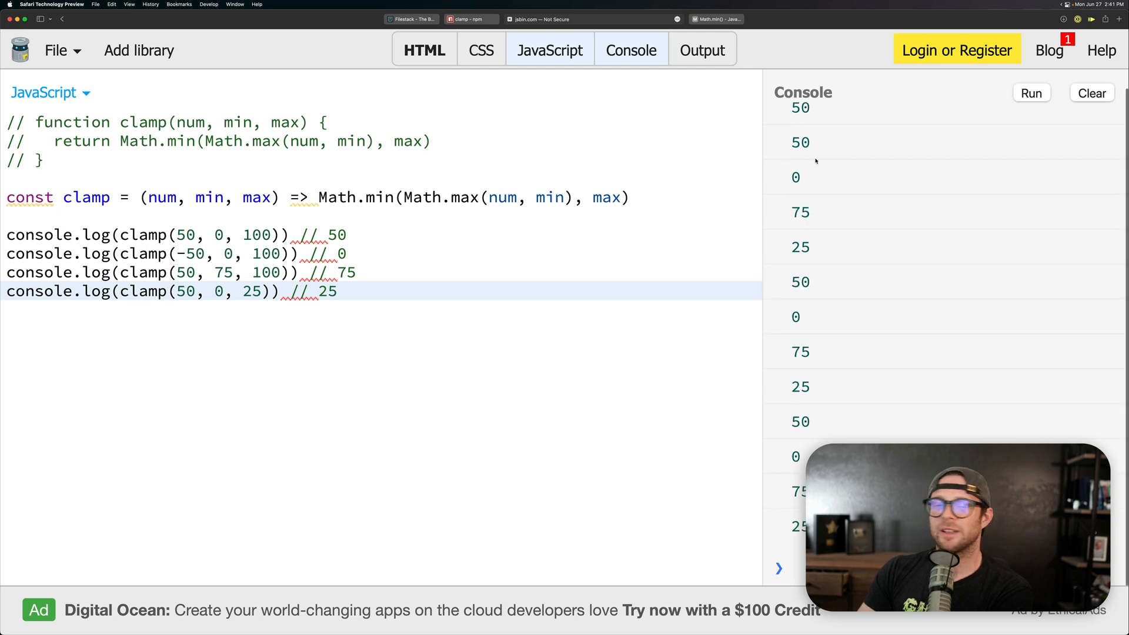
pyautogui.click(176, 198)
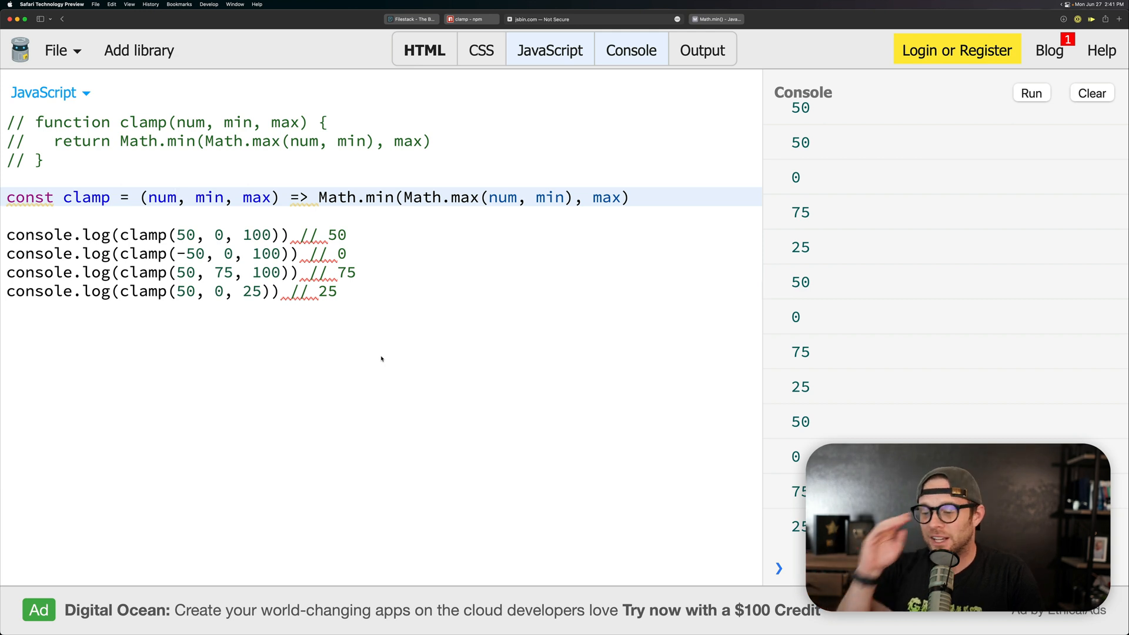
pyautogui.click(178, 197)
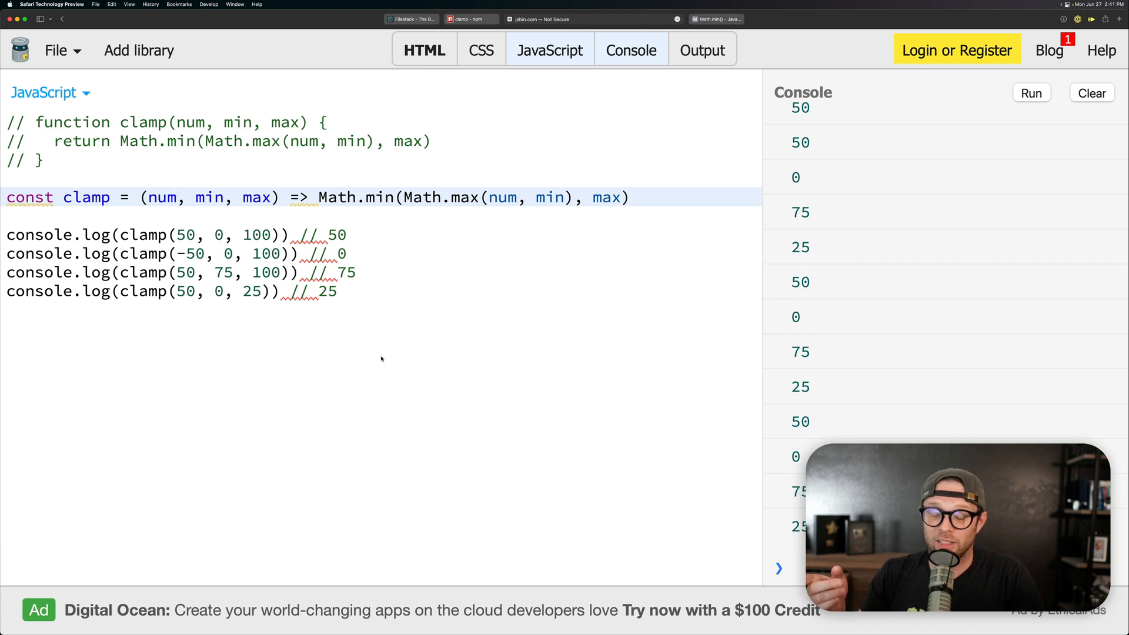
pyautogui.click(177, 198)
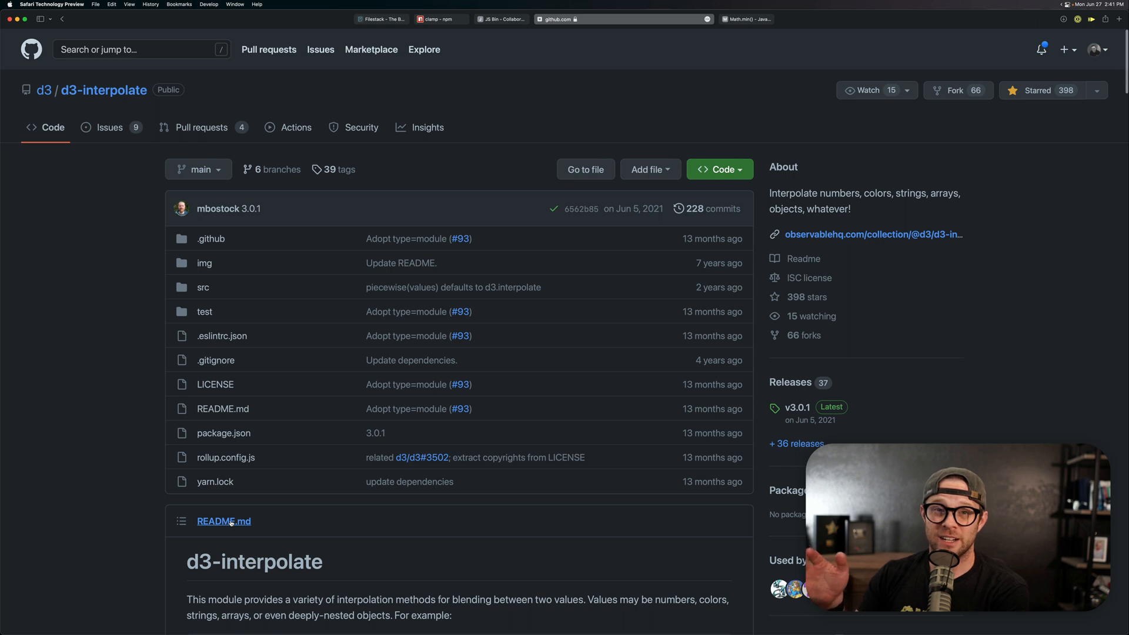
# Scroll through the d3-interpolate README's installing section and API reference, then back up.
pyautogui.scroll(-3)
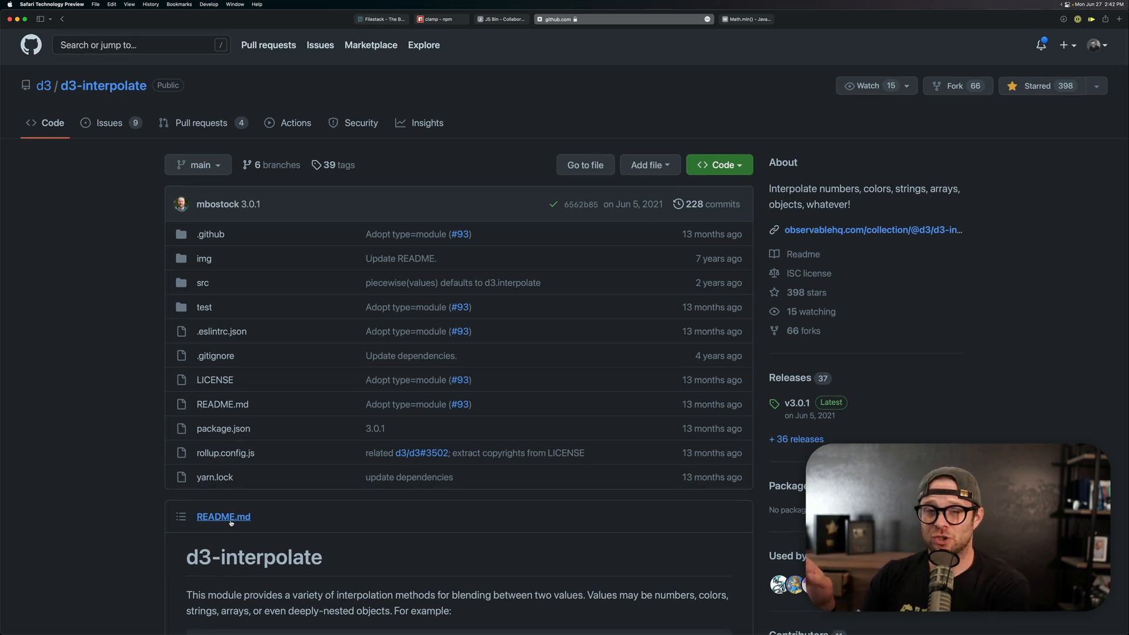
pyautogui.scroll(-3)
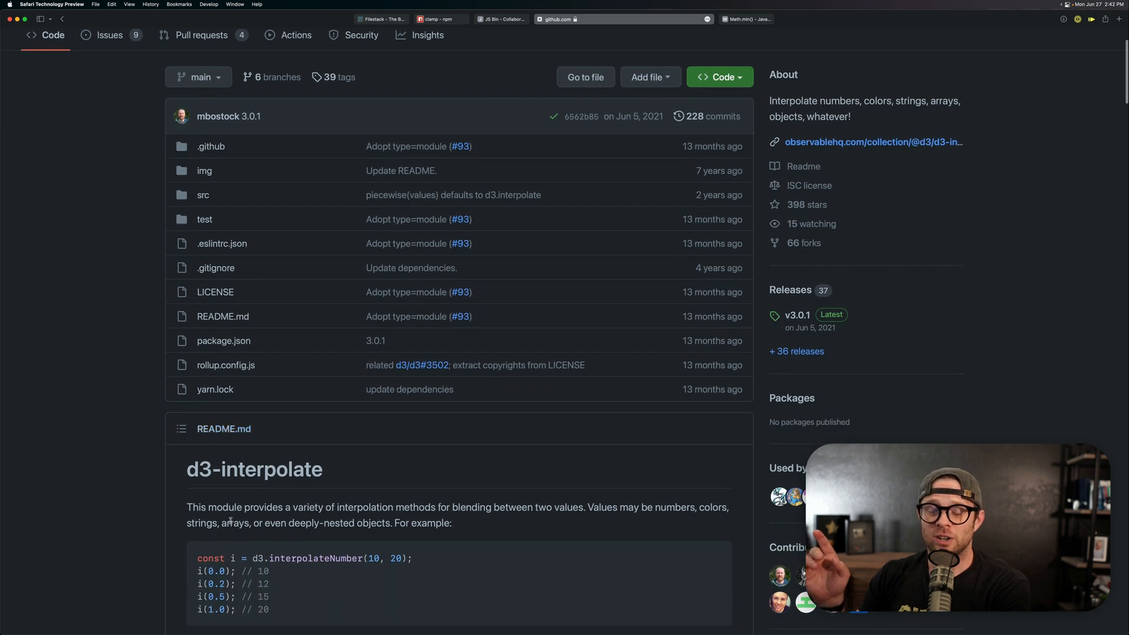
pyautogui.scroll(-3)
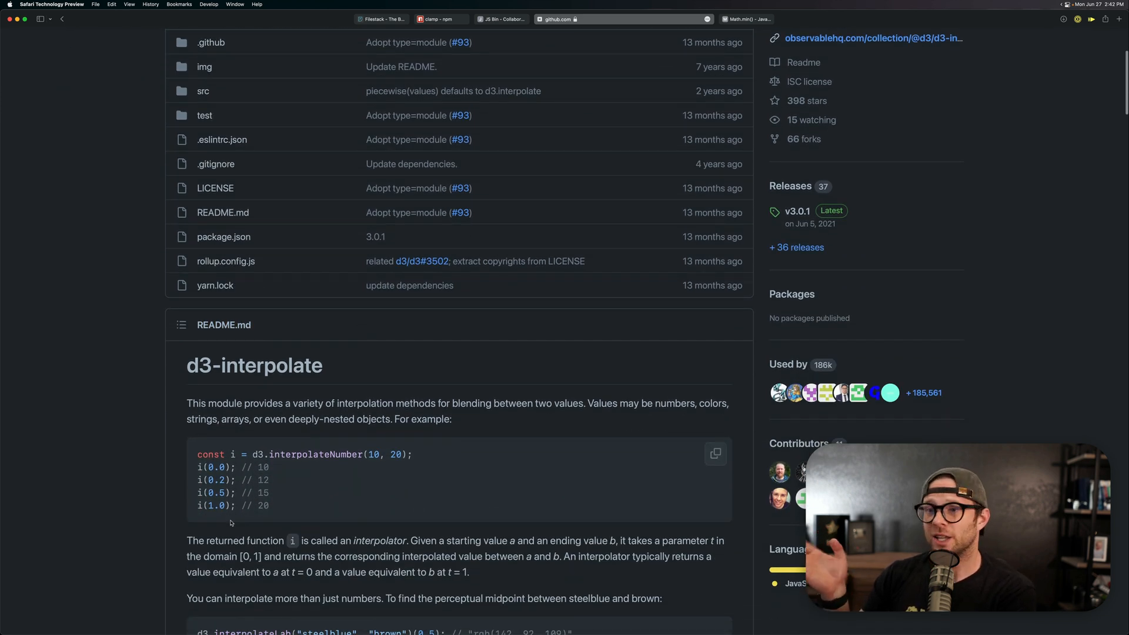
pyautogui.scroll(-3)
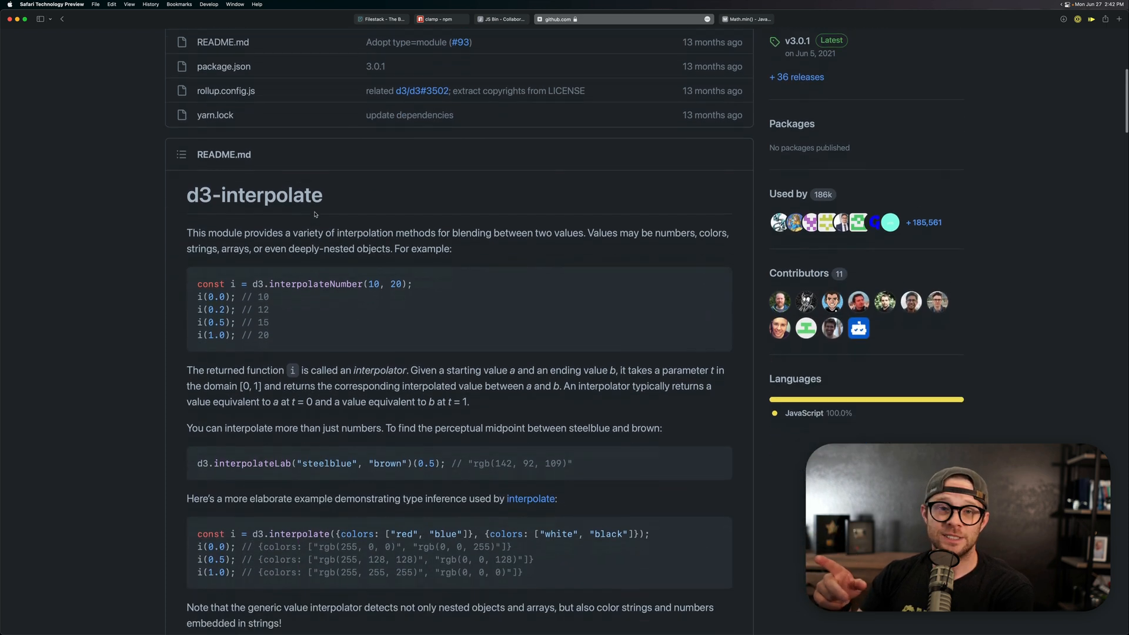
pyautogui.scroll(-3)
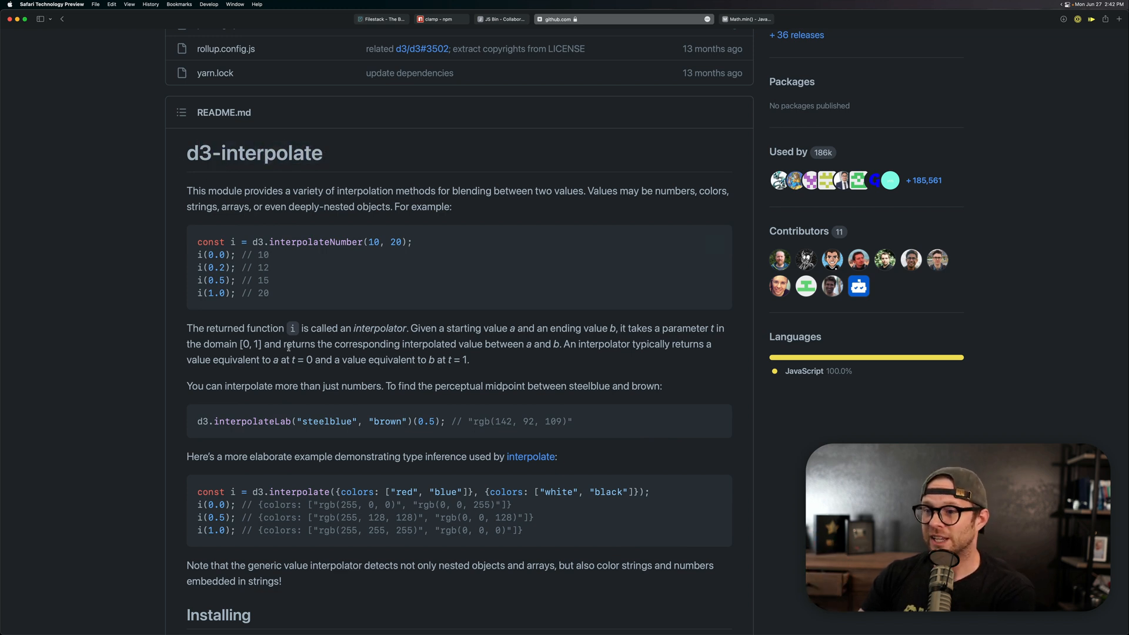
pyautogui.scroll(-3)
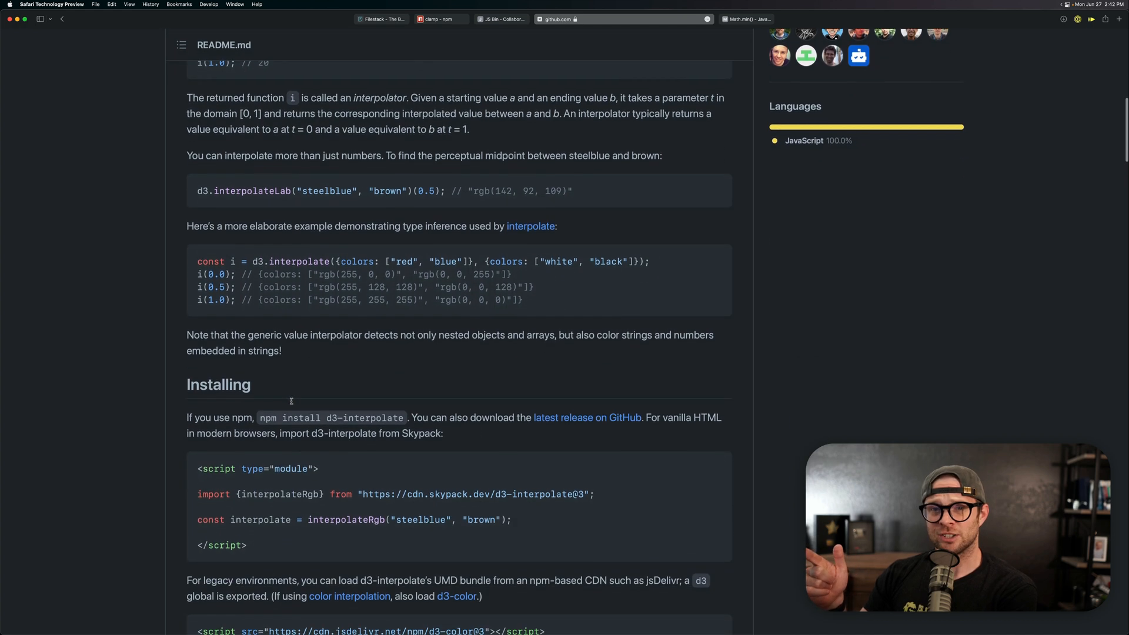
pyautogui.scroll(3)
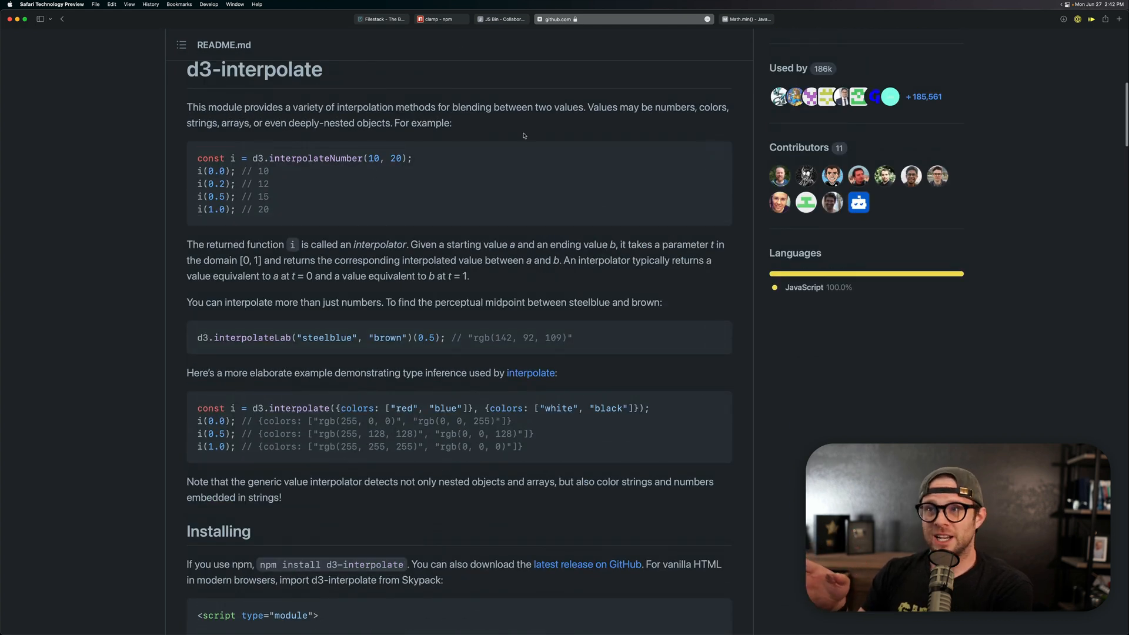
pyautogui.moveTo(263, 142)
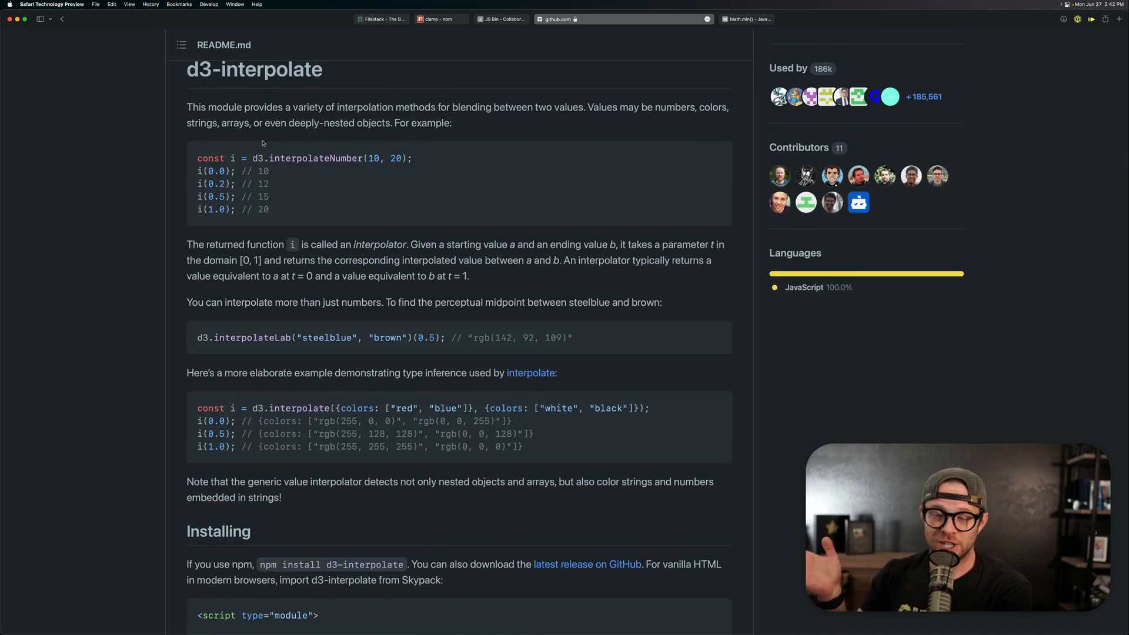
pyautogui.scroll(-3)
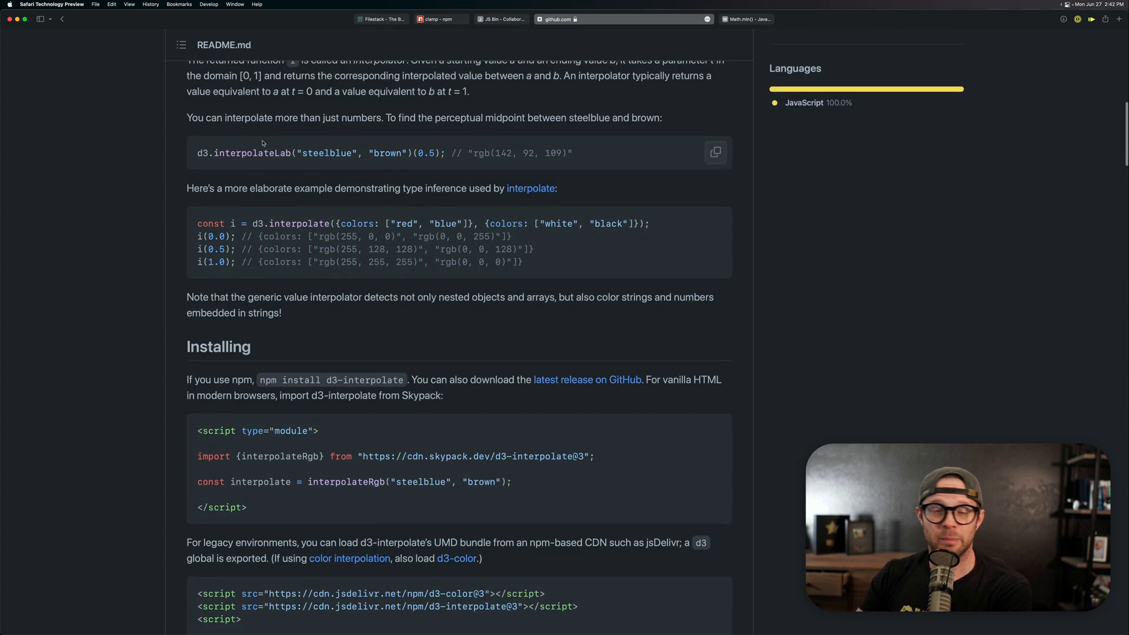
pyautogui.scroll(-3)
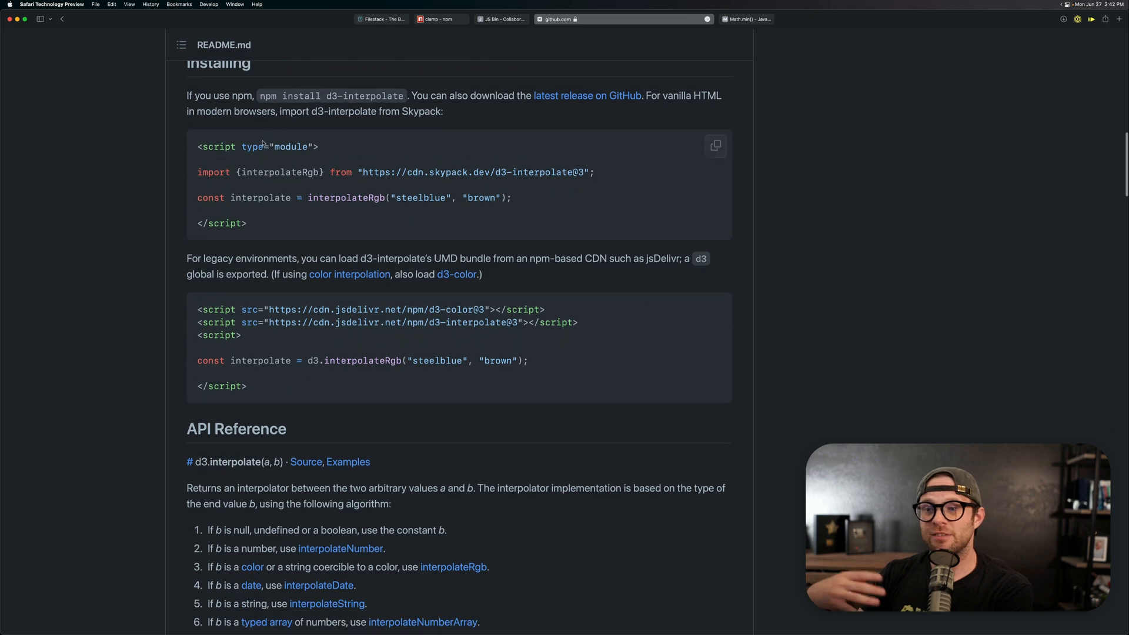
pyautogui.scroll(-3)
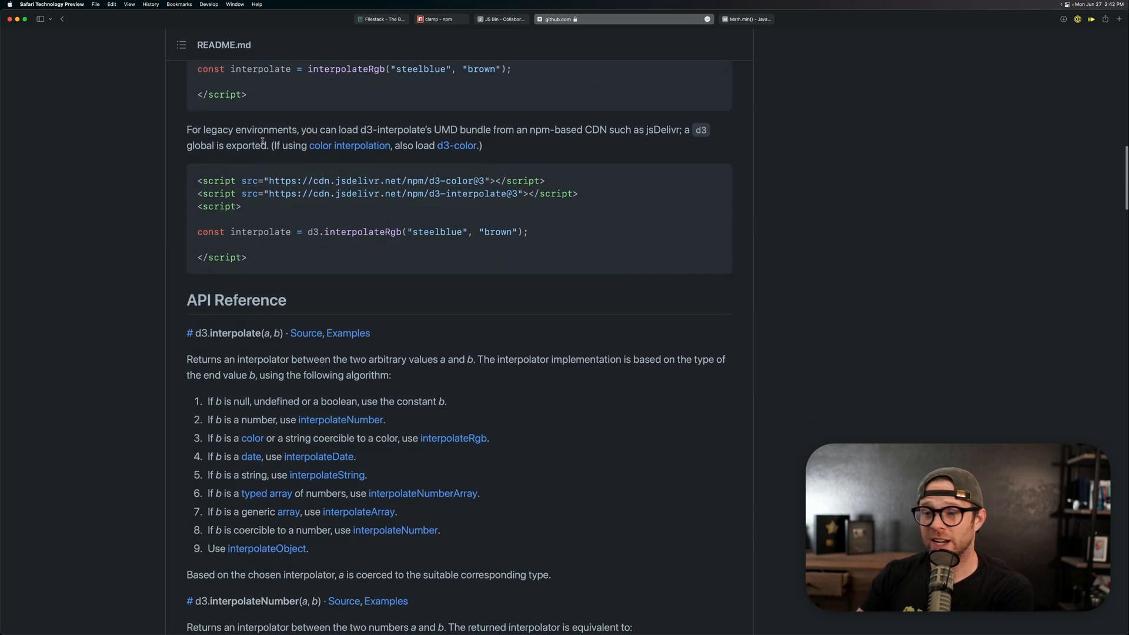
pyautogui.scroll(3)
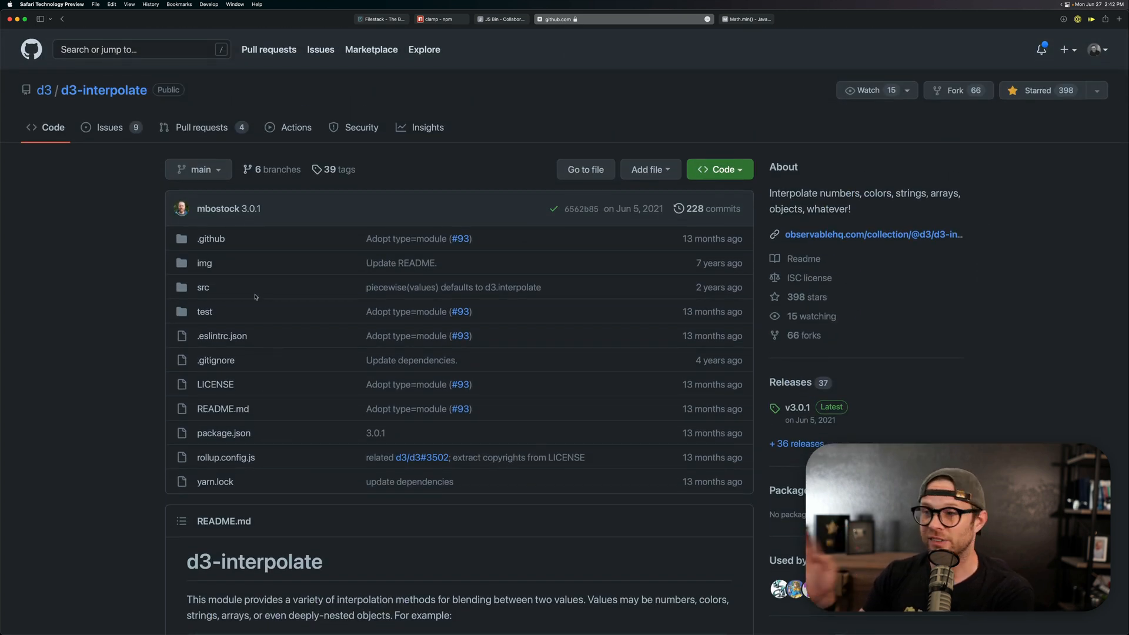
pyautogui.moveTo(122, 365)
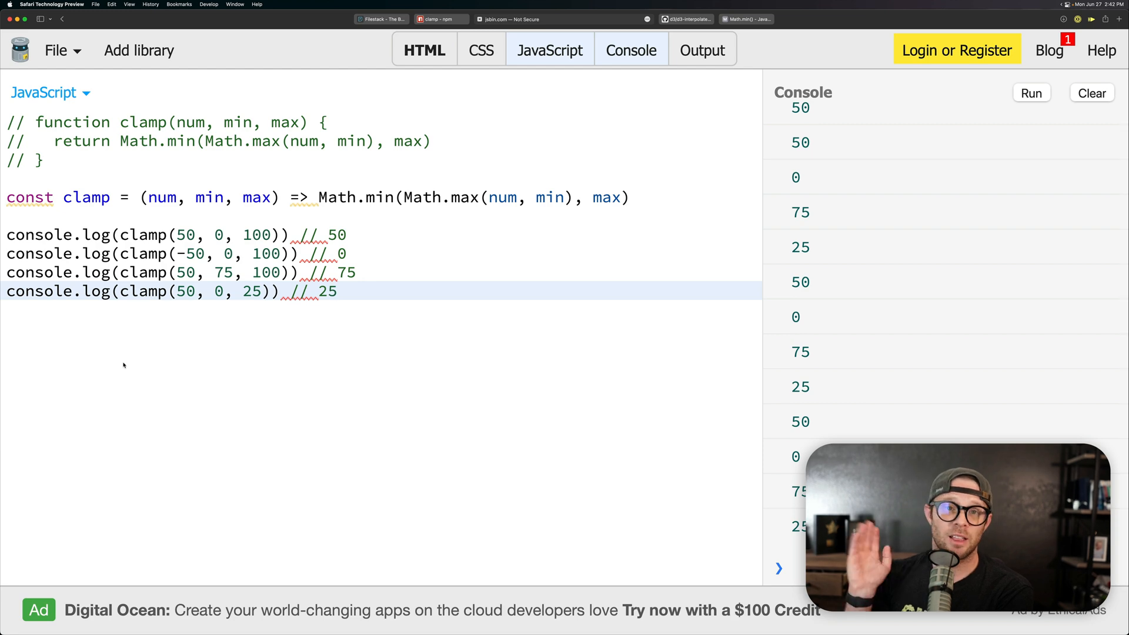
# Click into the JS Bin editor holding the arrow-function clamp and its 50, 0, 75, 25 output.
pyautogui.click(336, 291)
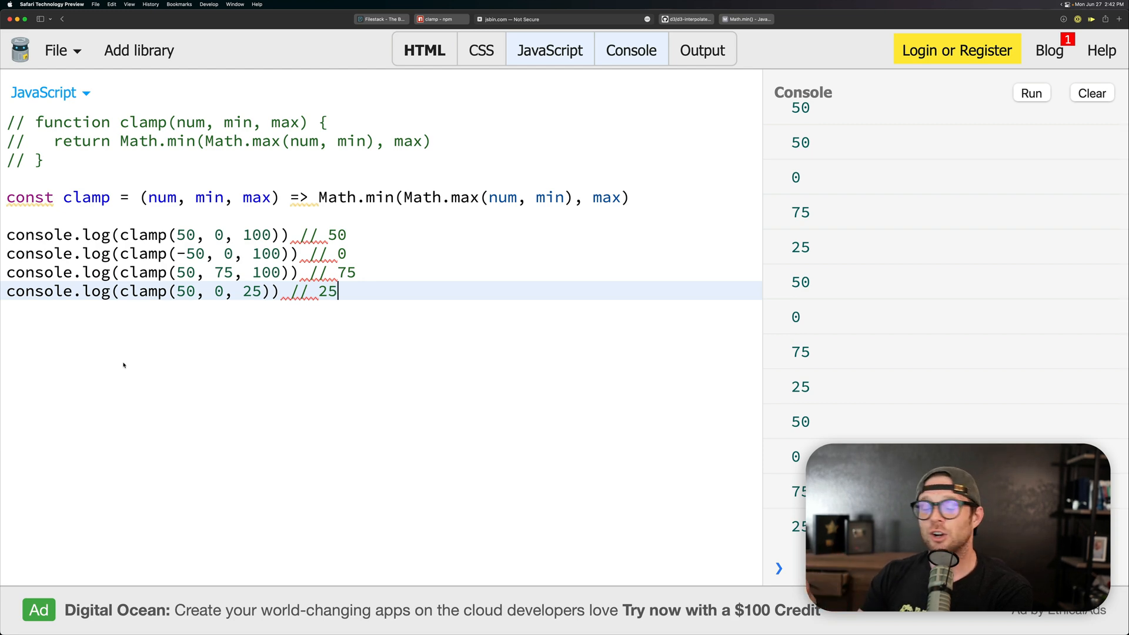